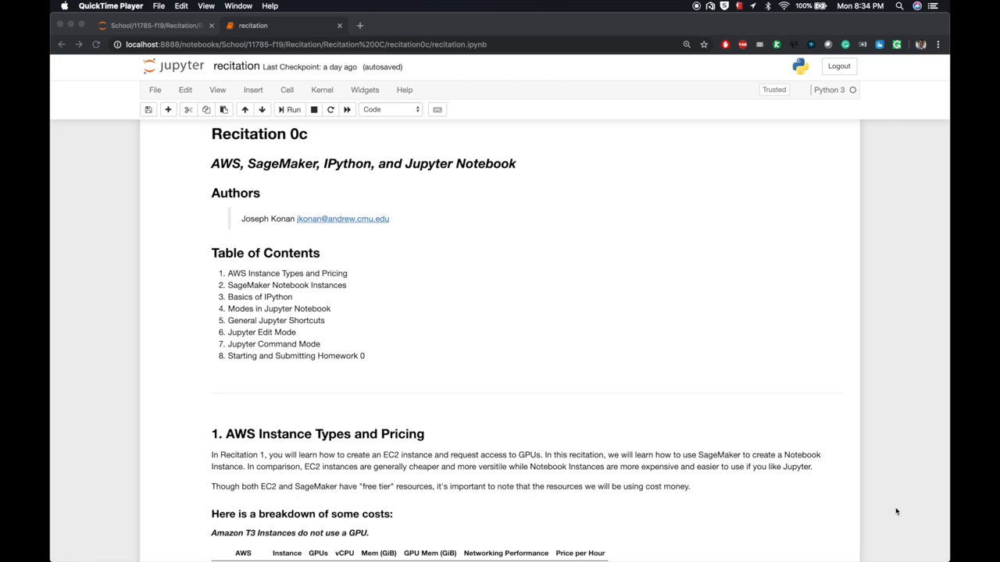
Step: Scroll past the table of contents to the AWS EC2 and SageMaker pricing tables
scroll(down, 3)
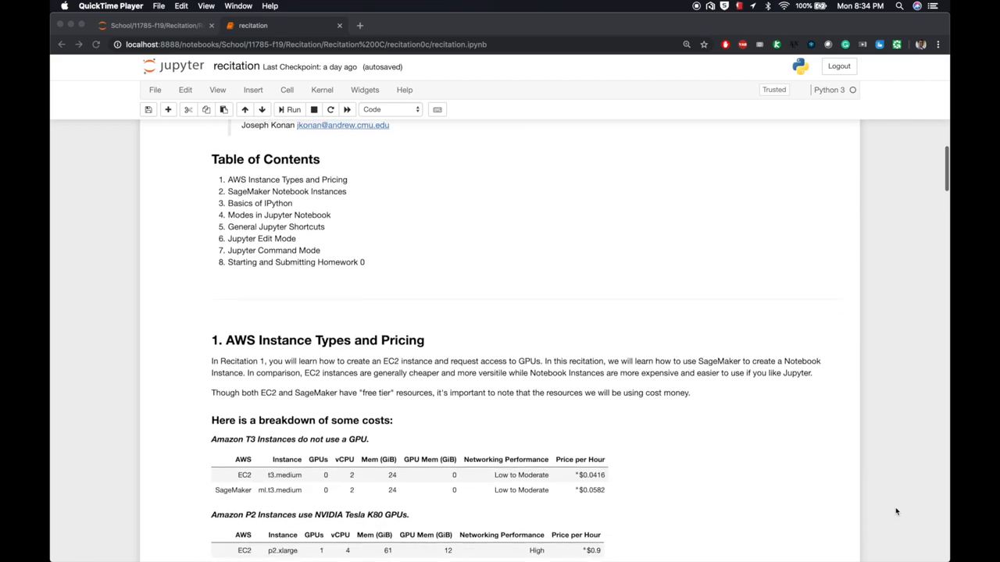
scroll(down, 3)
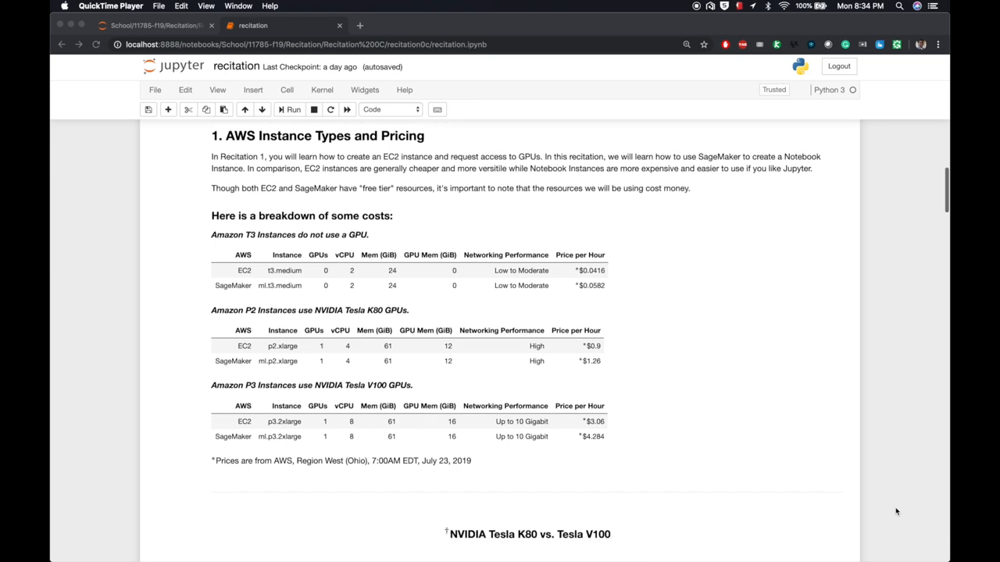
Step: Scroll below the pricing tables to the Tesla K80 vs. V100 training-time chart
scroll(down, 3)
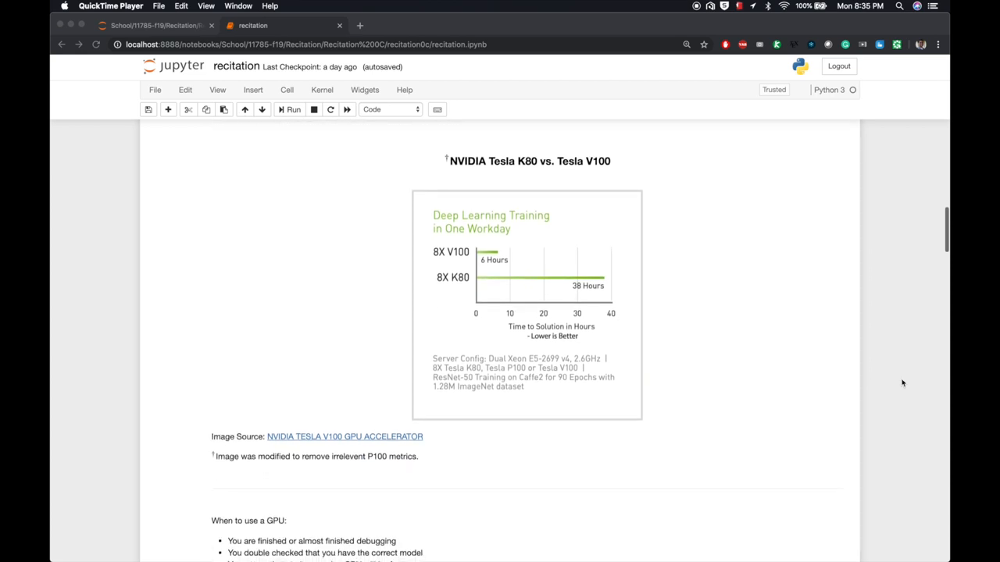
mouse_move(901, 453)
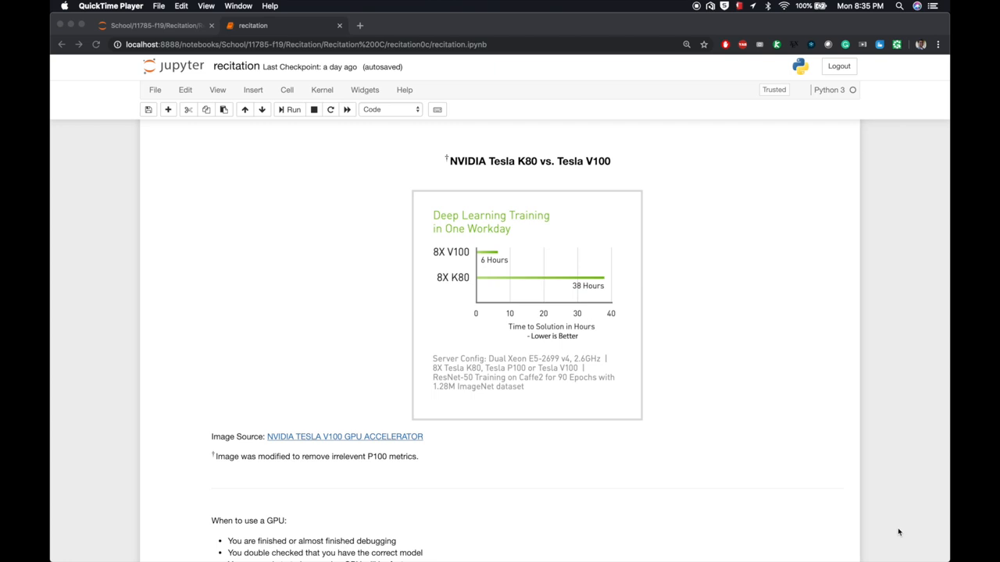
Step: Scroll past the GPU chart to 'When to use a GPU' and EC2 Spot Pricing
scroll(down, 3)
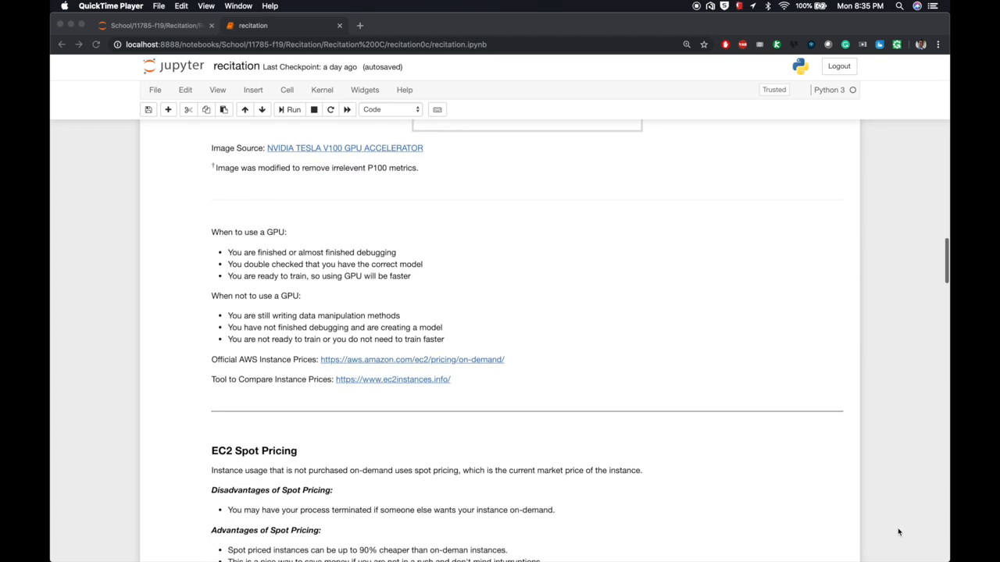
scroll(down, 3)
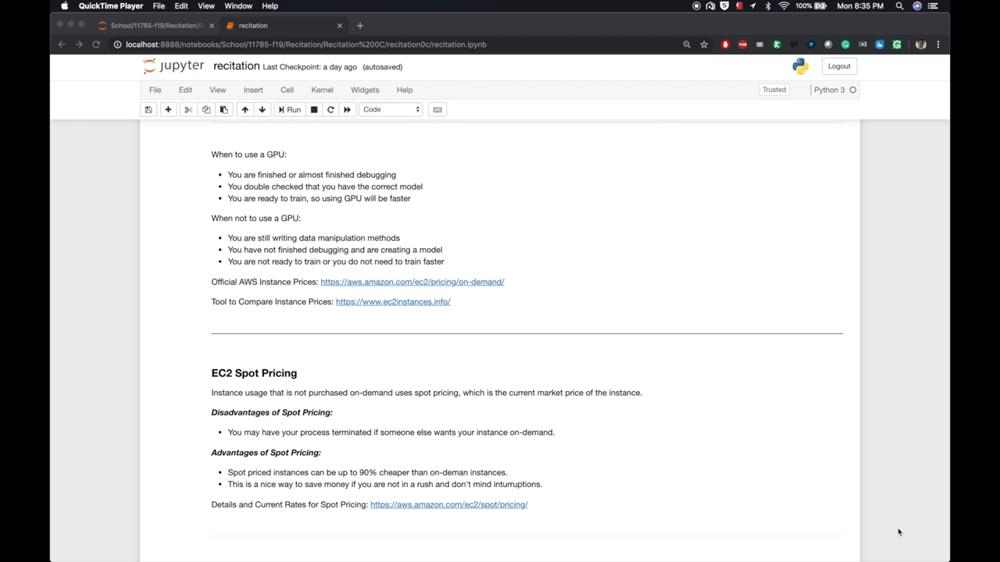
scroll(down, 3)
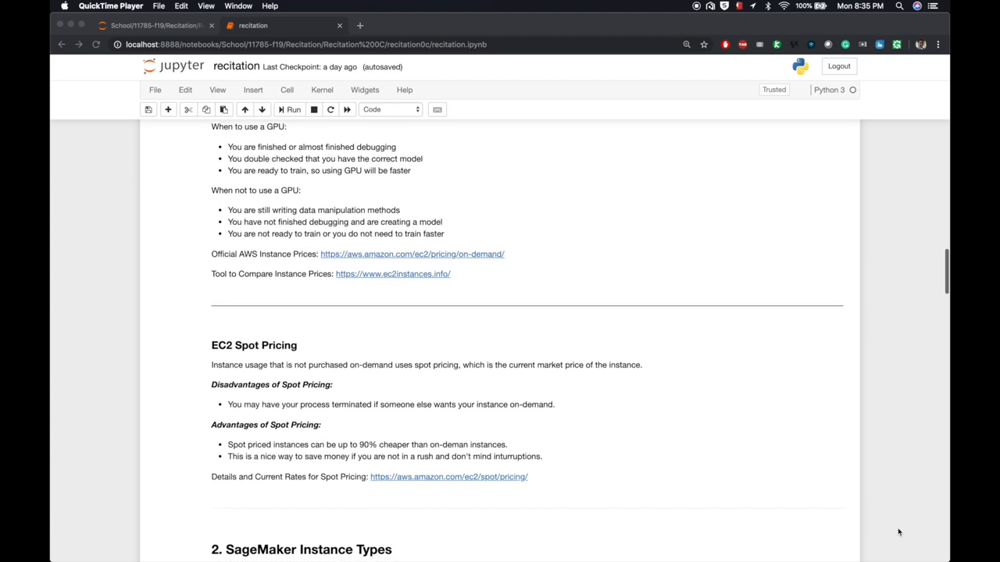
scroll(down, 3)
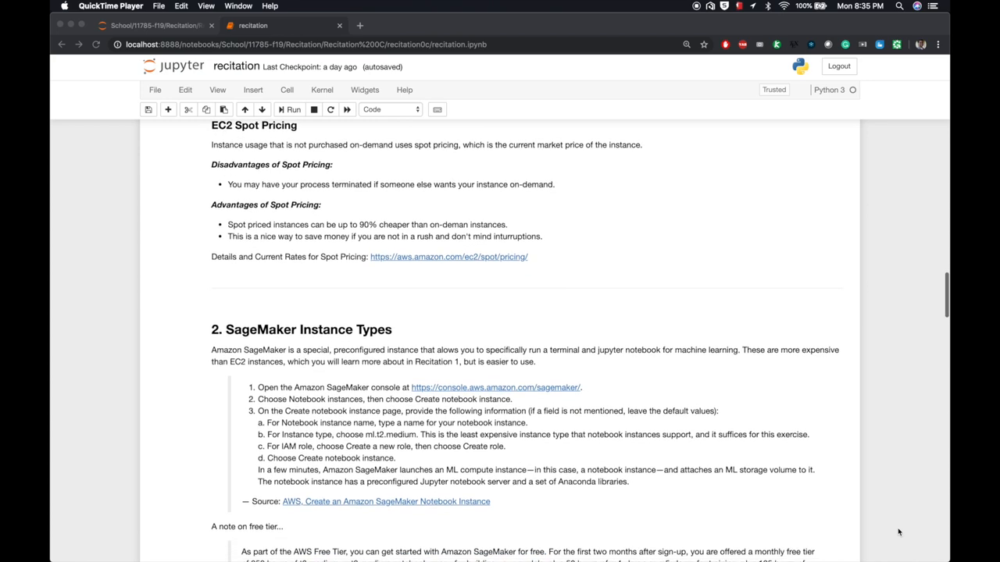
scroll(down, 3)
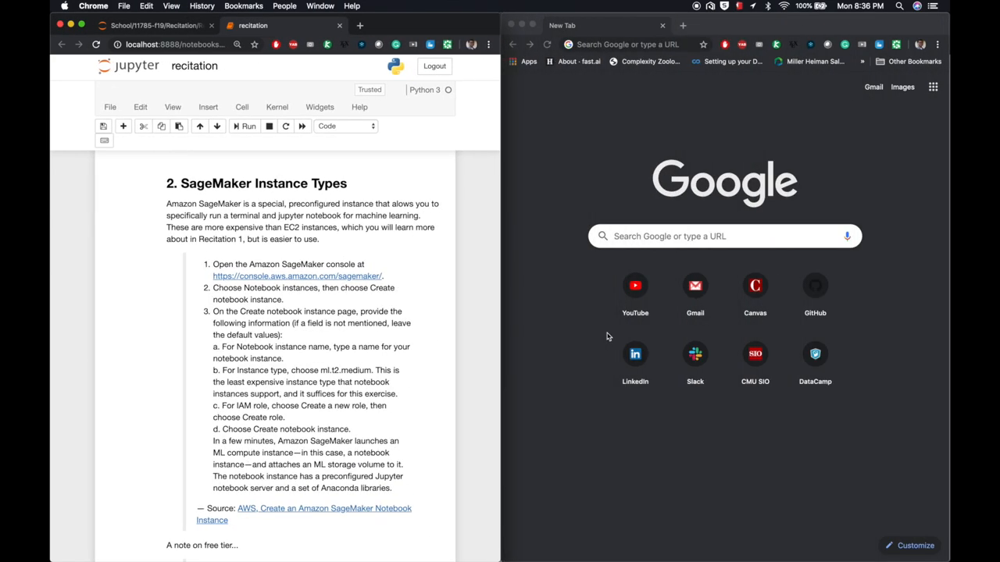
Step: Go to console.aws.amazon.com/sagemaker in a second Chrome window
click(617, 44)
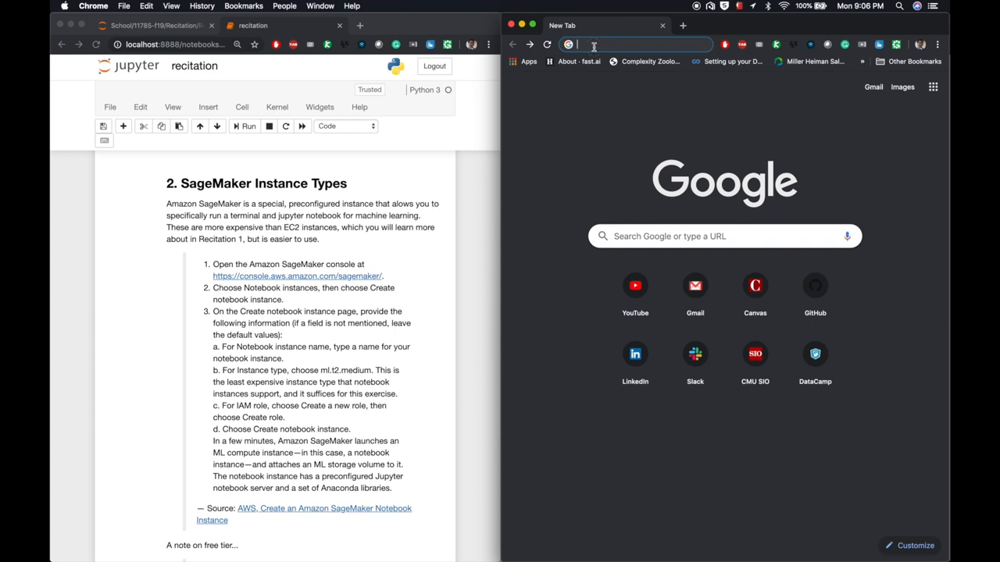
text(console.aws.amazon.com/sagemaker)
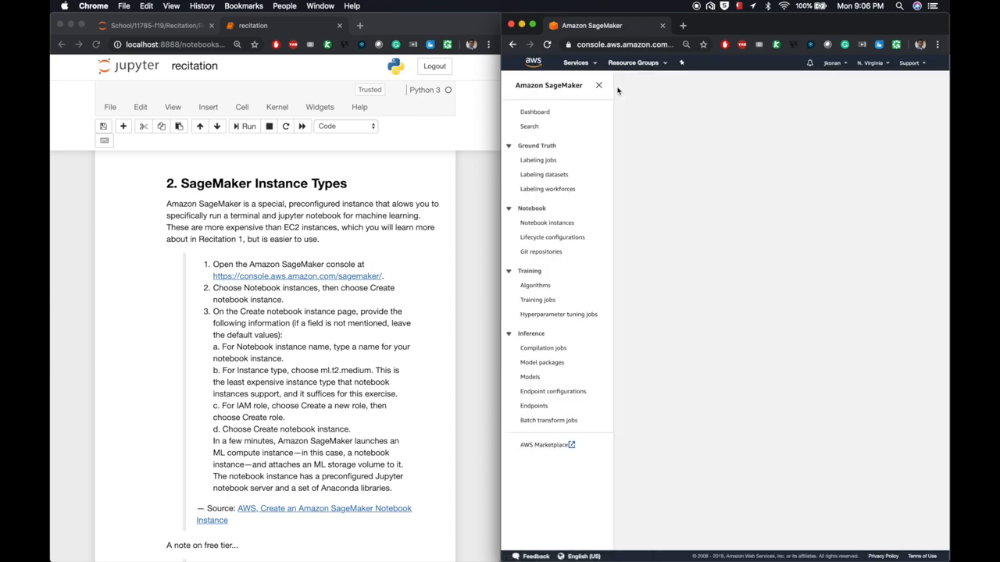
Step: From the SageMaker dashboard, go to Notebook instances and start creating a new instance
click(535, 111)
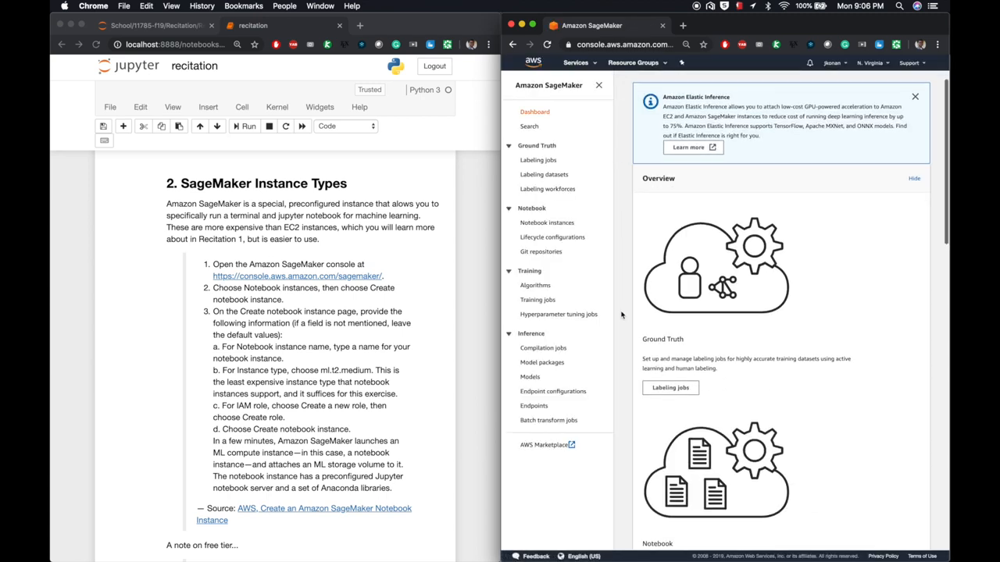
scroll(down, 3)
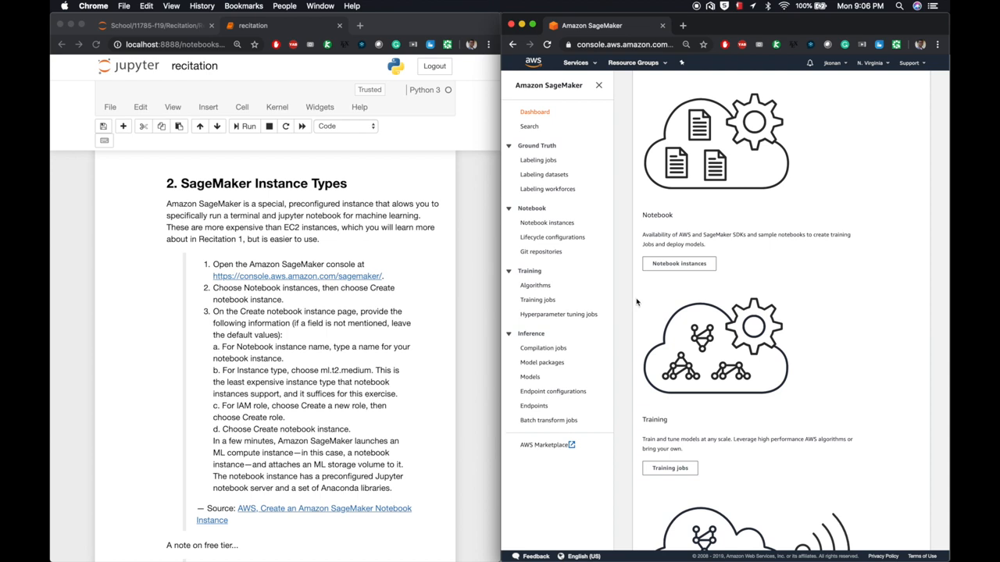
click(547, 222)
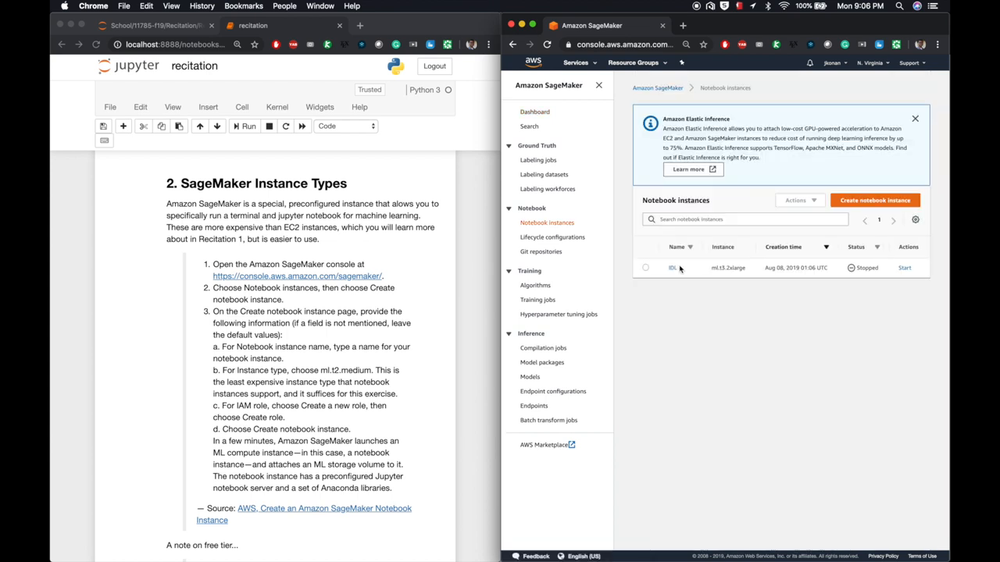
mouse_move(875, 201)
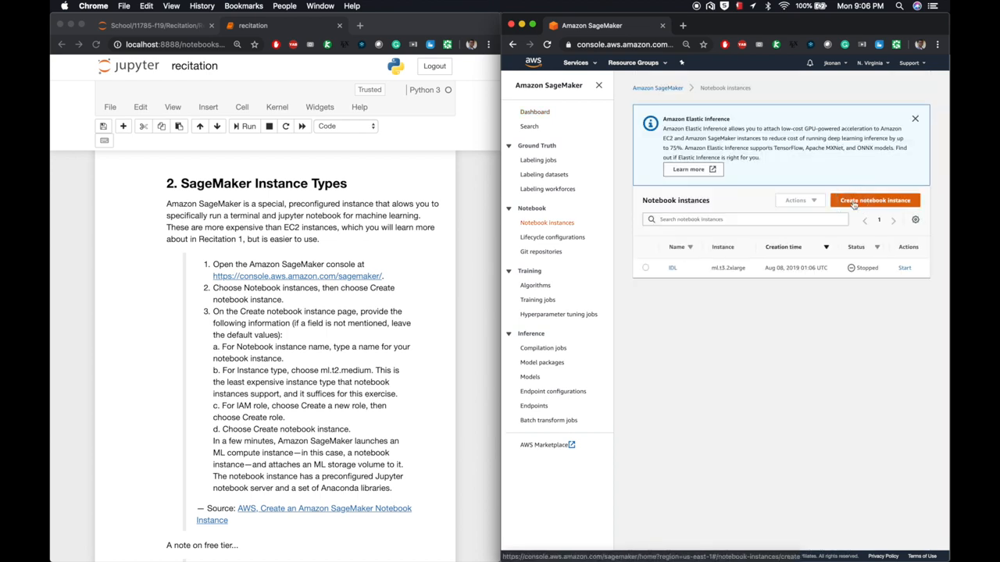
click(875, 200)
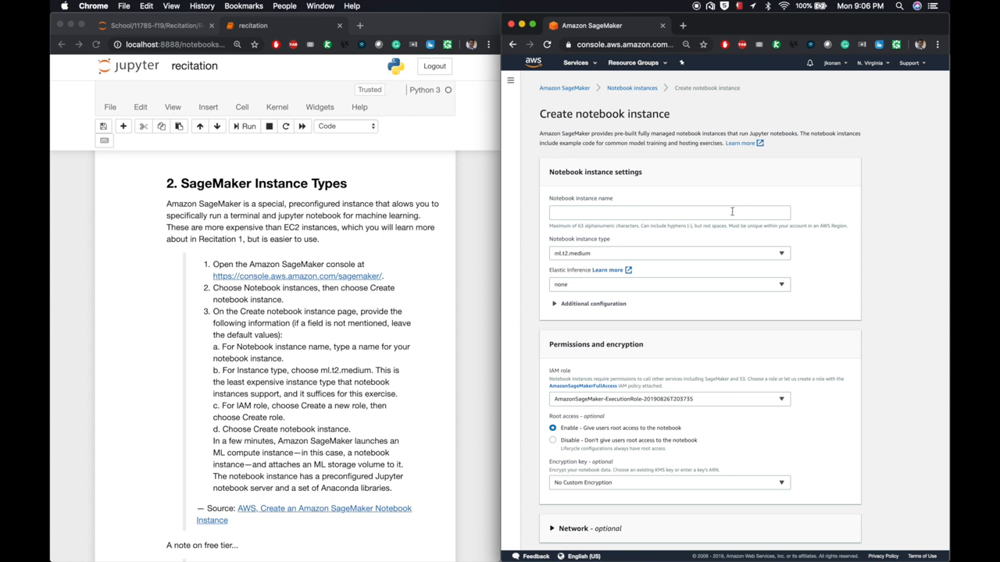
Step: Name the instance my-notebook-instance, choose type ml.t3.medium, and pick creating a new IAM role
click(669, 212)
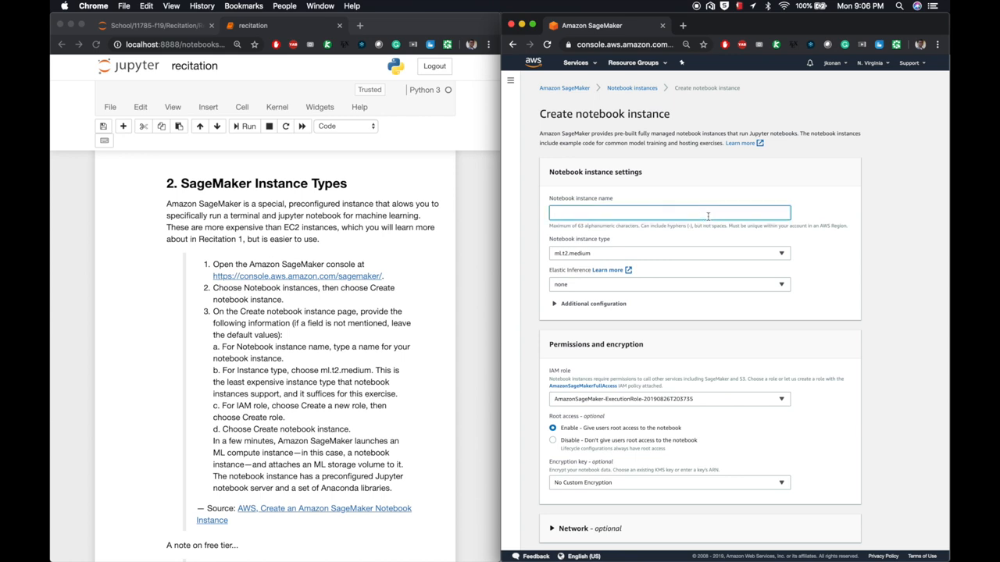
text(my-notebook-instance)
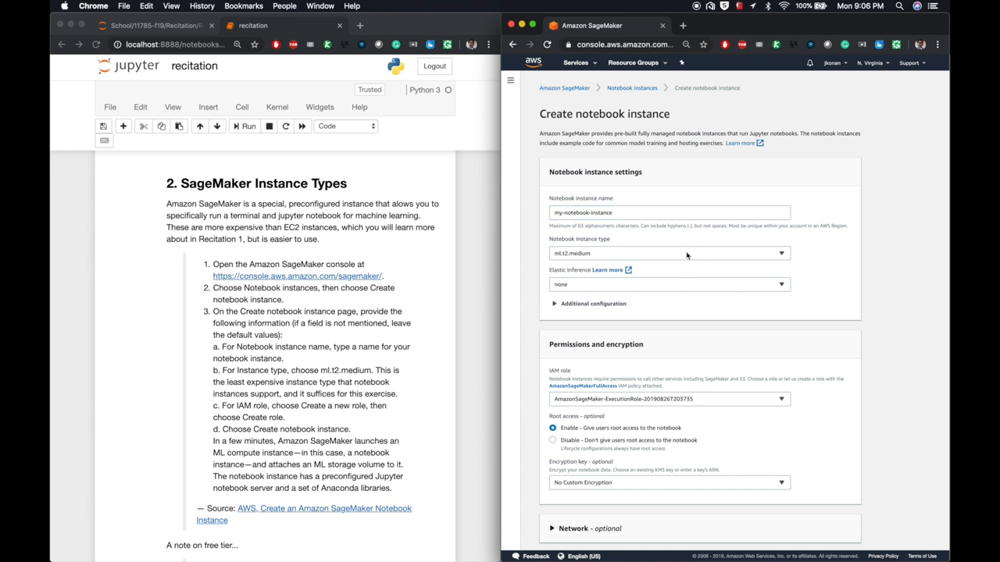
click(667, 253)
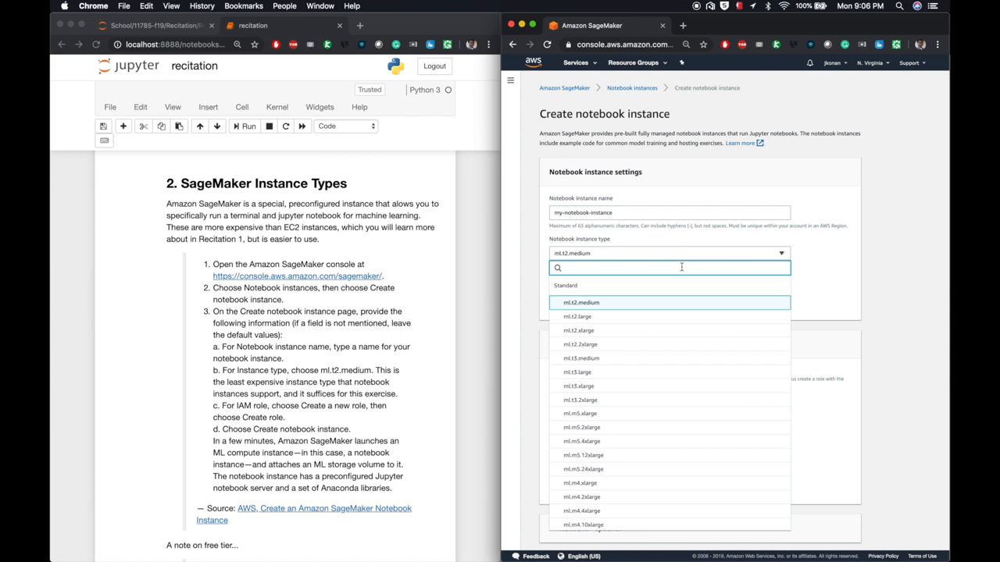
mouse_move(651, 359)
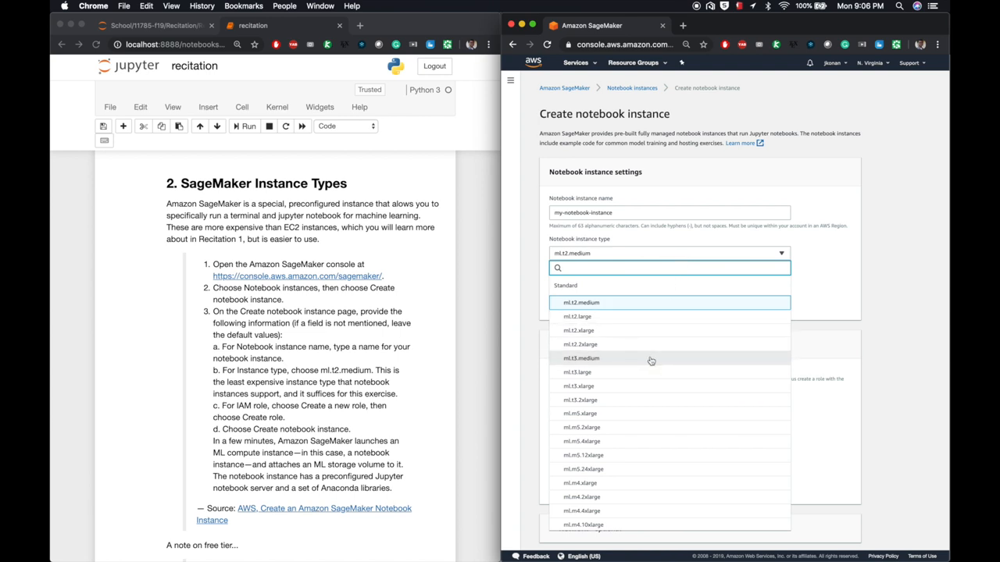
click(581, 357)
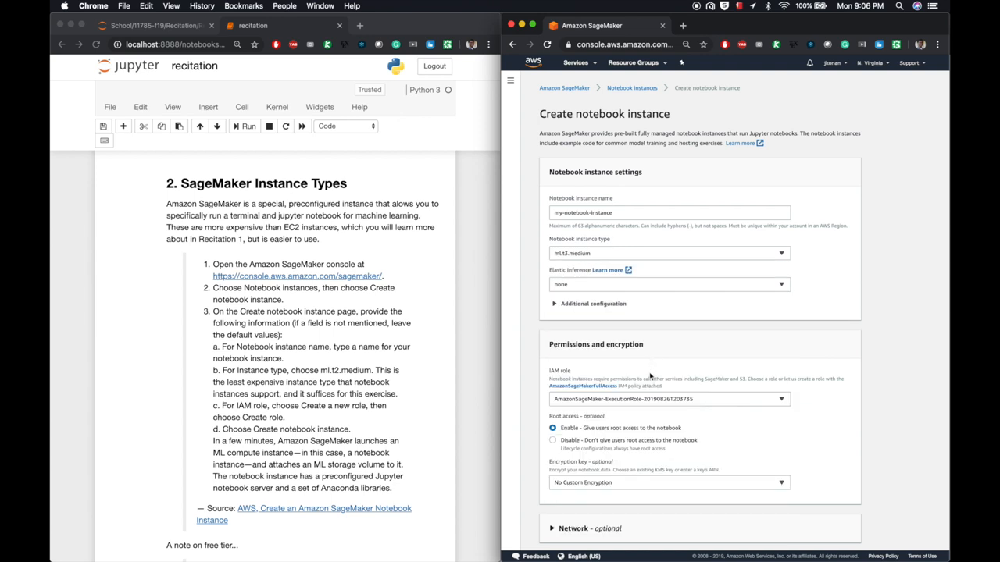
scroll(down, 3)
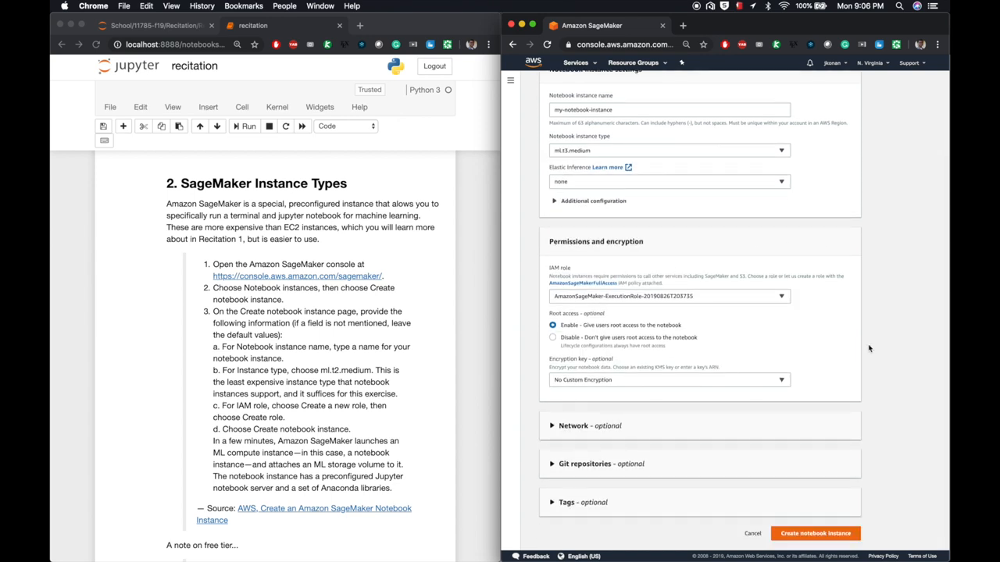
mouse_move(699, 300)
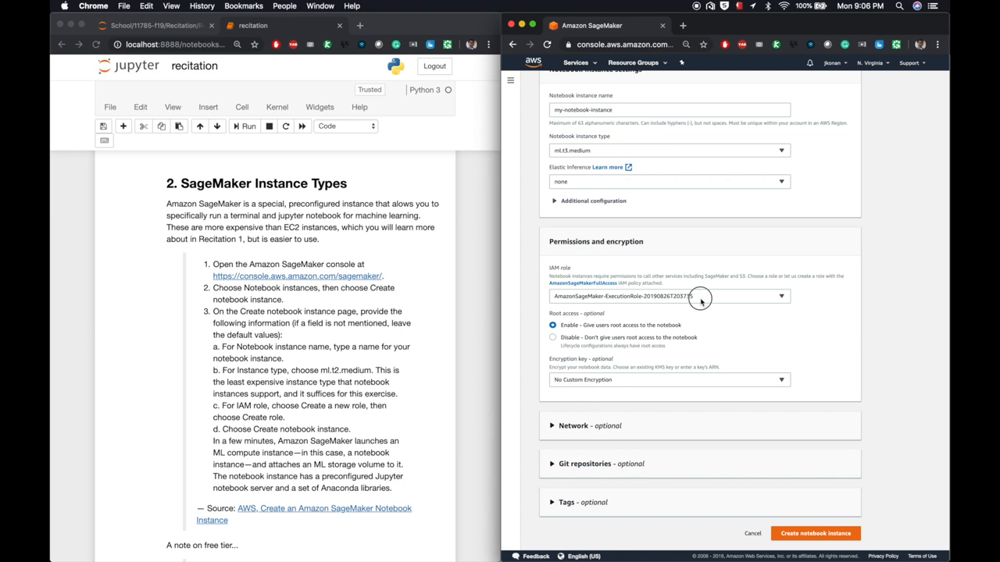
click(668, 296)
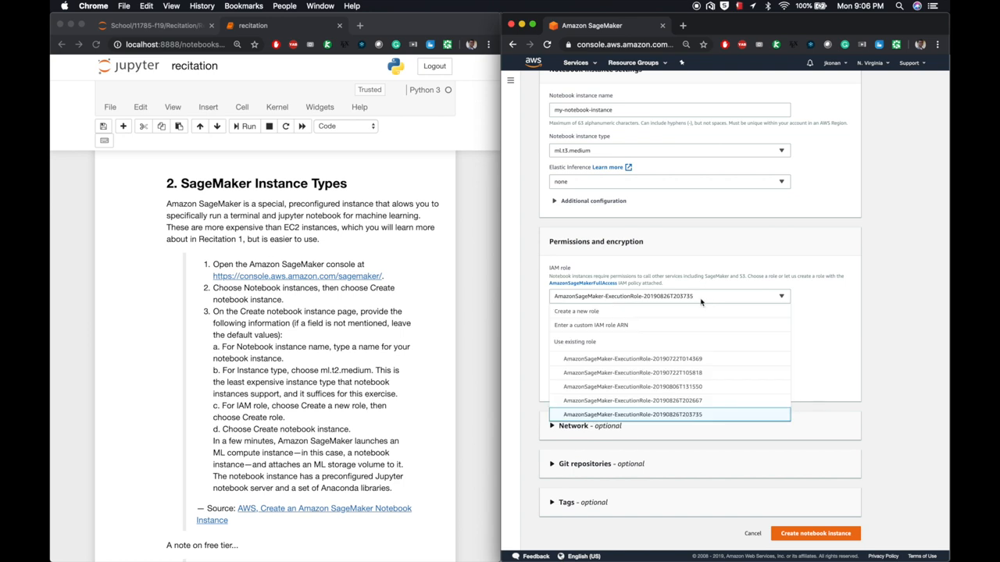
click(576, 311)
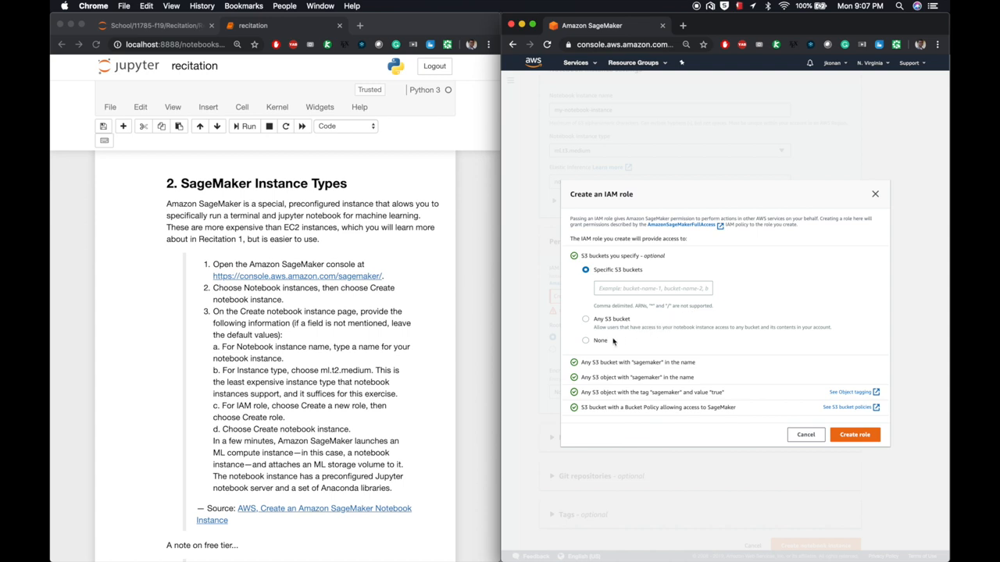
Step: Create an IAM role with no specific S3 bucket access and submit the notebook instance
click(586, 340)
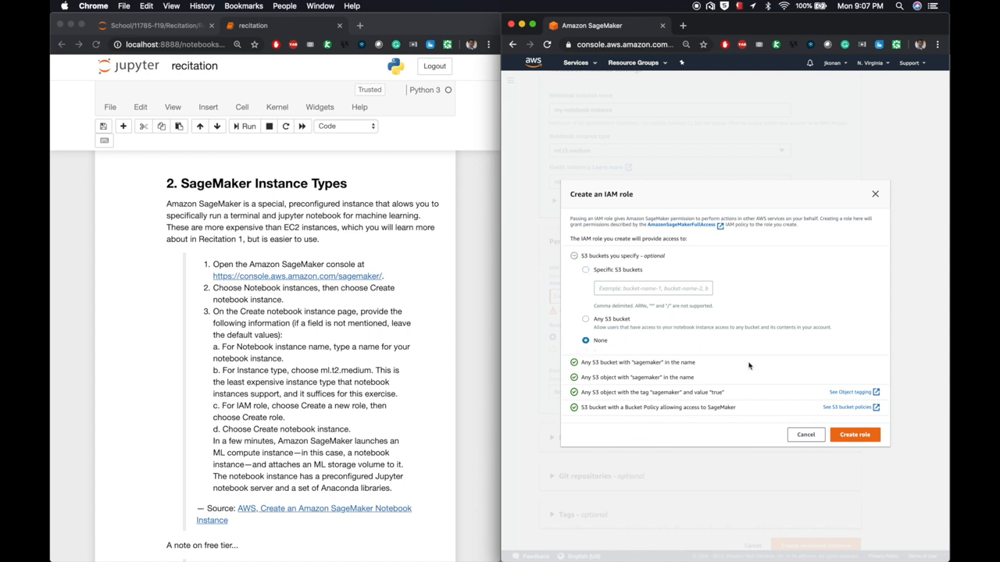
click(853, 434)
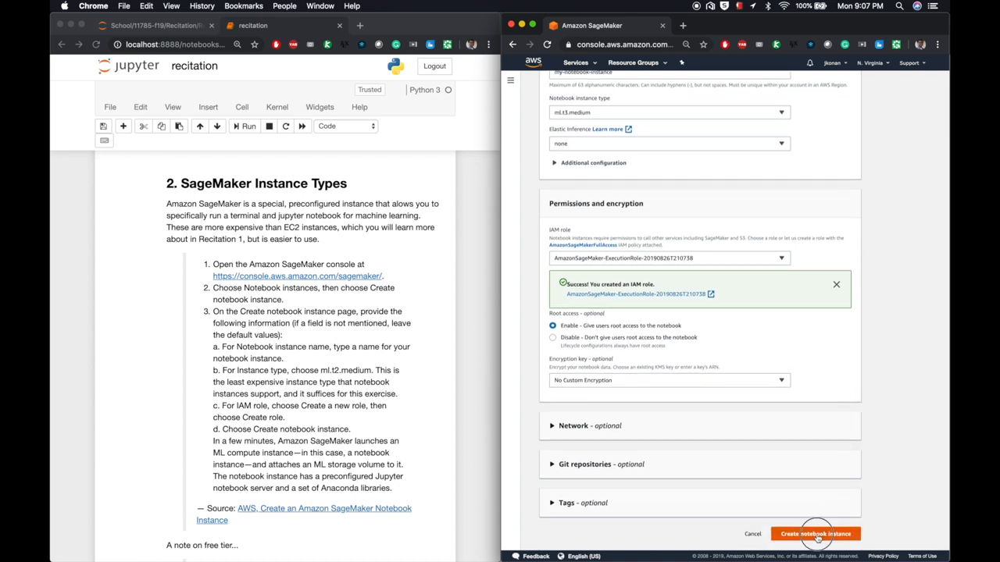
click(815, 534)
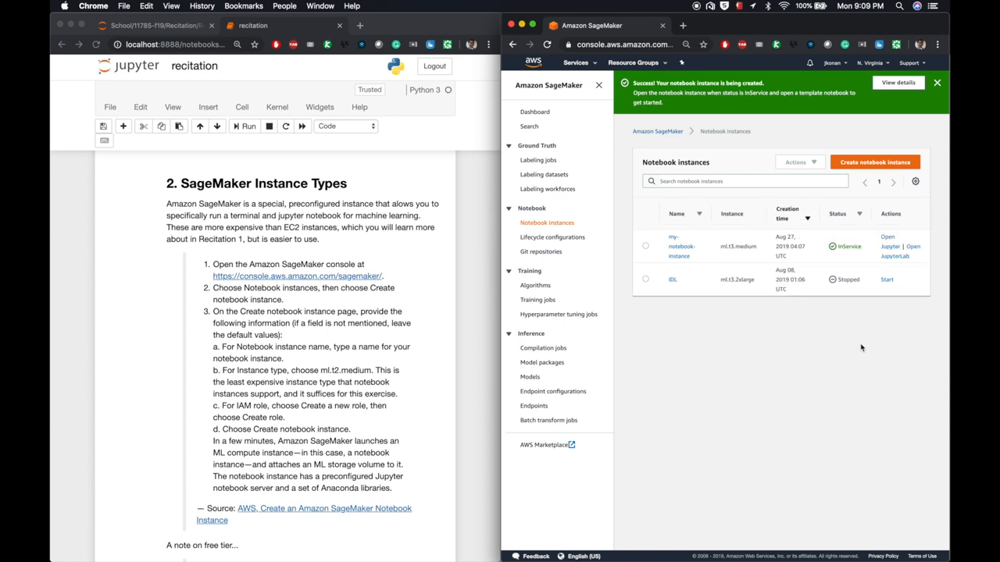
mouse_move(867, 298)
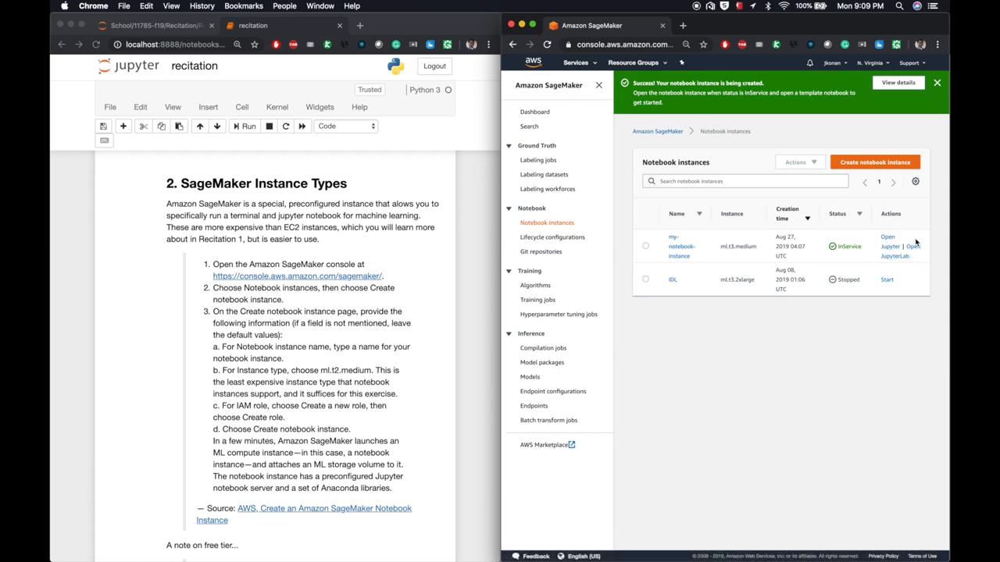
mouse_move(643, 247)
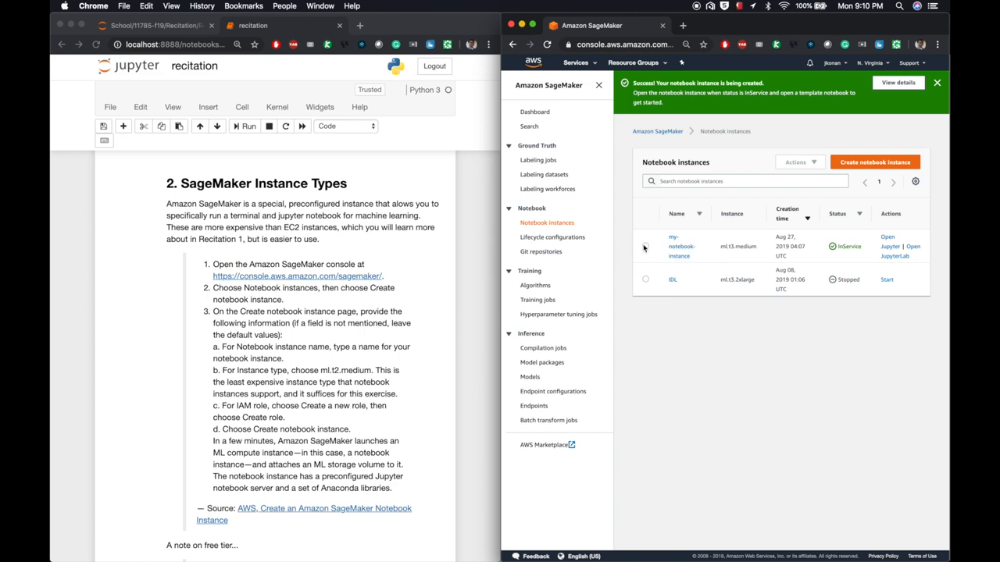
Step: Stop my-notebook-instance from the SageMaker Notebook instances list
click(795, 161)
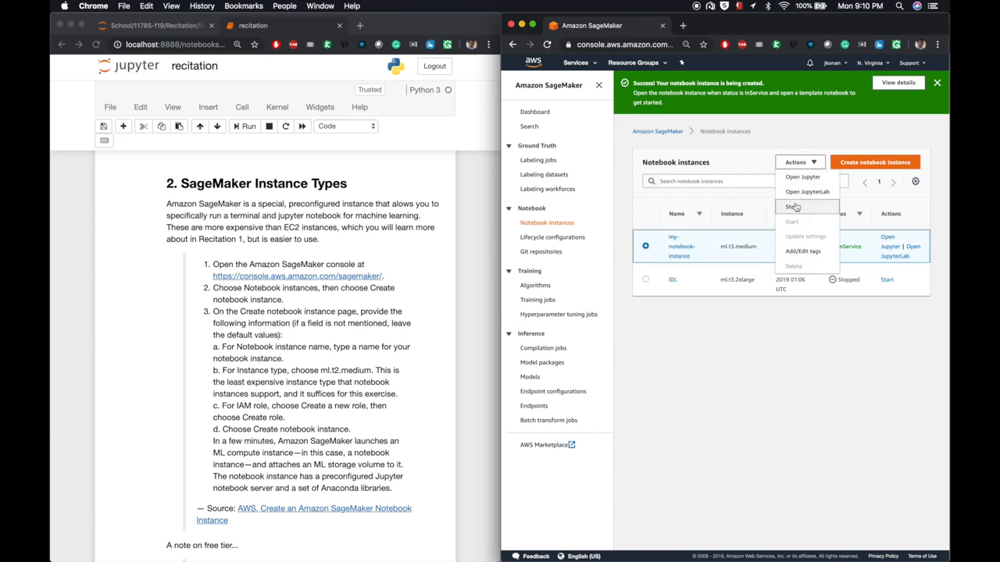
click(792, 206)
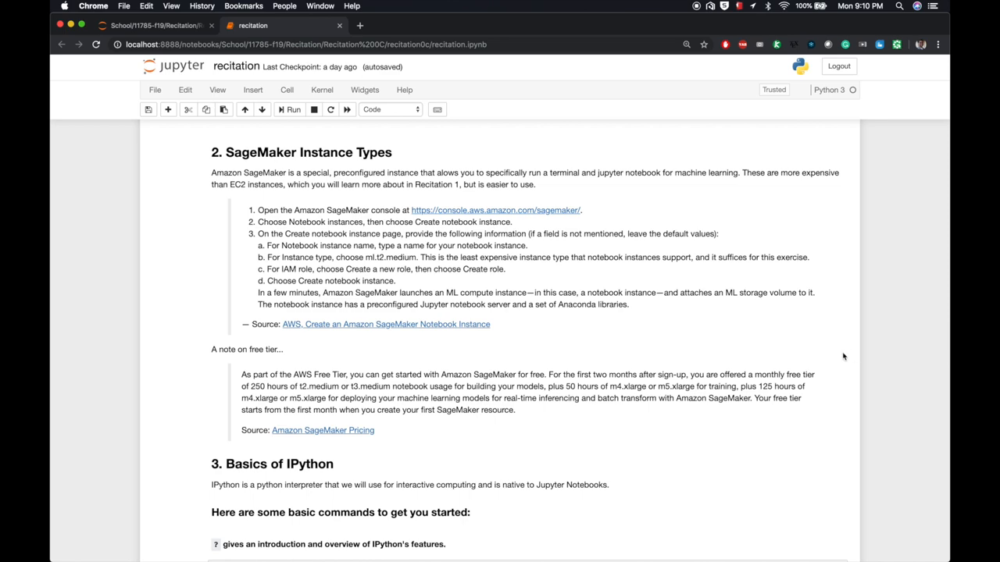
scroll(down, 3)
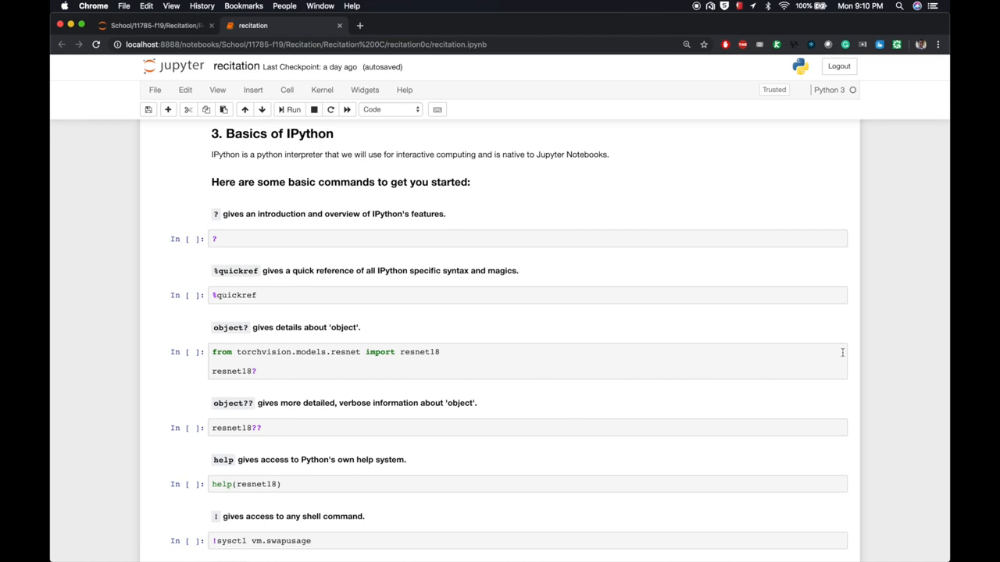
mouse_move(709, 318)
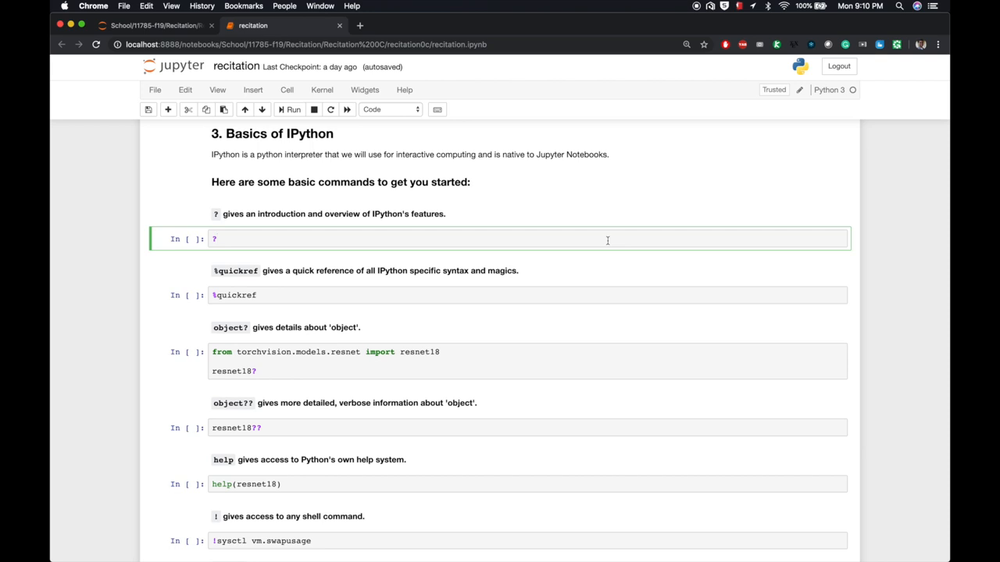
Step: Run the ? and %quickref help cells, then close each help pane
click(293, 109)
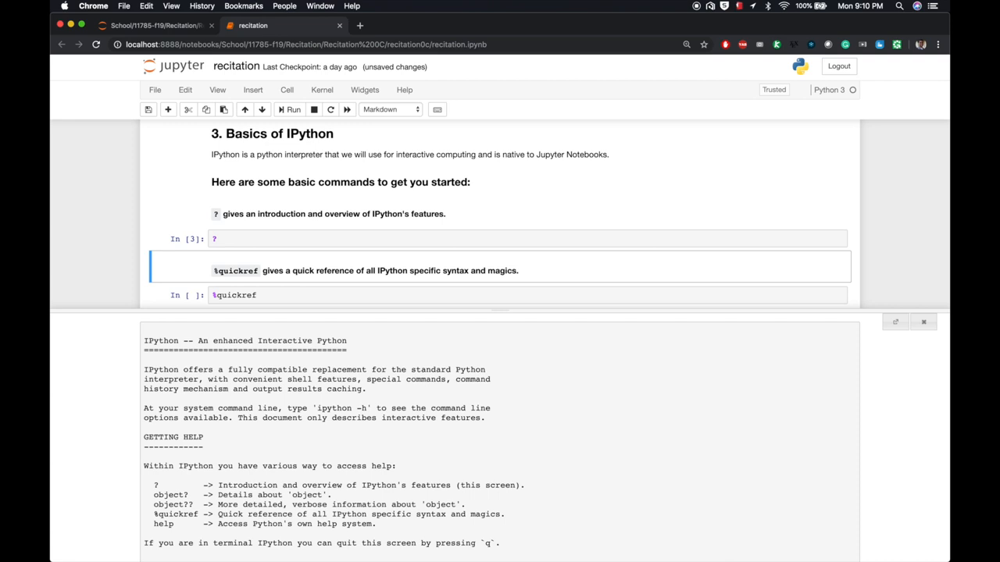
mouse_move(914, 321)
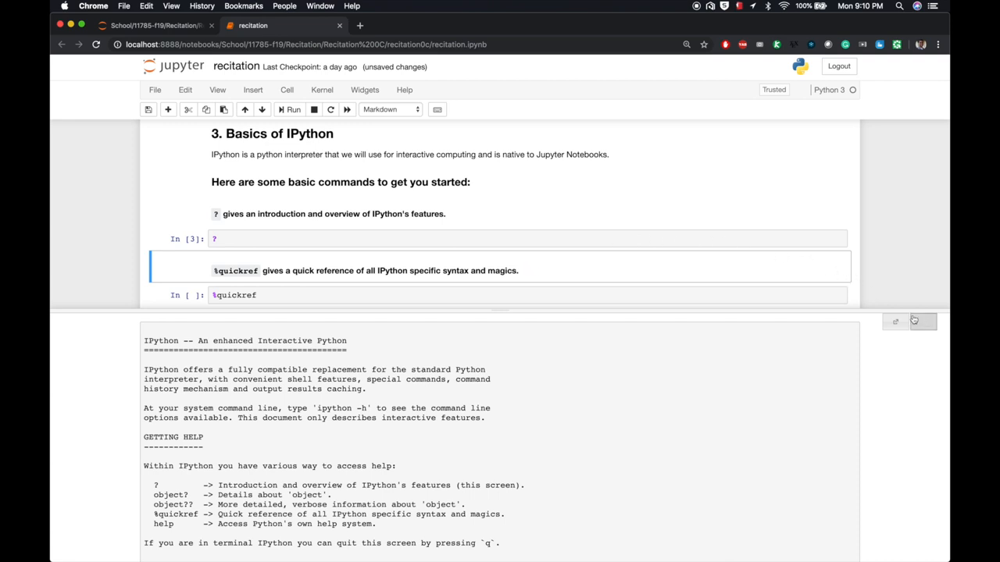
click(914, 321)
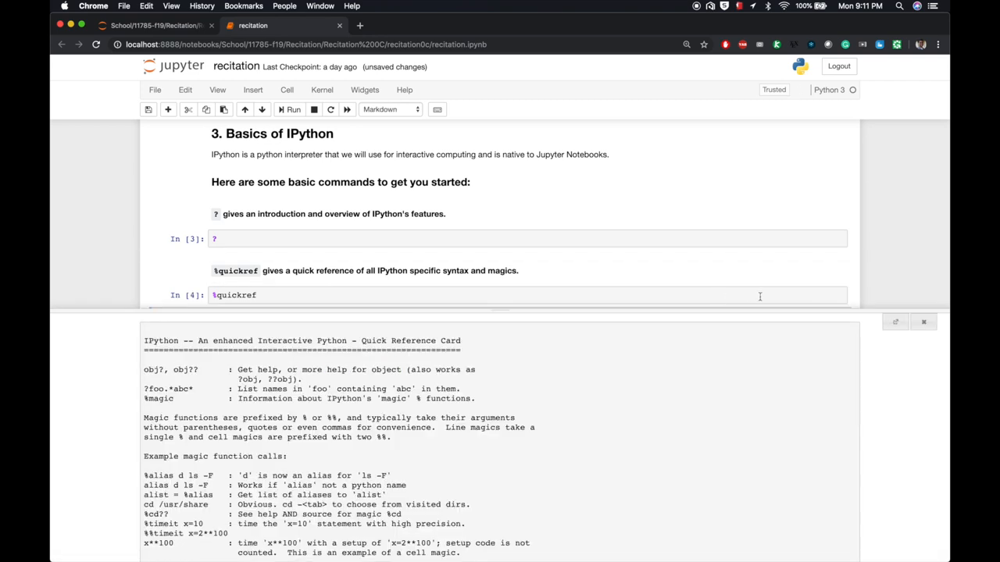
scroll(down, 3)
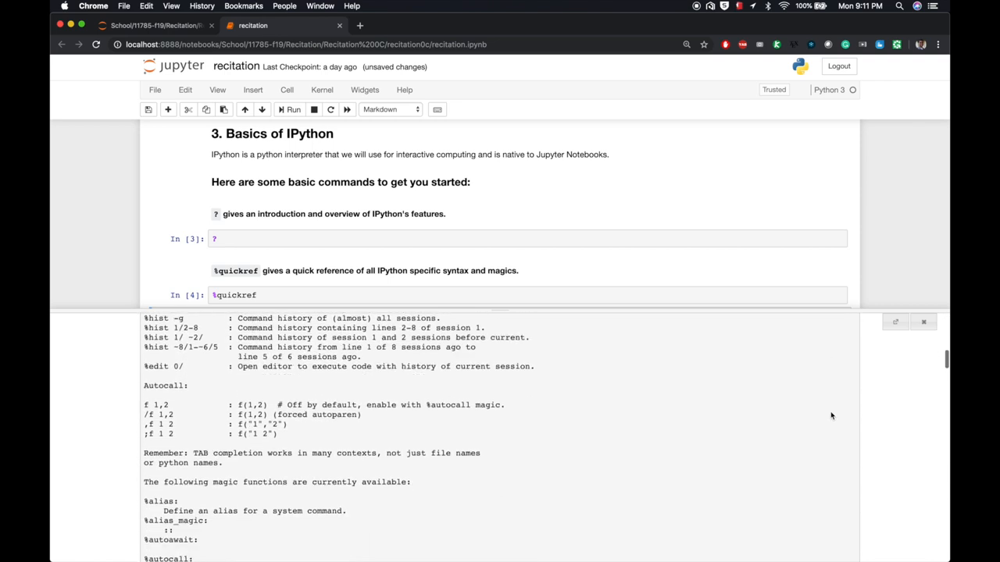
scroll(down, 3)
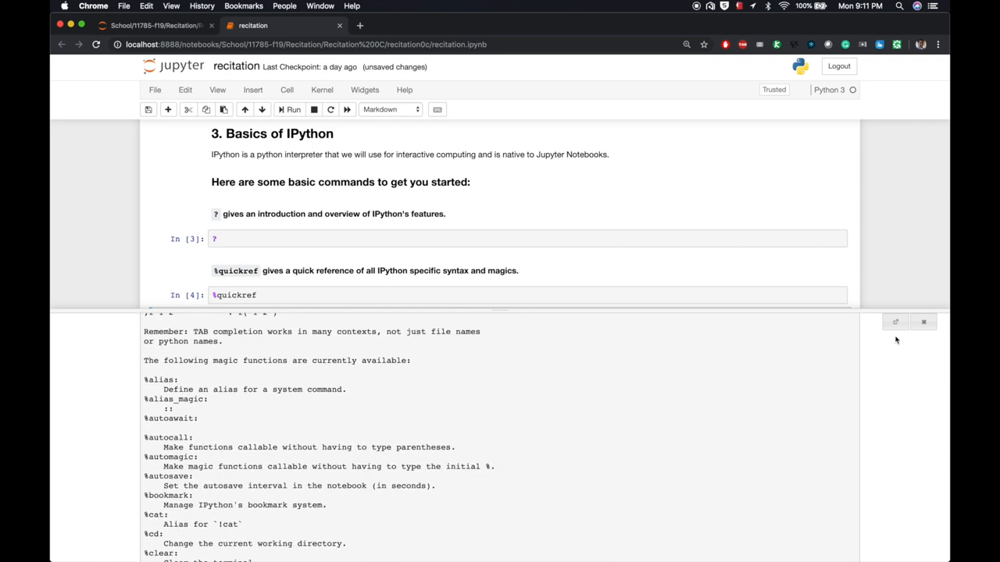
click(923, 321)
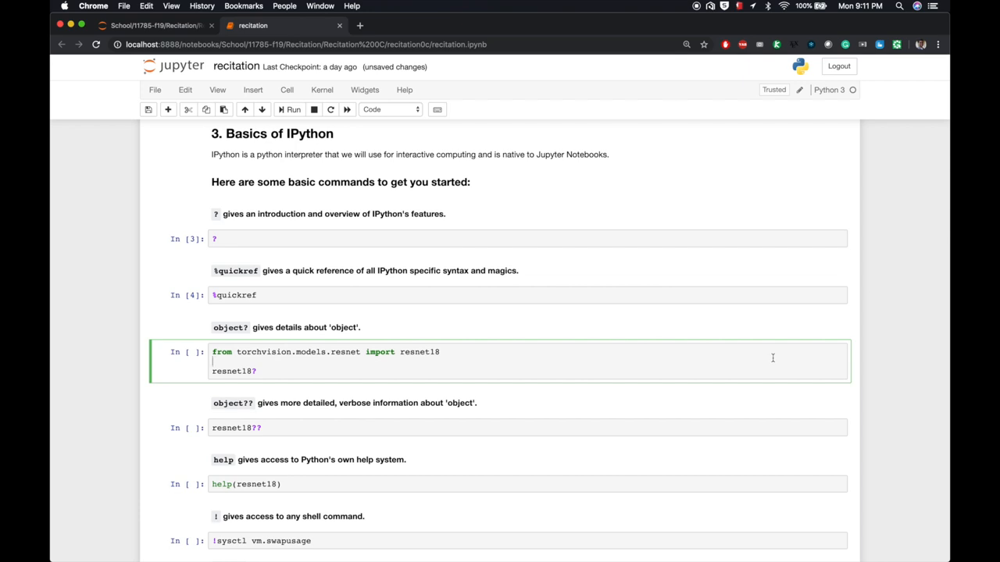
Step: Run the resnet18? lookup cell and close its signature pane
click(293, 109)
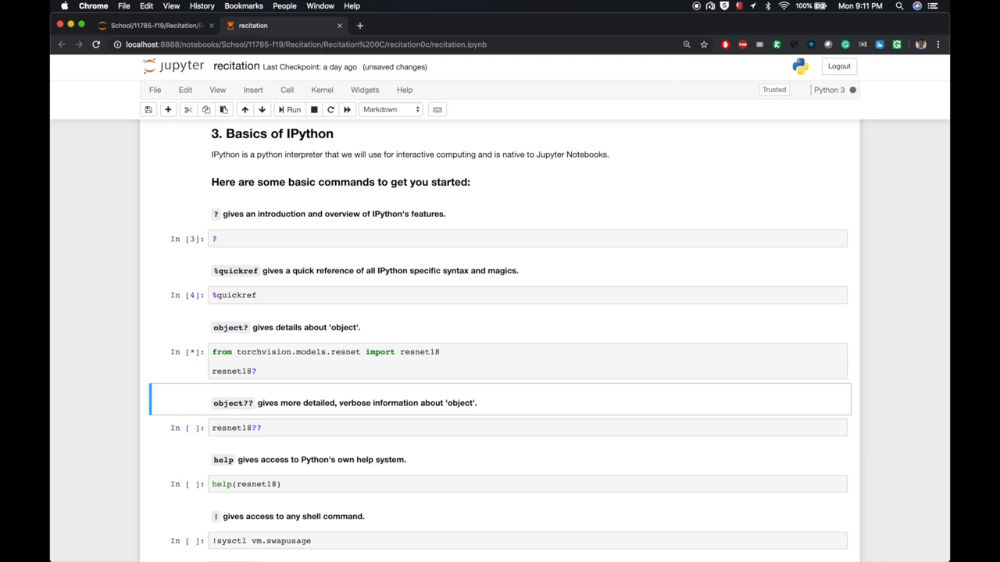
click(293, 110)
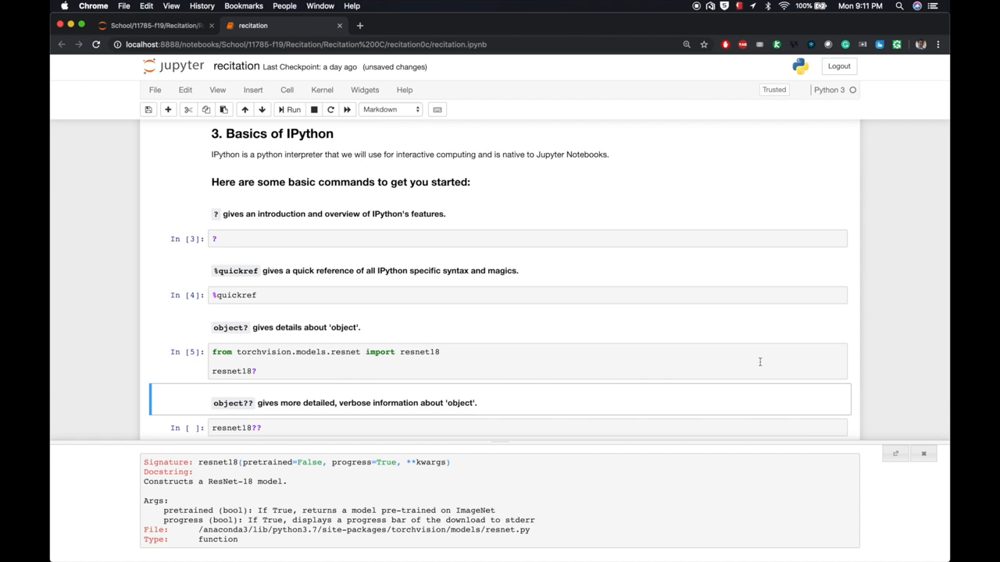
mouse_move(795, 463)
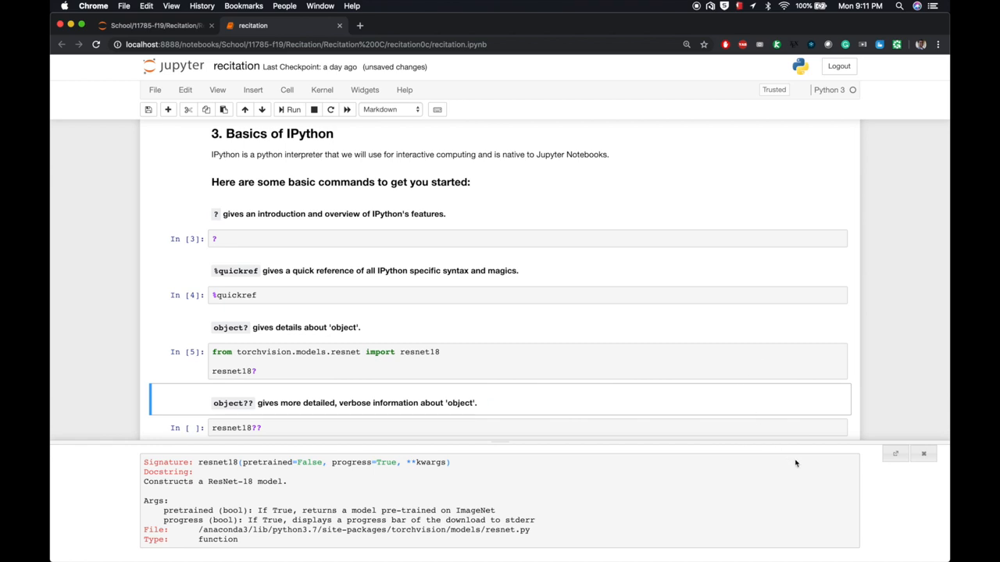
mouse_move(812, 461)
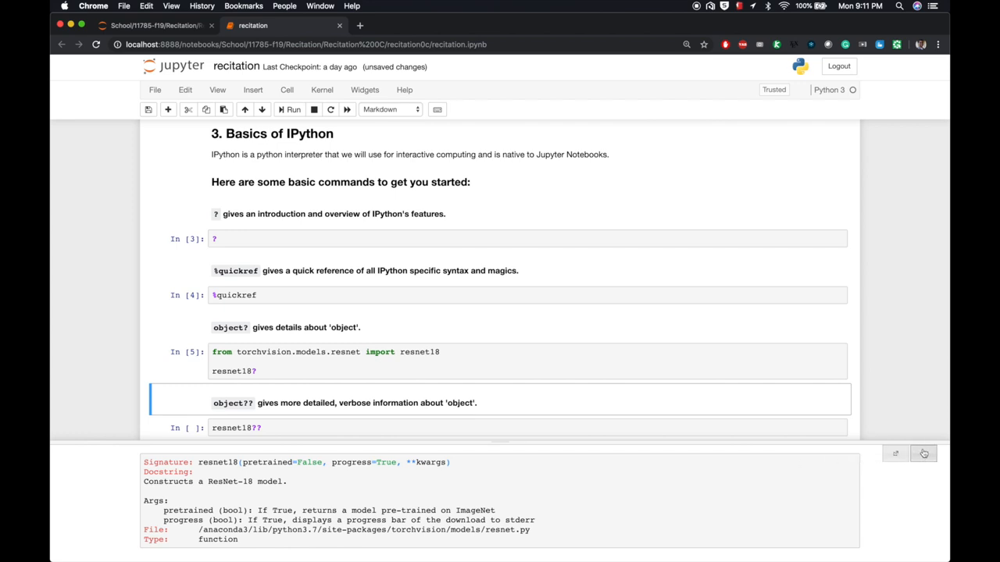
click(924, 453)
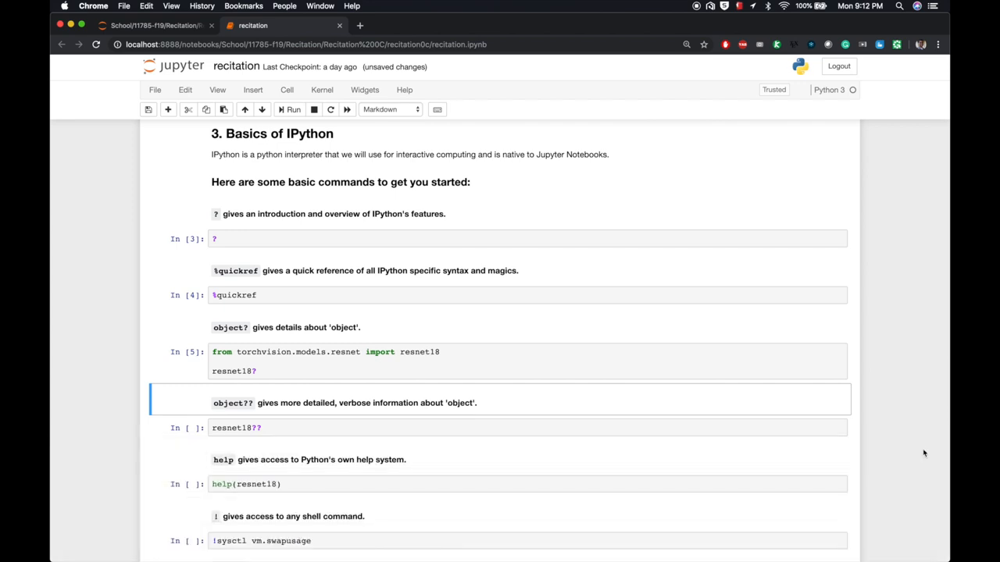
Step: Run resnet18?? as In [6] to view resnet18's source code, then close the pager
scroll(down, 3)
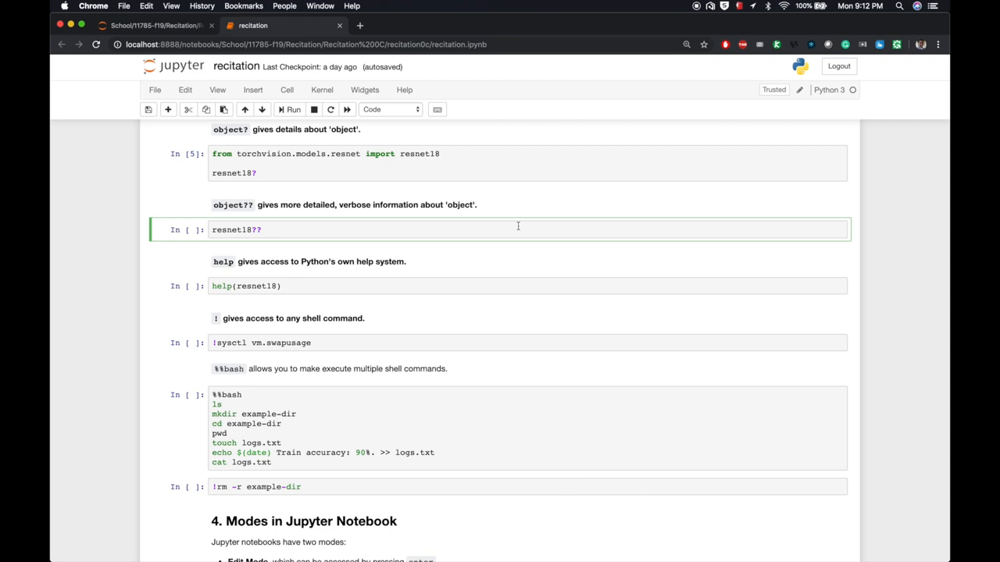
click(293, 109)
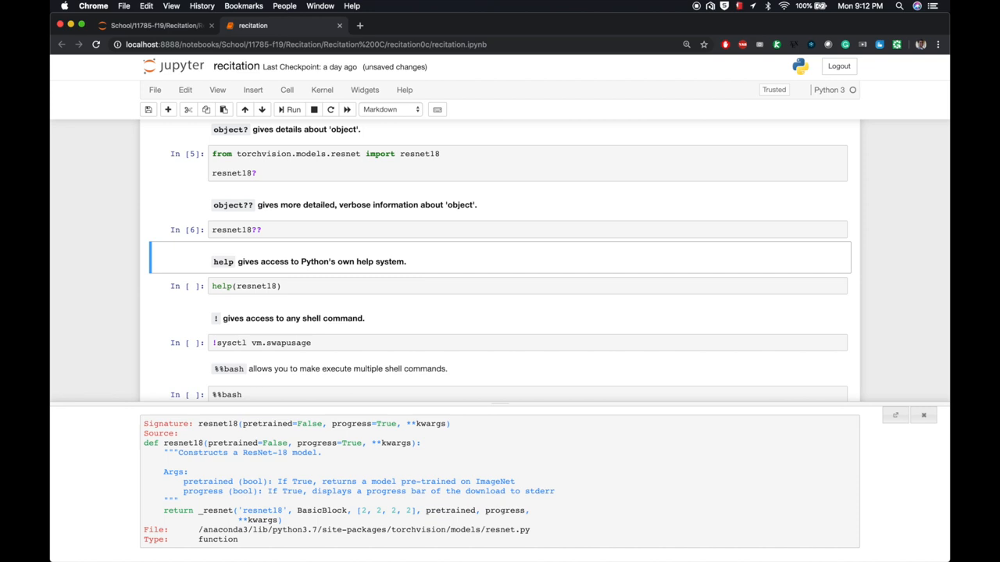
mouse_move(675, 293)
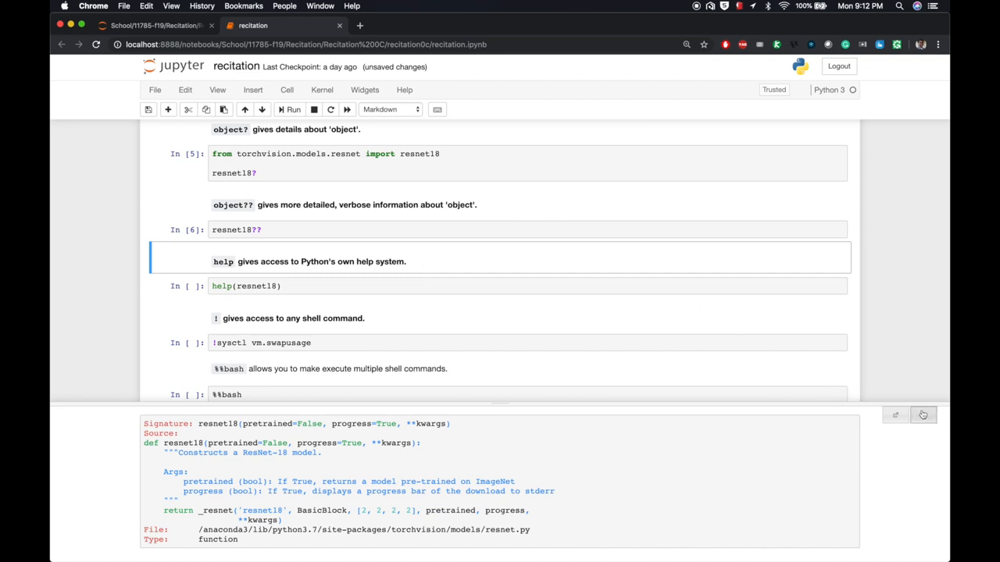
click(923, 414)
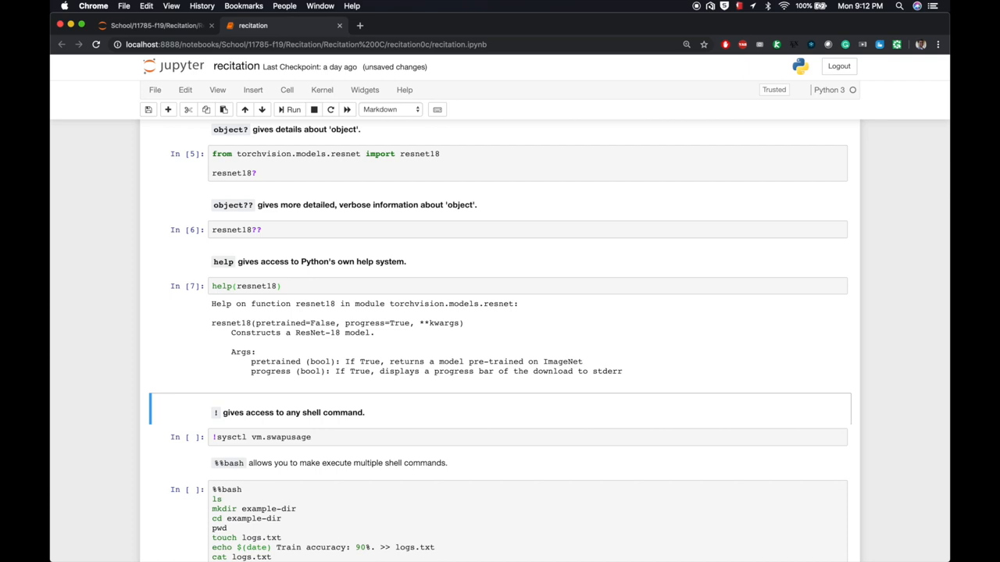
mouse_move(720, 332)
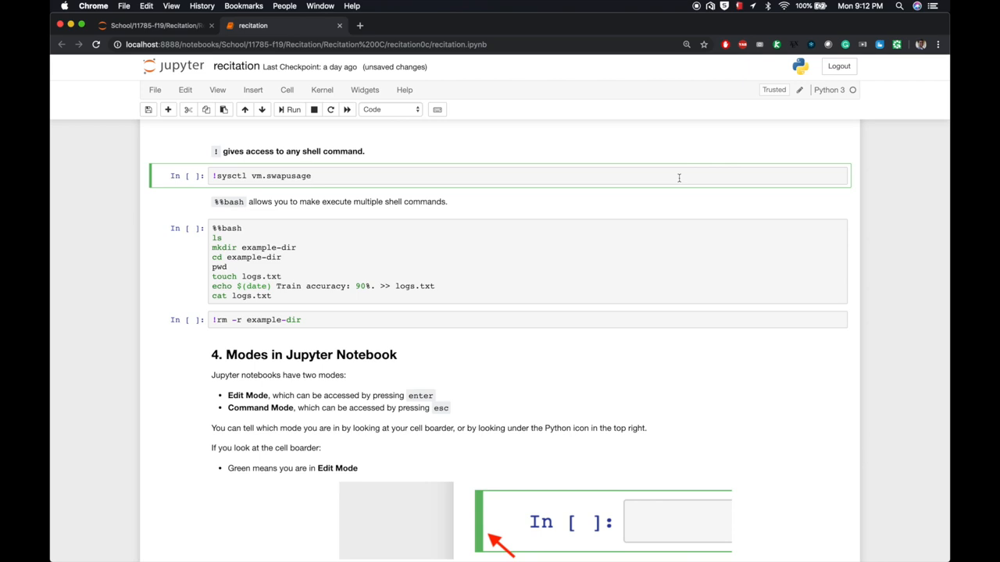
Step: Run !sysctl vm.swapusage and the %%bash cell to show swap totals and the directory listing
click(293, 109)
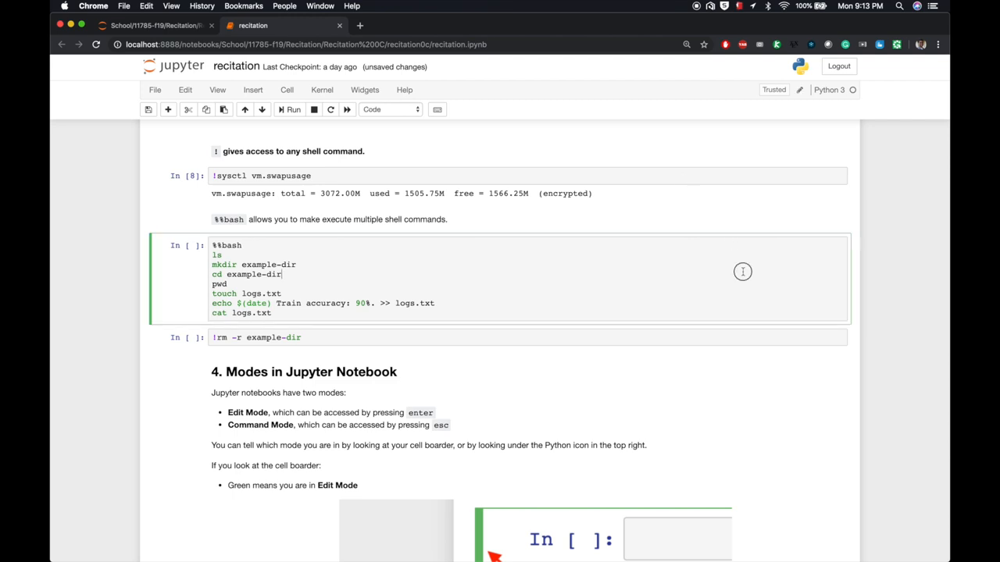
mouse_move(741, 271)
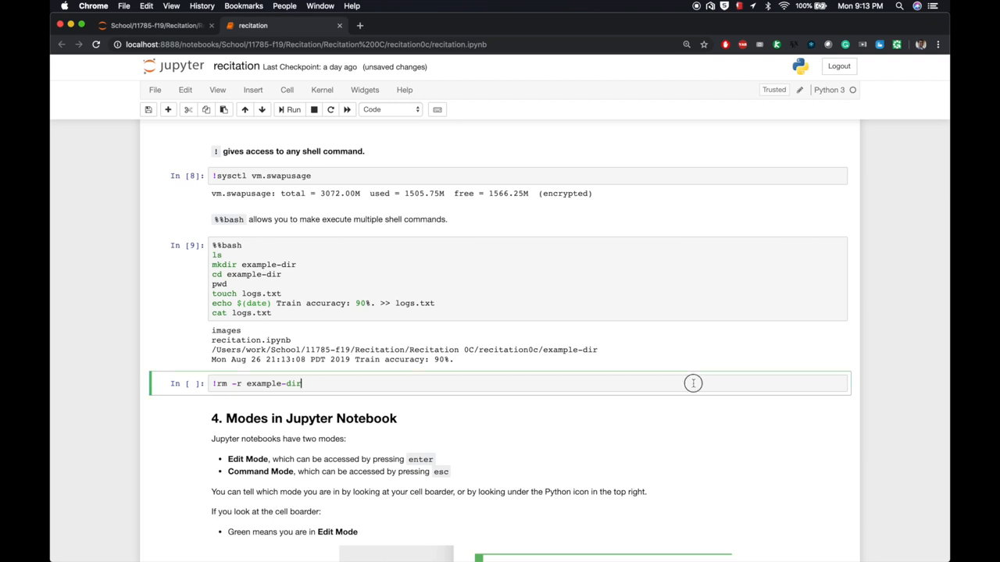
mouse_move(693, 384)
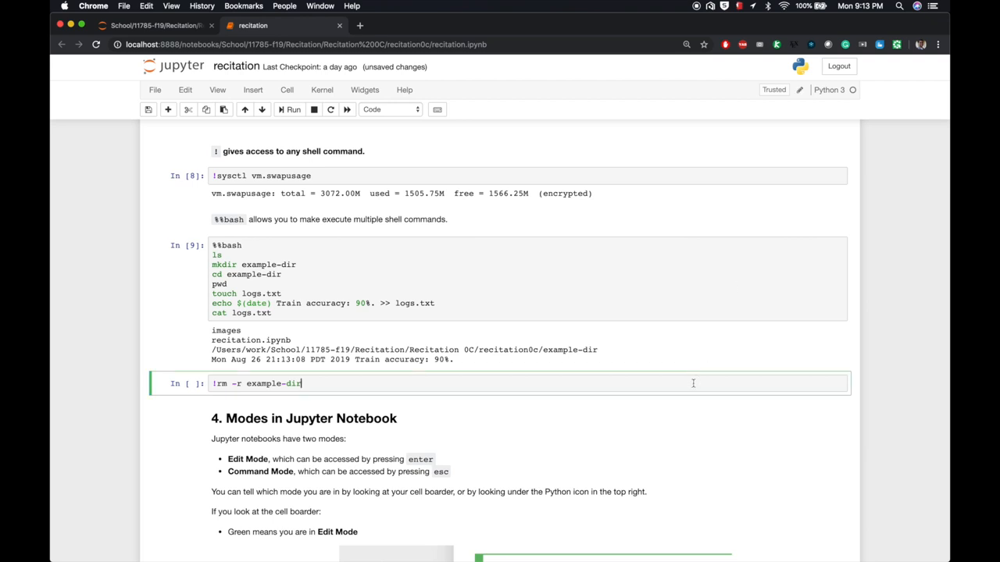
scroll(down, 3)
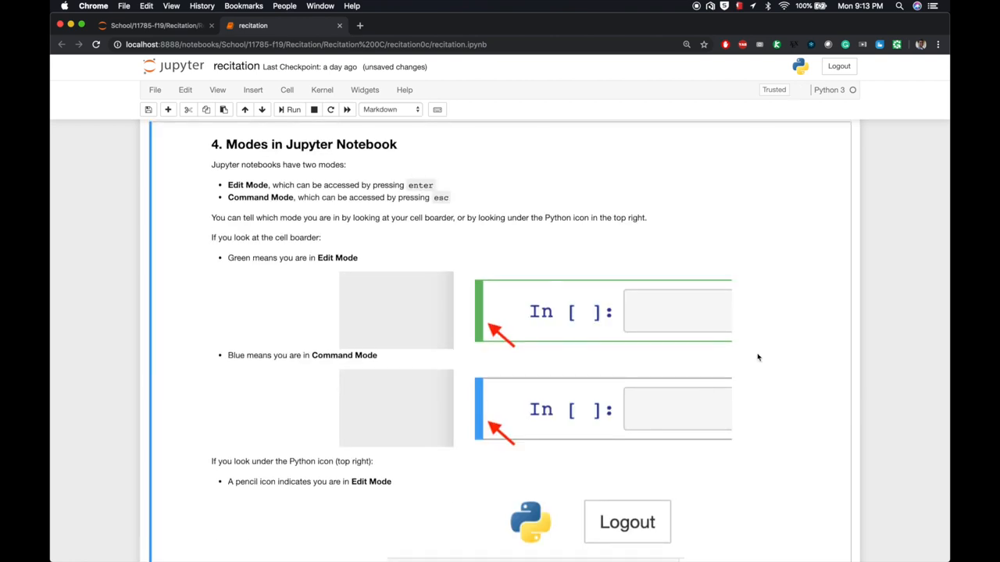
Step: Remove example-dir by running the !rm -r example-dir cell as In [10]
scroll(up, 3)
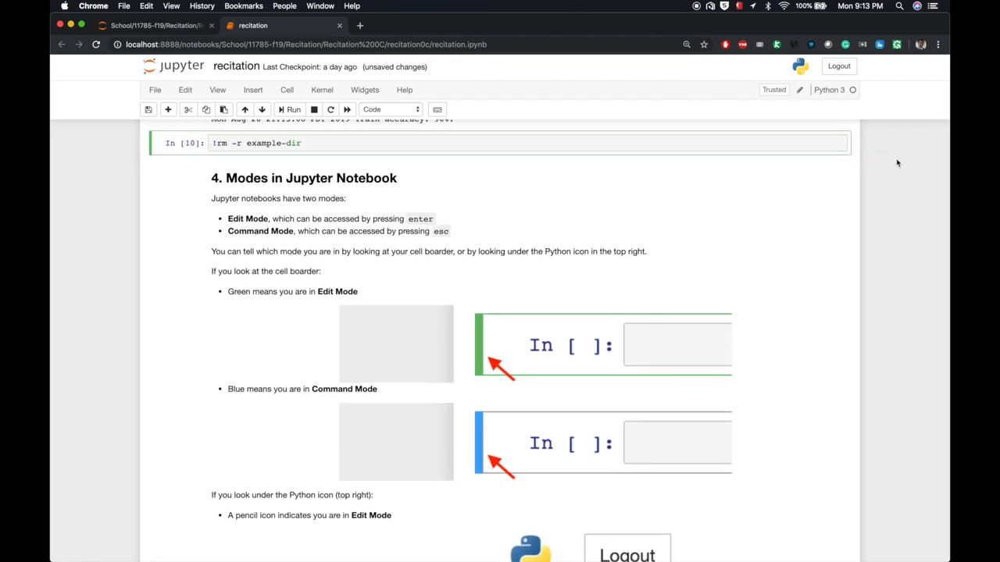
scroll(down, 3)
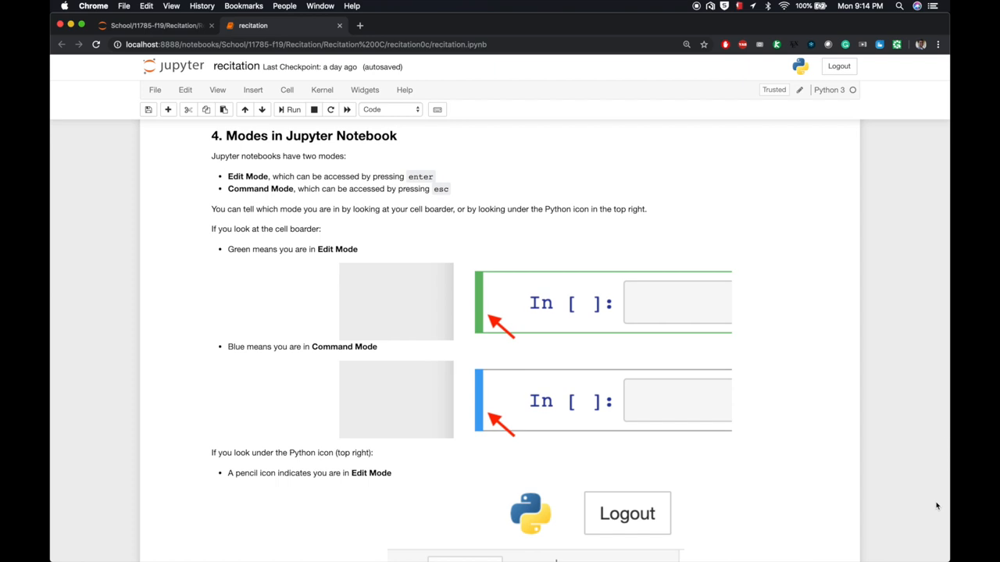
mouse_move(926, 511)
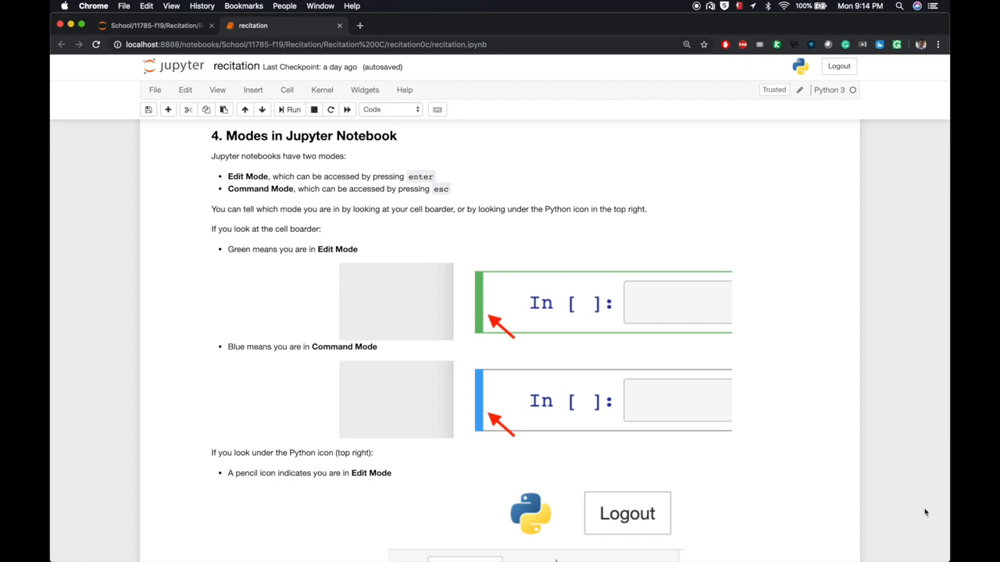
mouse_move(906, 521)
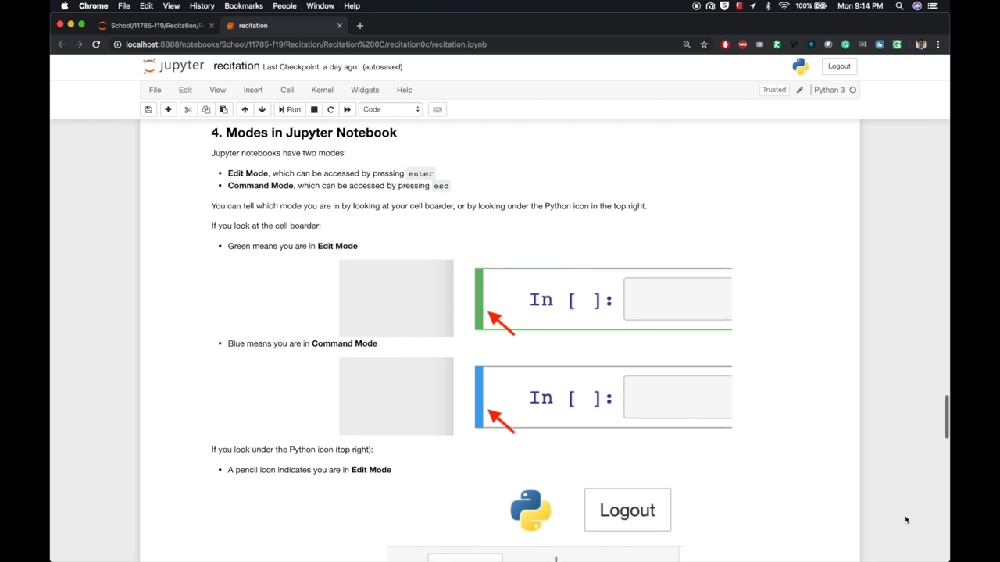
scroll(down, 3)
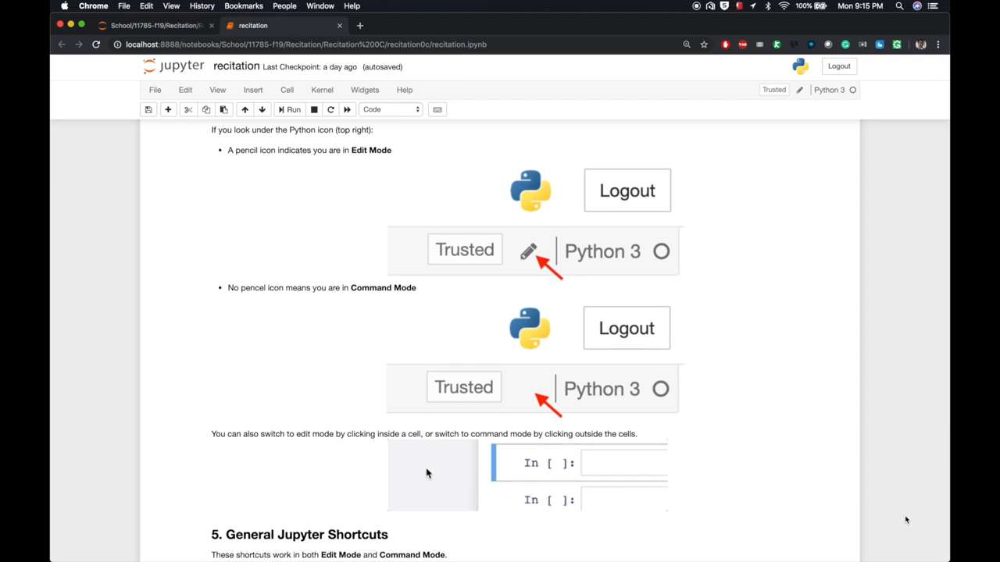
Step: Click in and out of a cell to try edit and command modes, reaching the shortcut lists
click(616, 463)
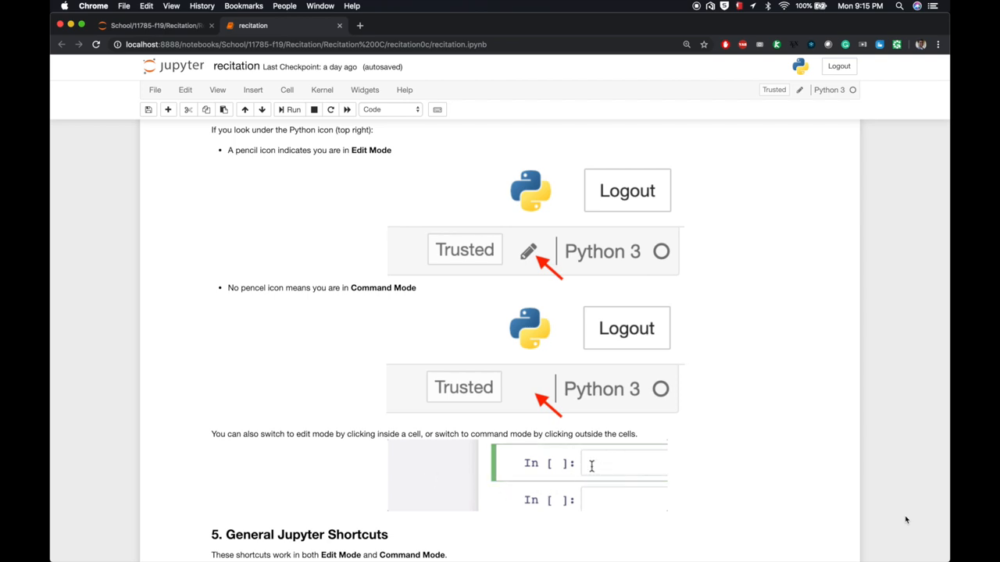
click(437, 471)
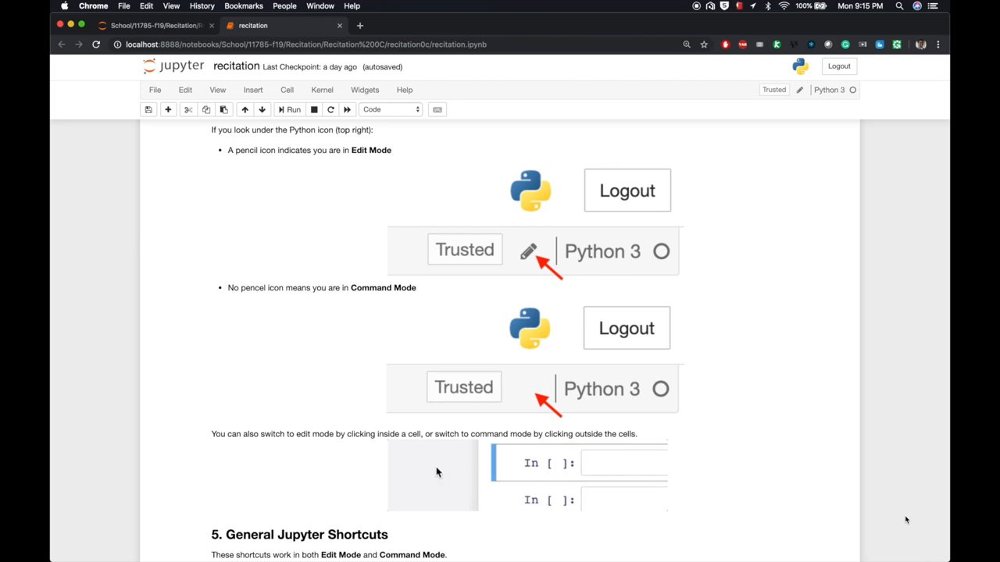
click(621, 463)
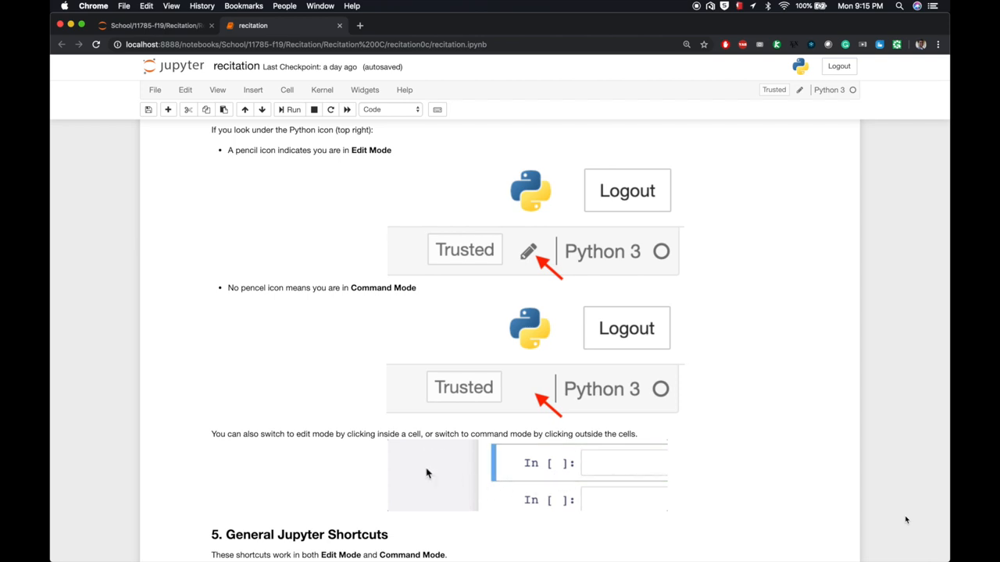
click(616, 464)
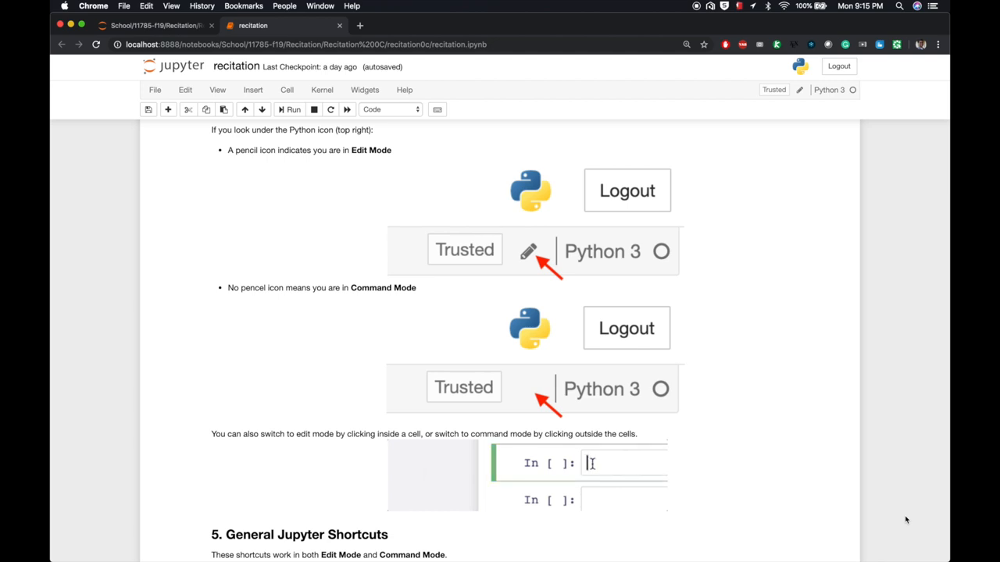
click(437, 474)
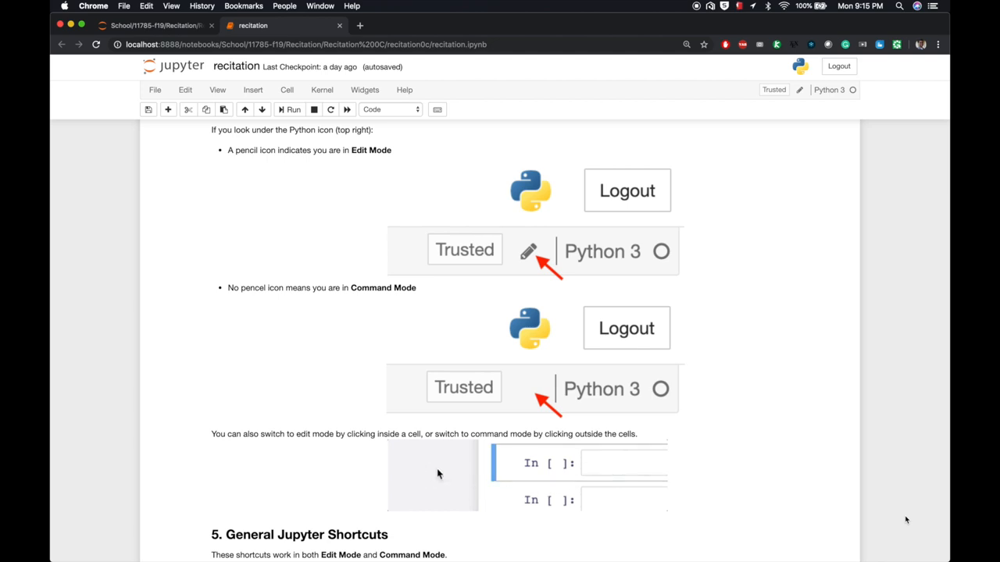
scroll(down, 3)
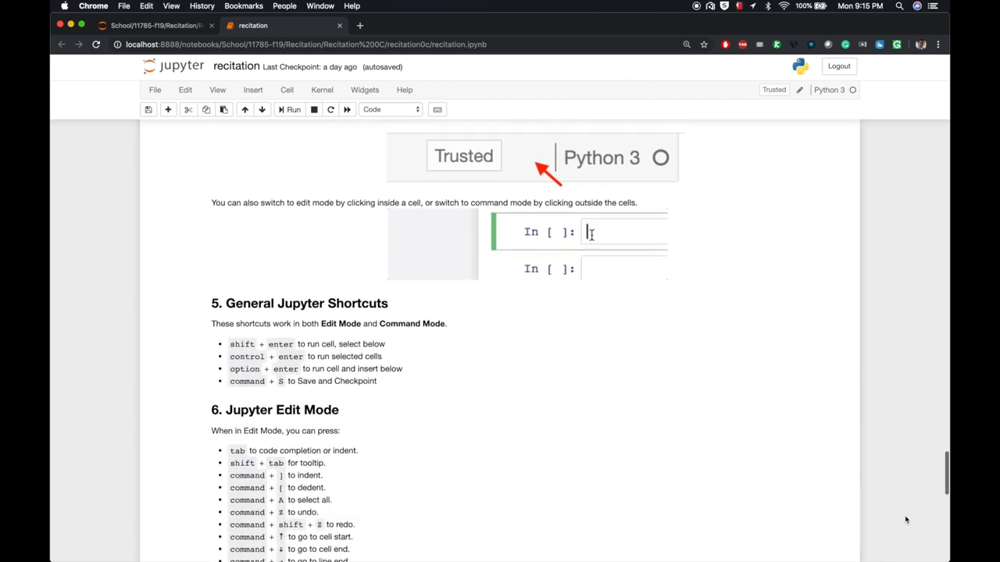
scroll(down, 3)
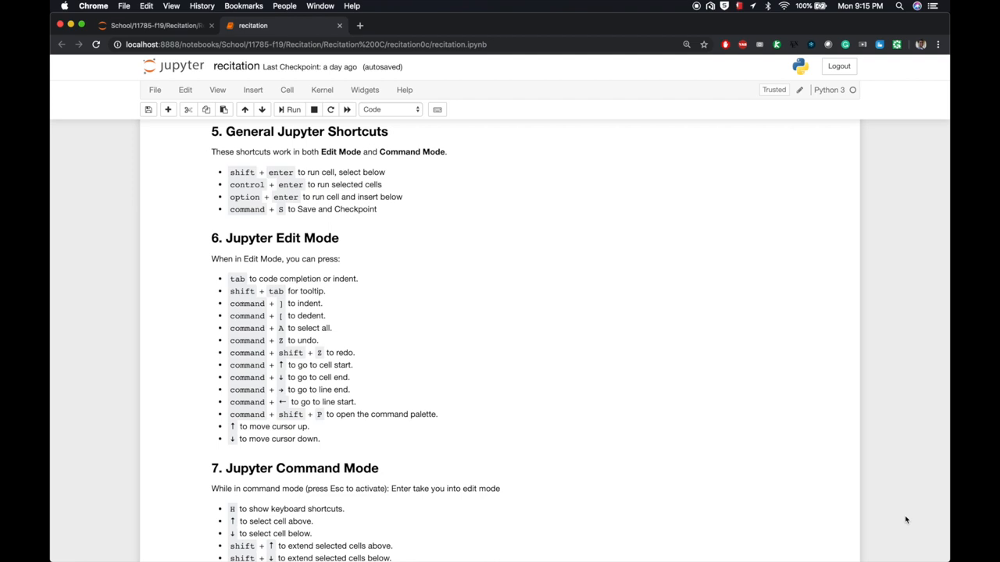
scroll(down, 3)
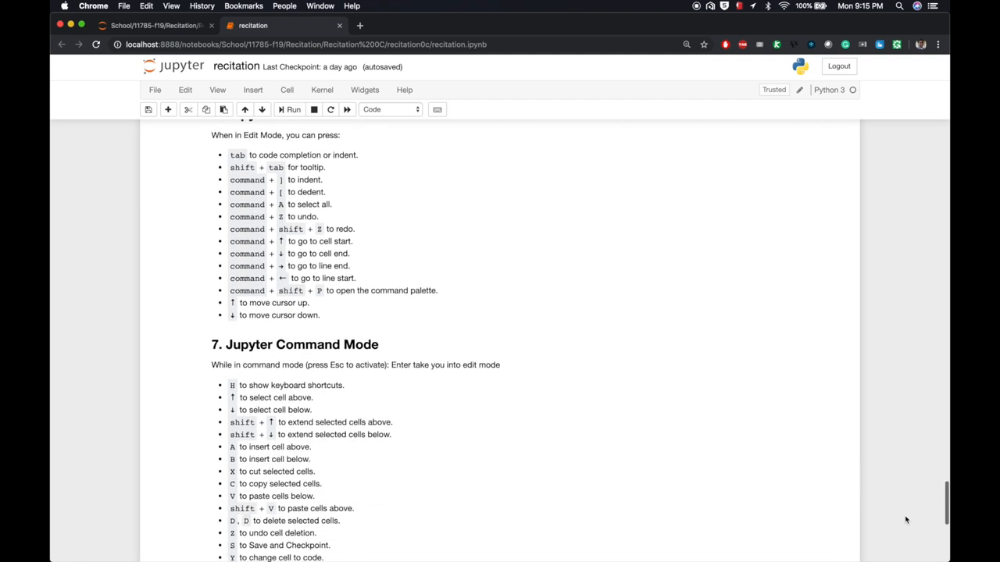
scroll(down, 3)
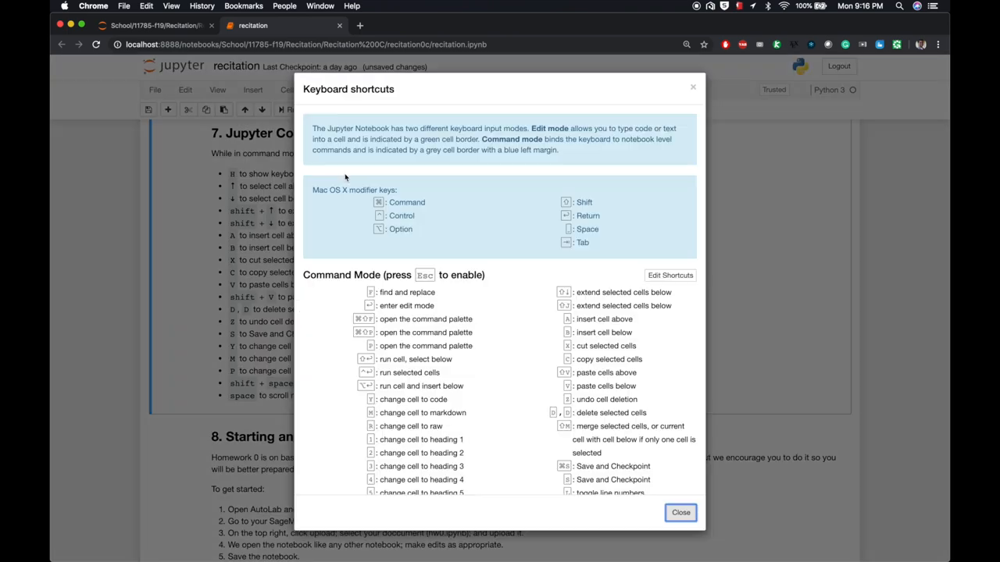
mouse_move(687, 312)
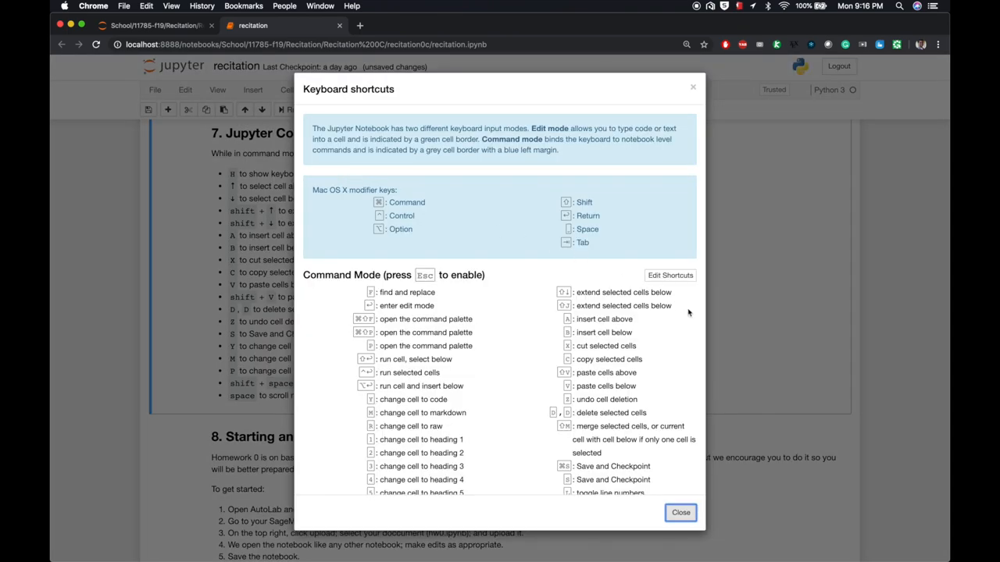
scroll(down, 3)
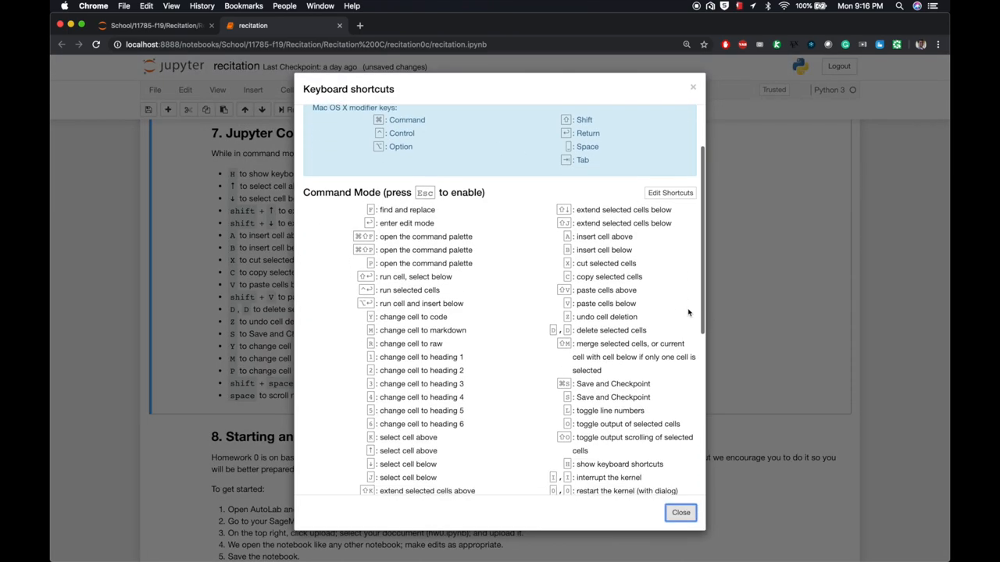
scroll(down, 3)
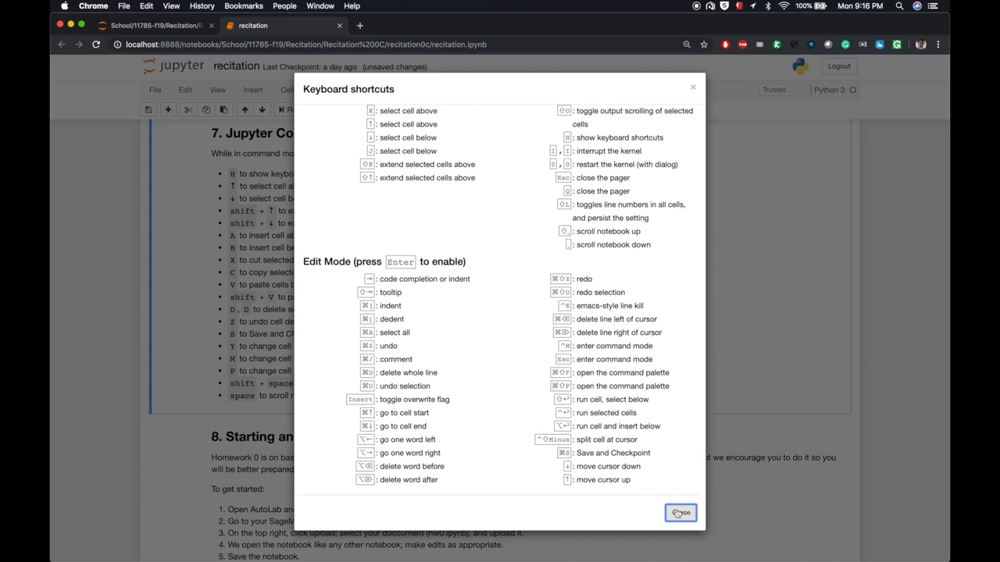
click(679, 512)
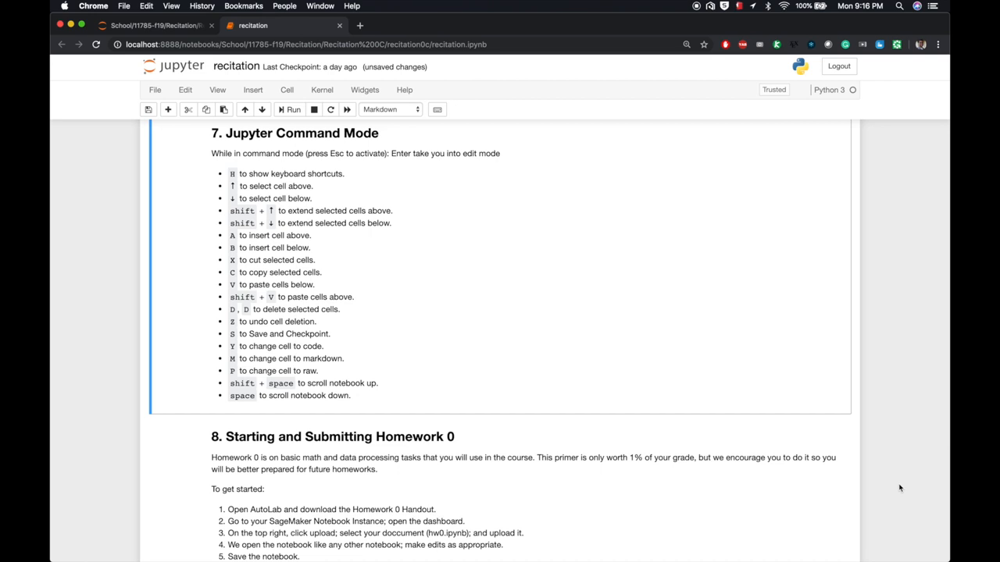
scroll(down, 3)
text(autolab)
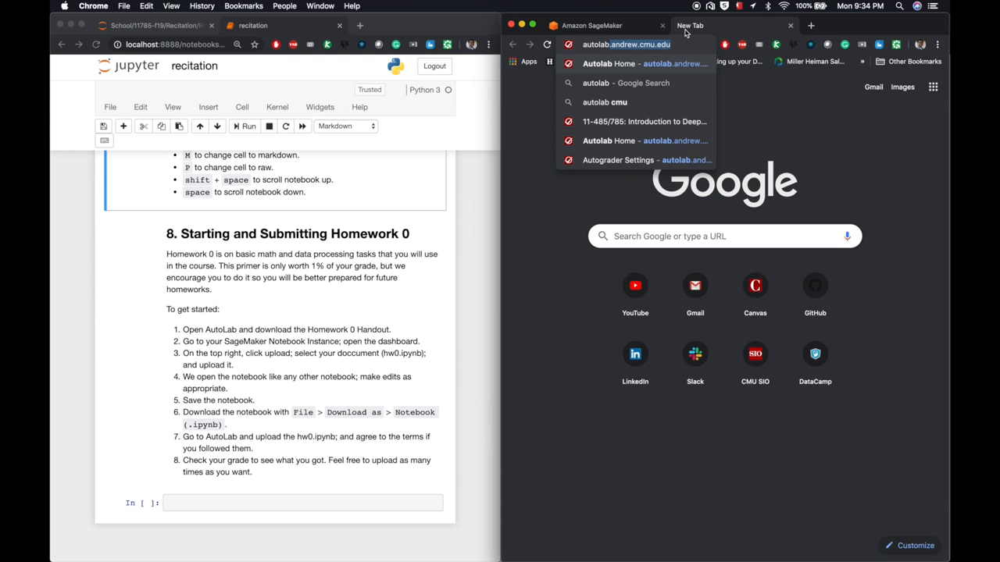
Step: Download the Homework 0 handout from Autolab as handout.tar.gz.2 and return to SageMaker
click(625, 63)
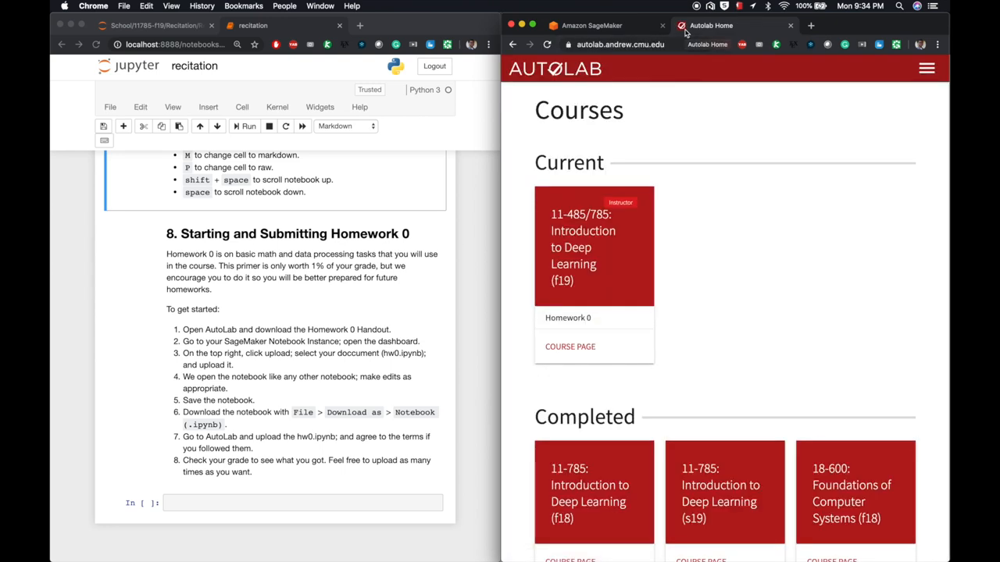
mouse_move(637, 259)
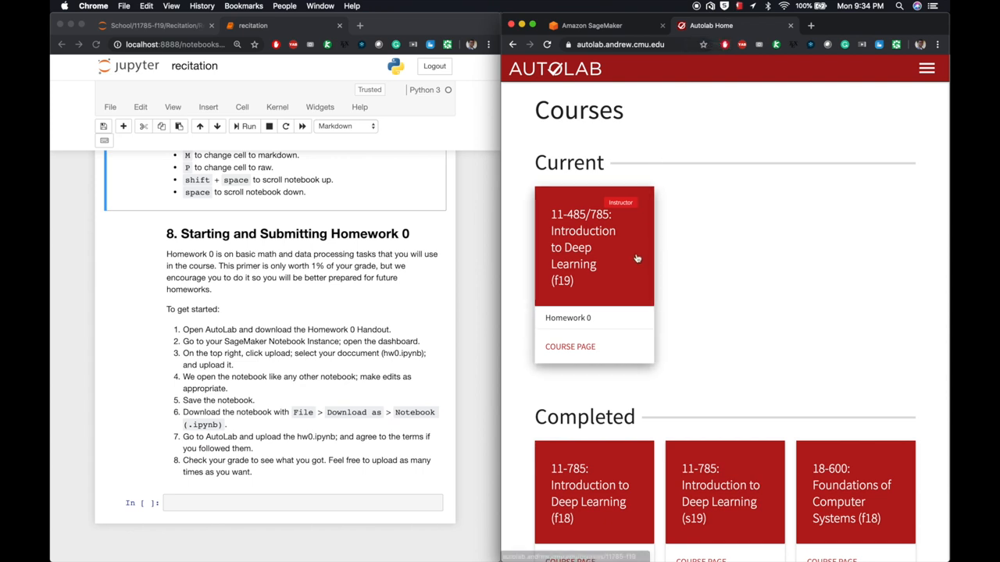
mouse_move(567, 318)
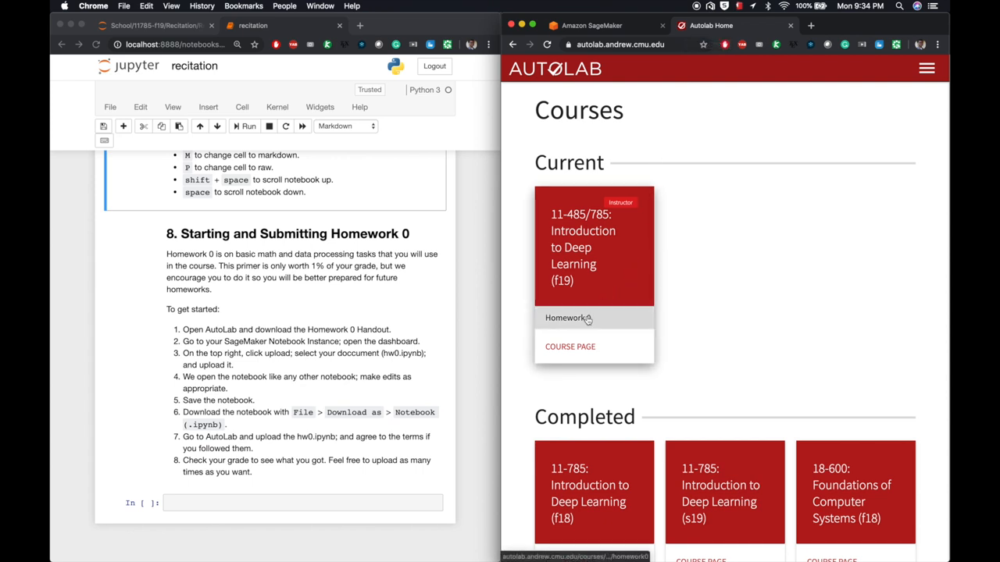
click(564, 318)
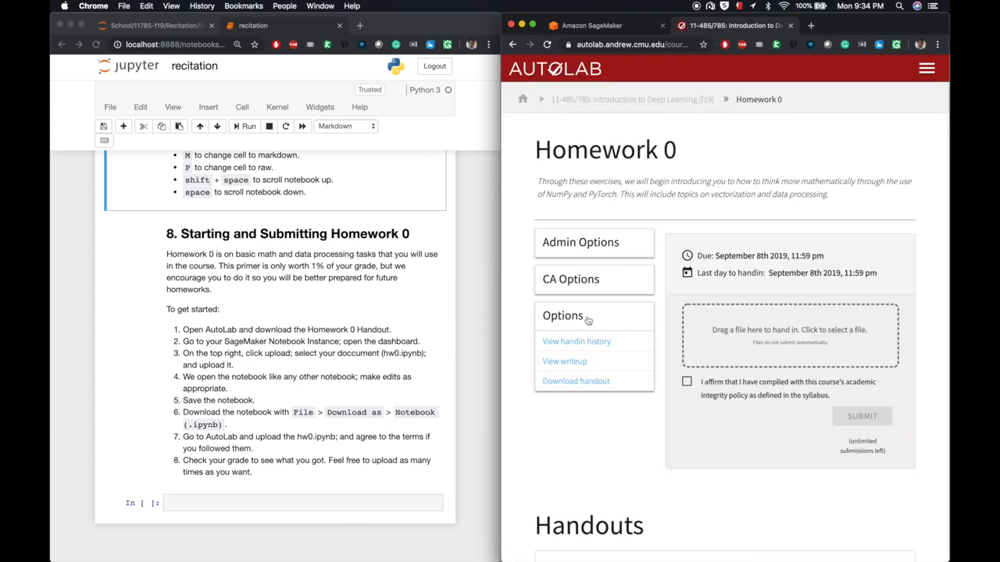
scroll(down, 3)
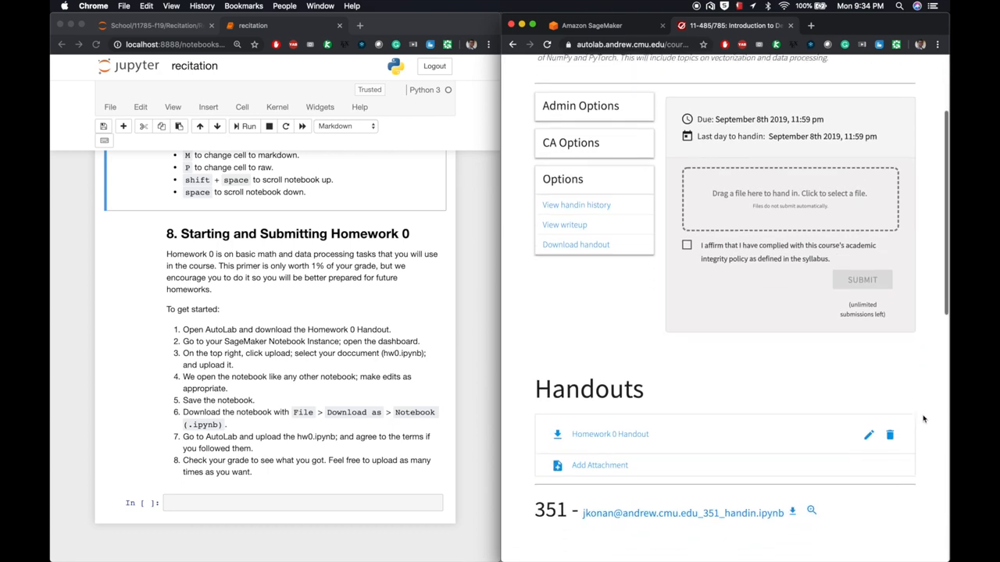
scroll(down, 3)
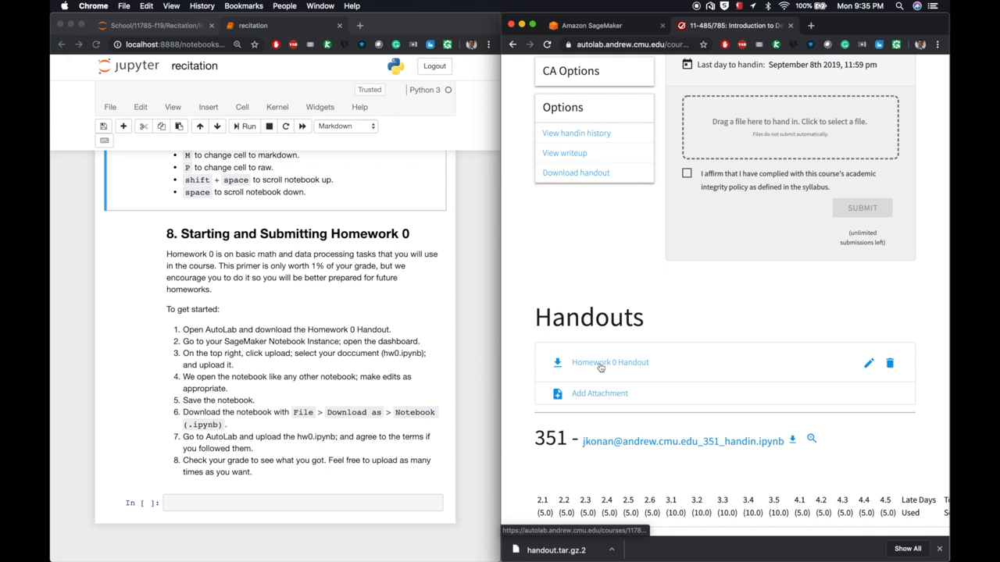
mouse_move(711, 304)
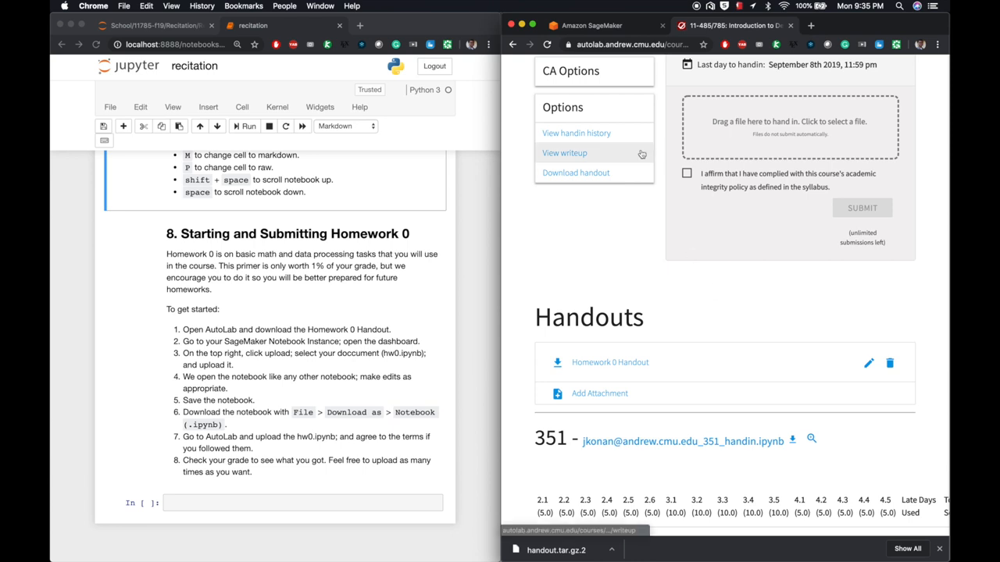
click(591, 25)
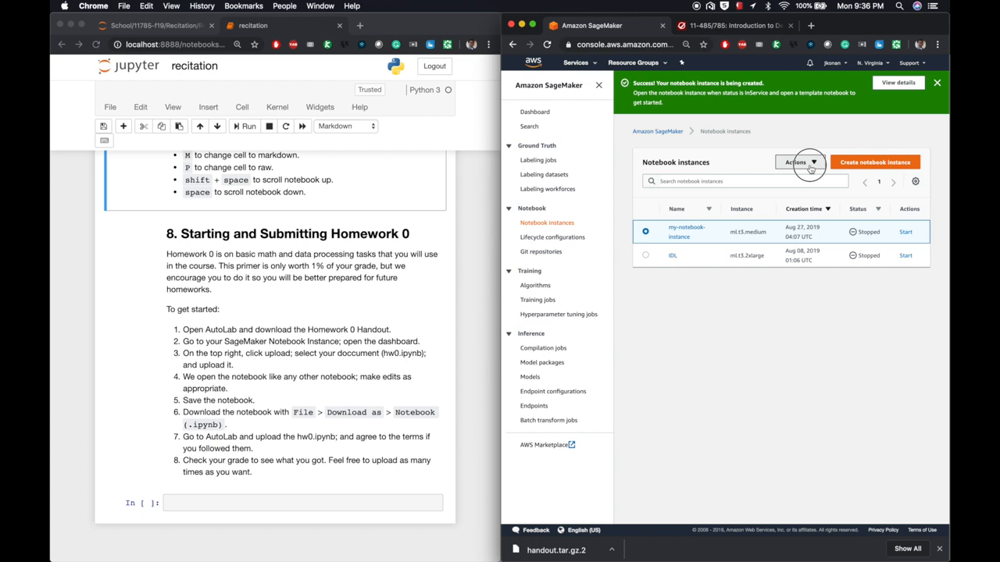
Step: Change my-notebook-instance's instance type to ml.t2.medium through Update settings
click(797, 161)
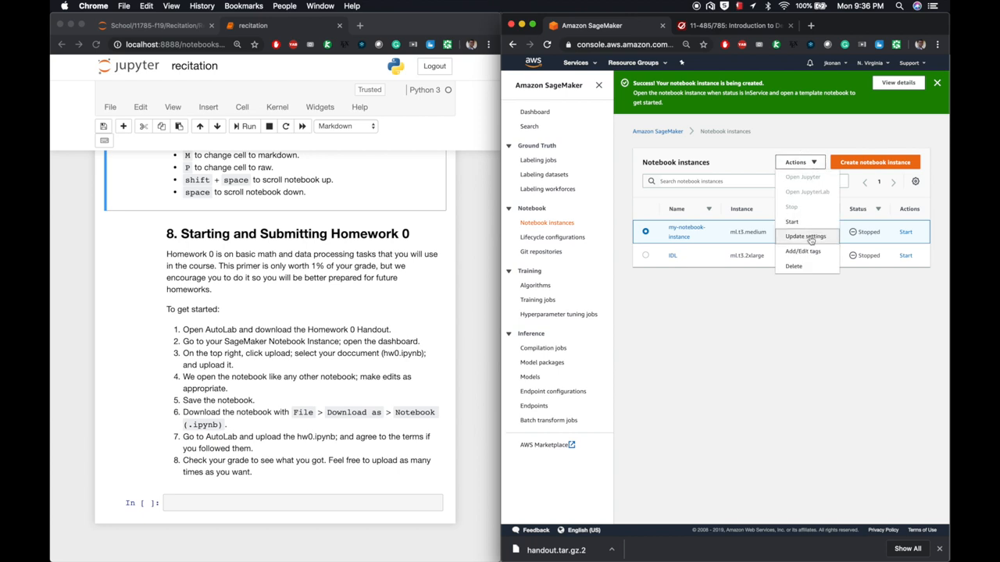
click(805, 236)
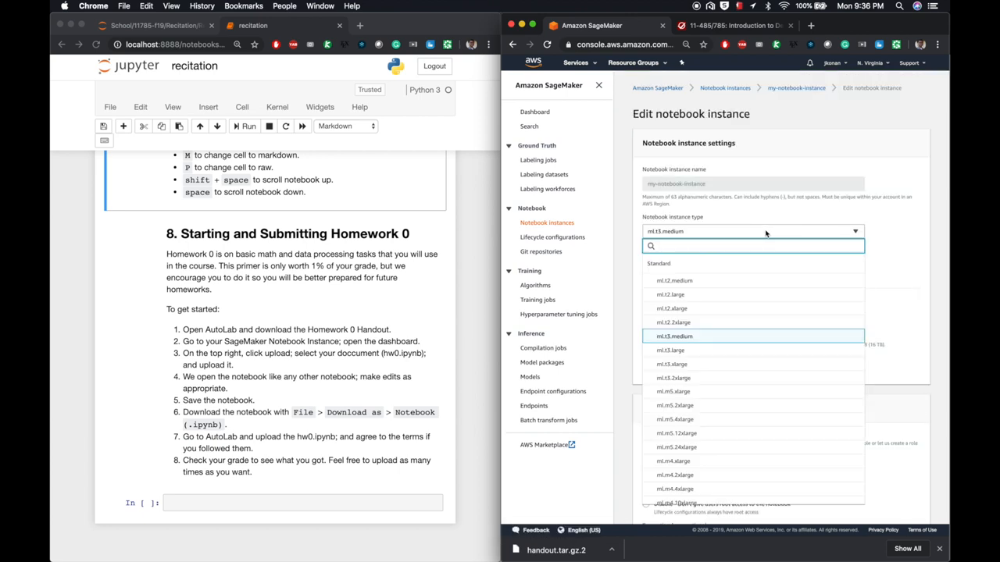
mouse_move(767, 337)
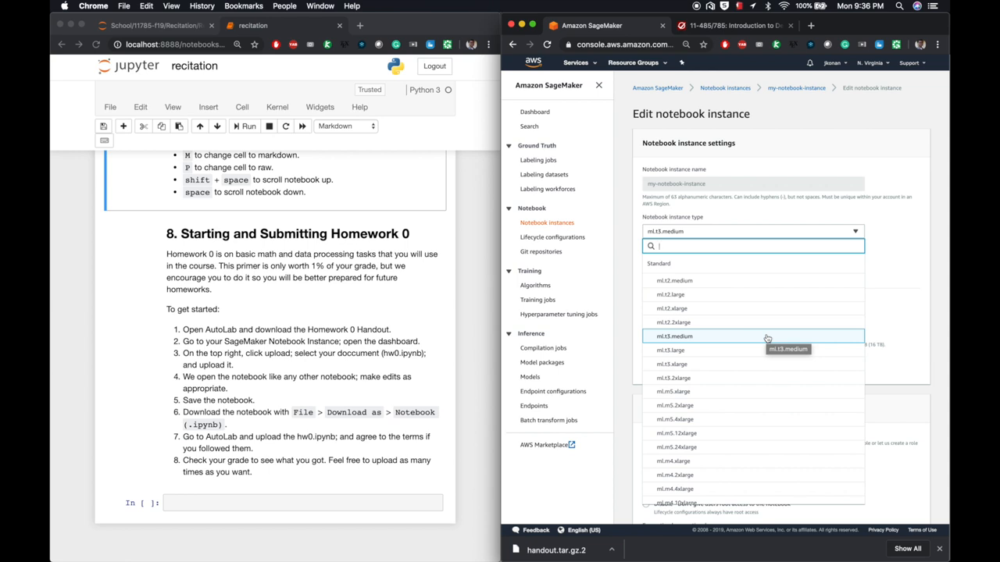
click(673, 280)
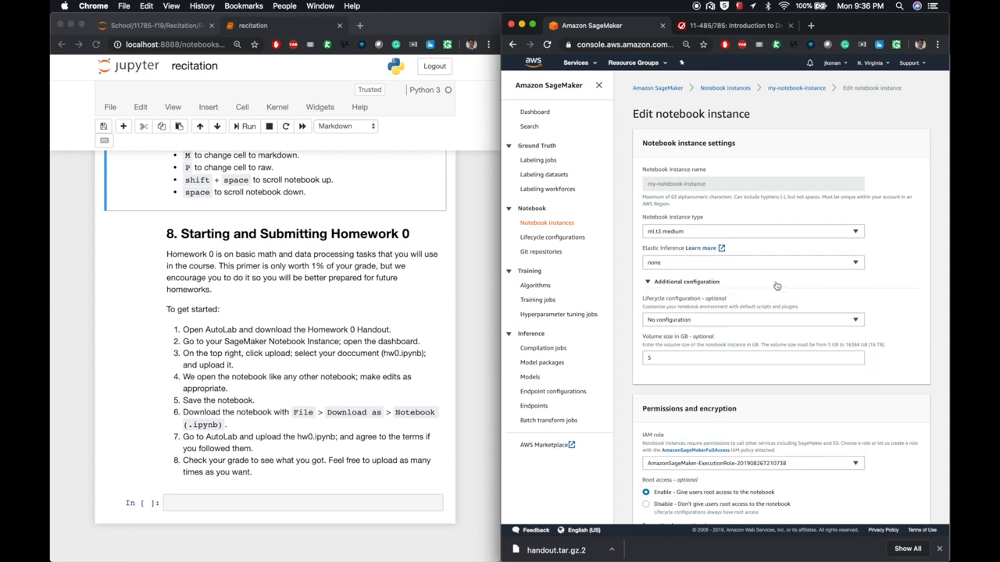
scroll(down, 3)
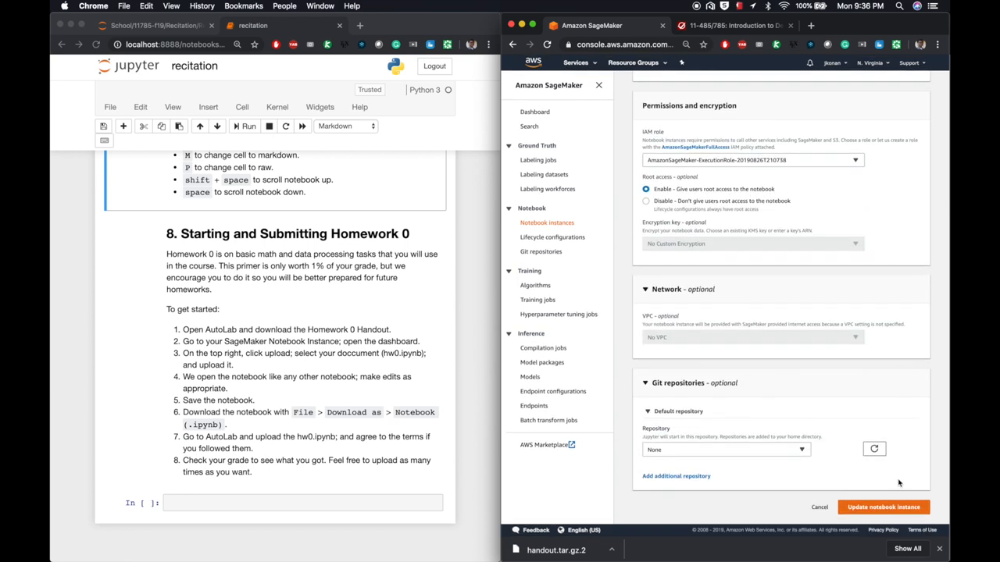
click(884, 507)
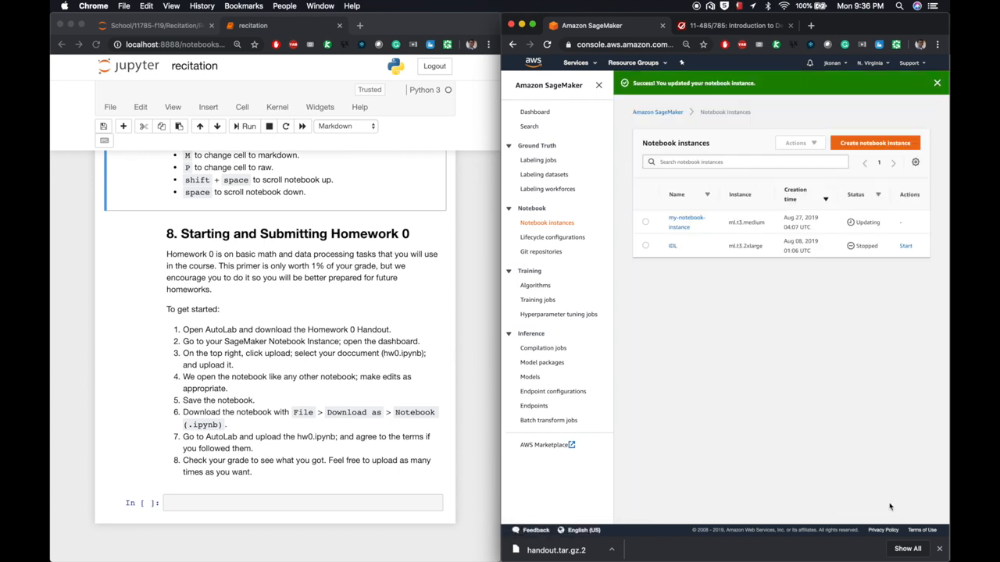
mouse_move(936, 228)
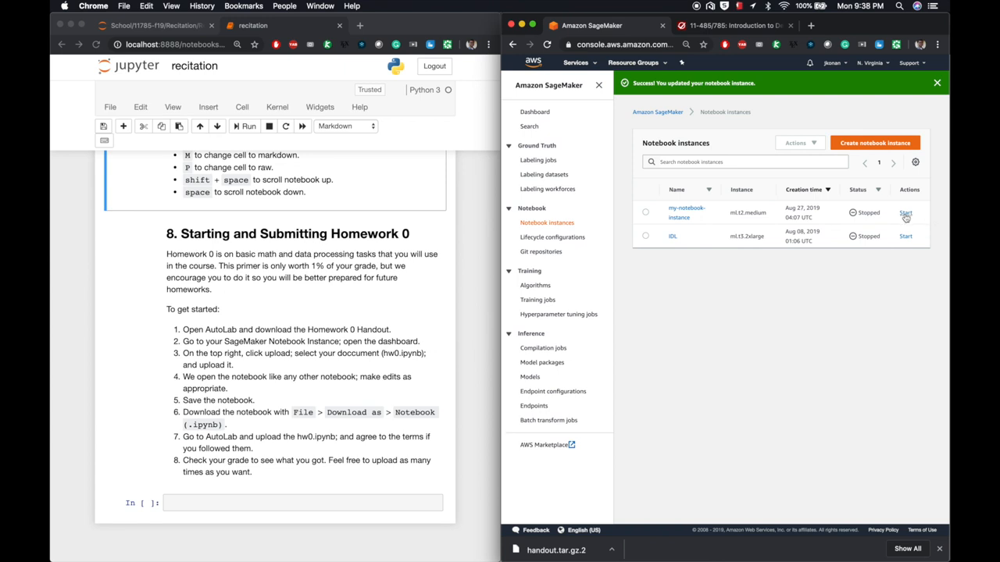
Step: Start my-notebook-instance and, once InService, open its Jupyter home page
click(905, 212)
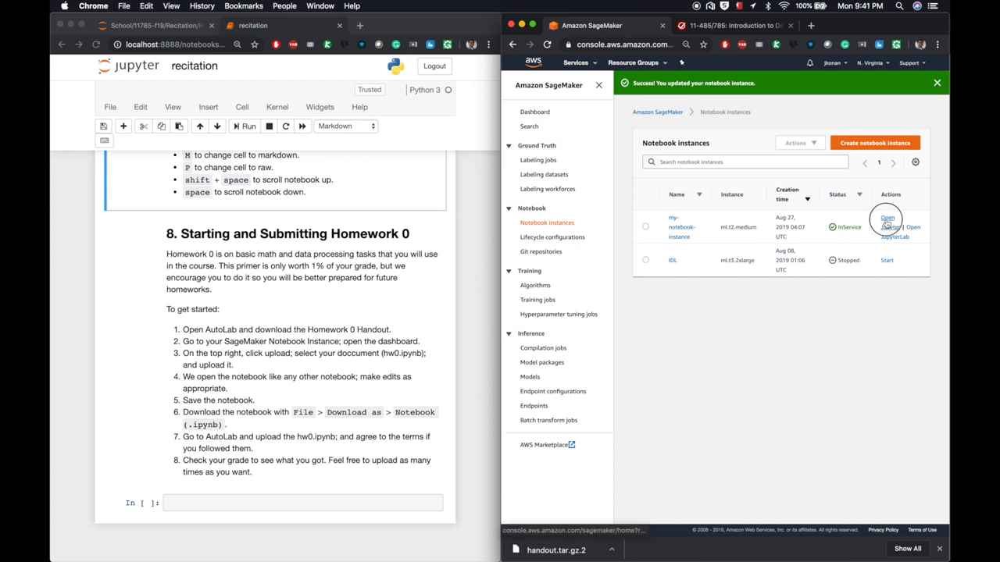
click(887, 217)
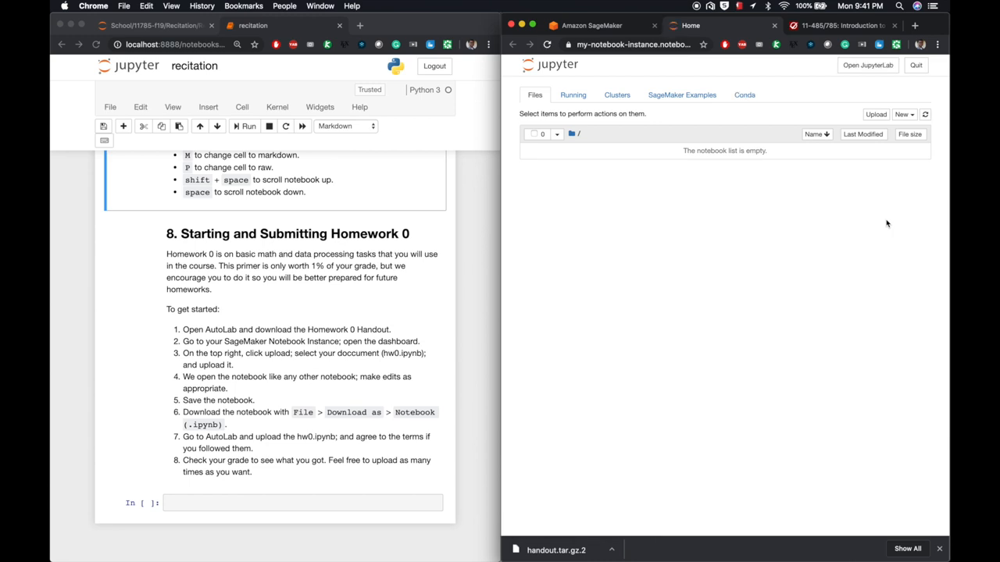
mouse_move(886, 198)
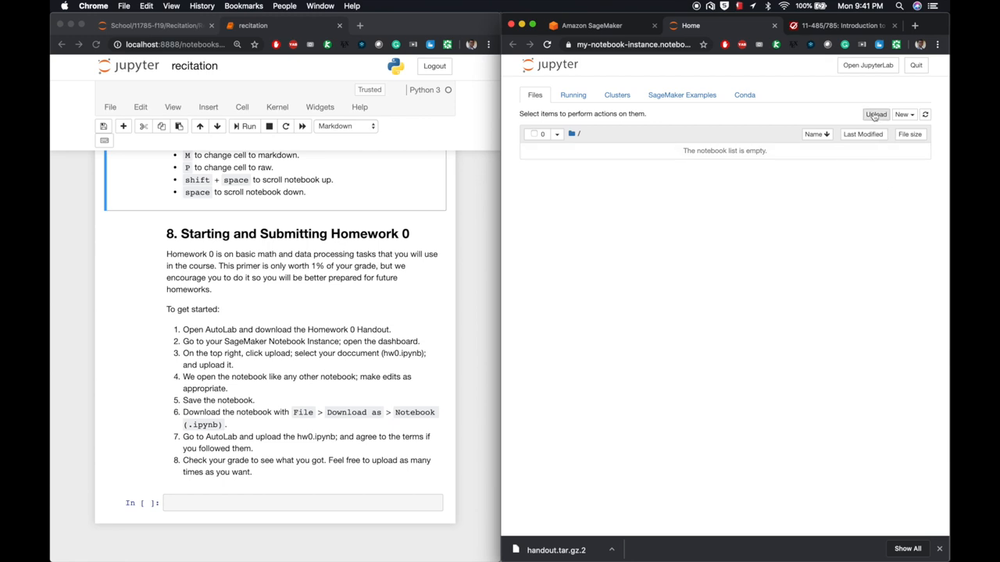
mouse_move(874, 117)
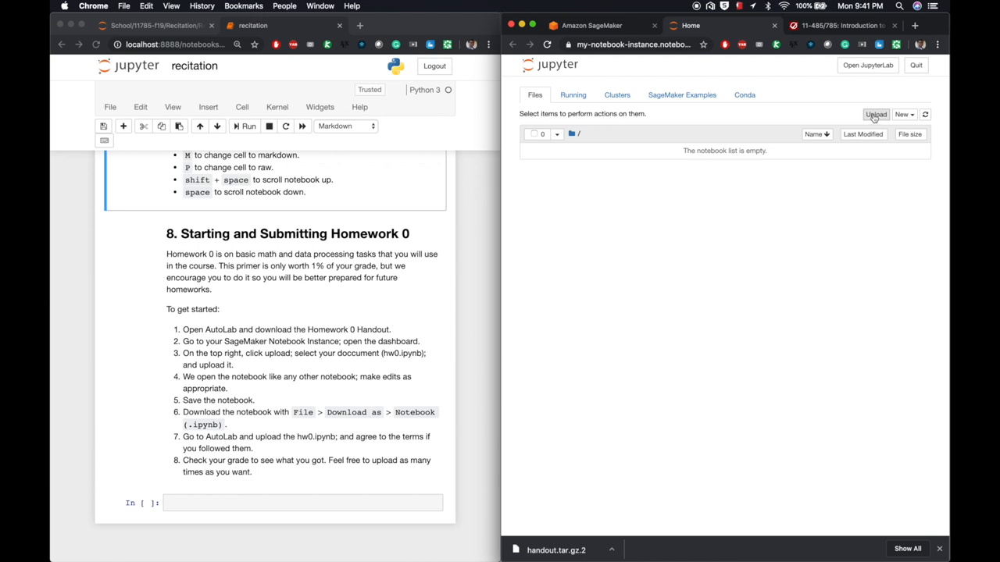
Step: Upload the downloaded handout.tar.gz.2 to Jupyter under the name handout.tar.gz (618 kB)
click(876, 114)
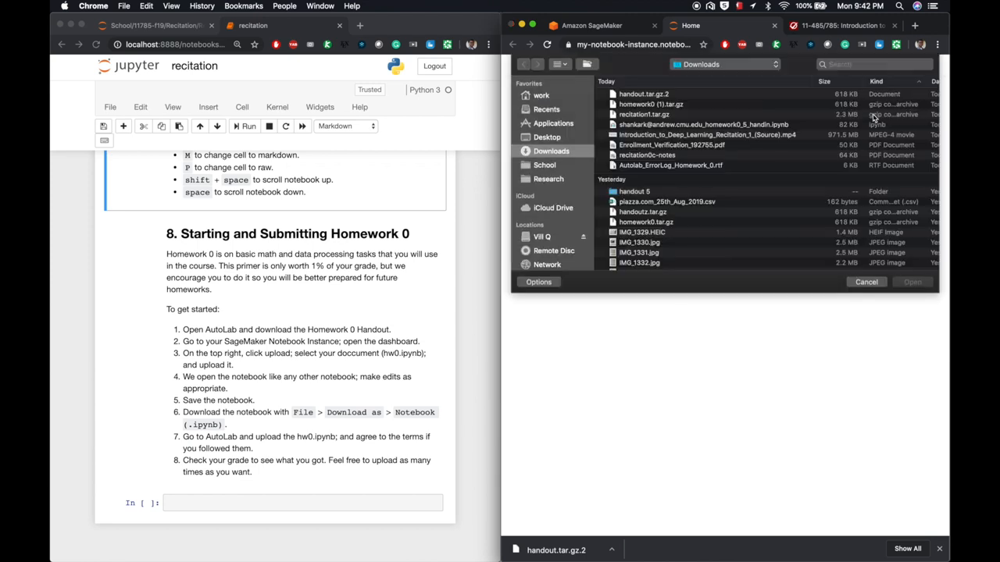
mouse_move(755, 98)
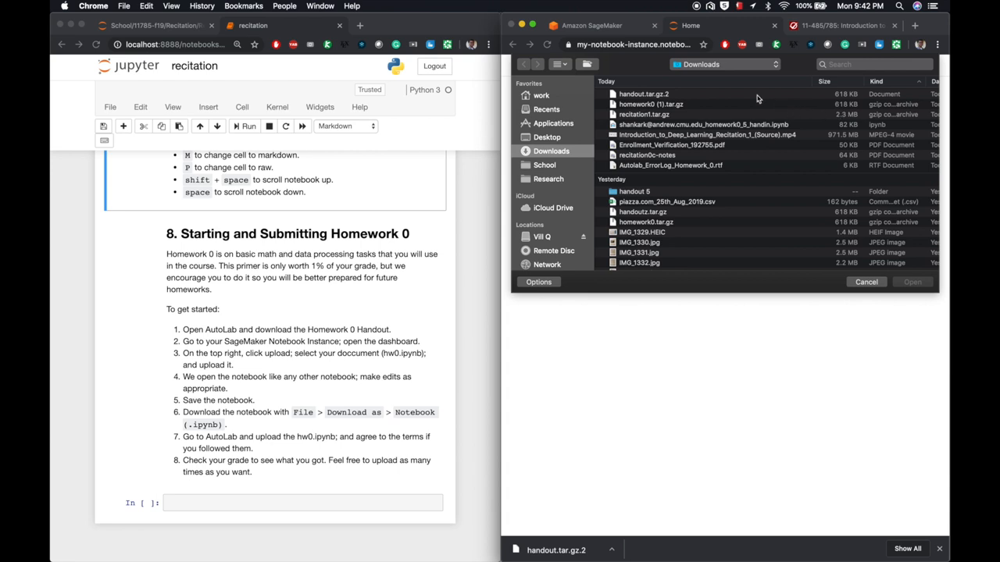
click(643, 93)
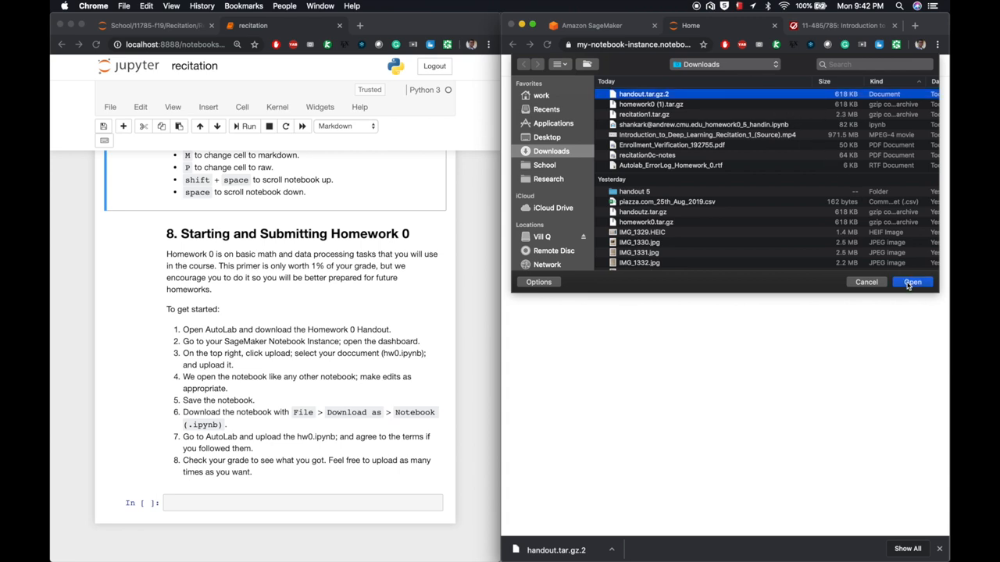
click(913, 282)
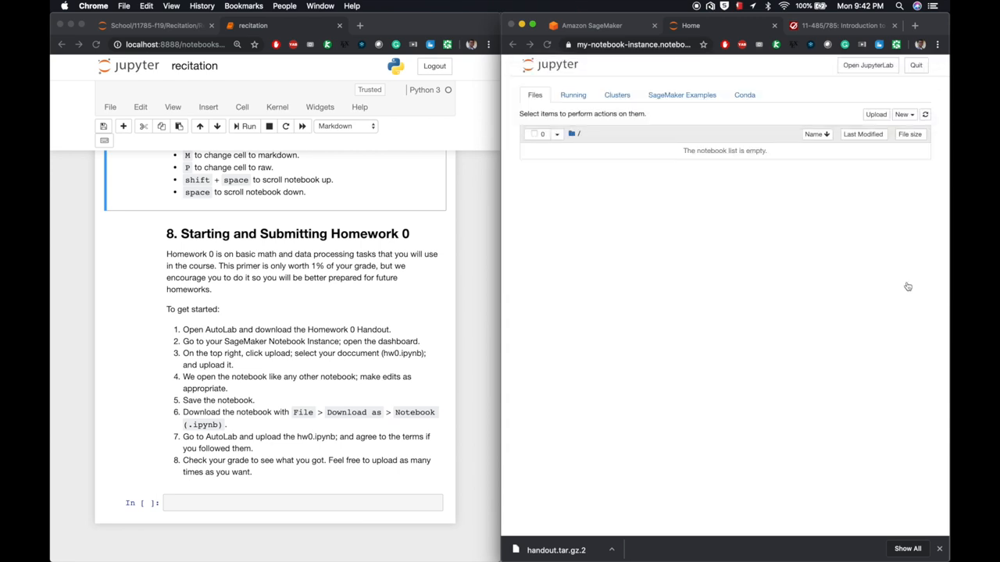
click(875, 114)
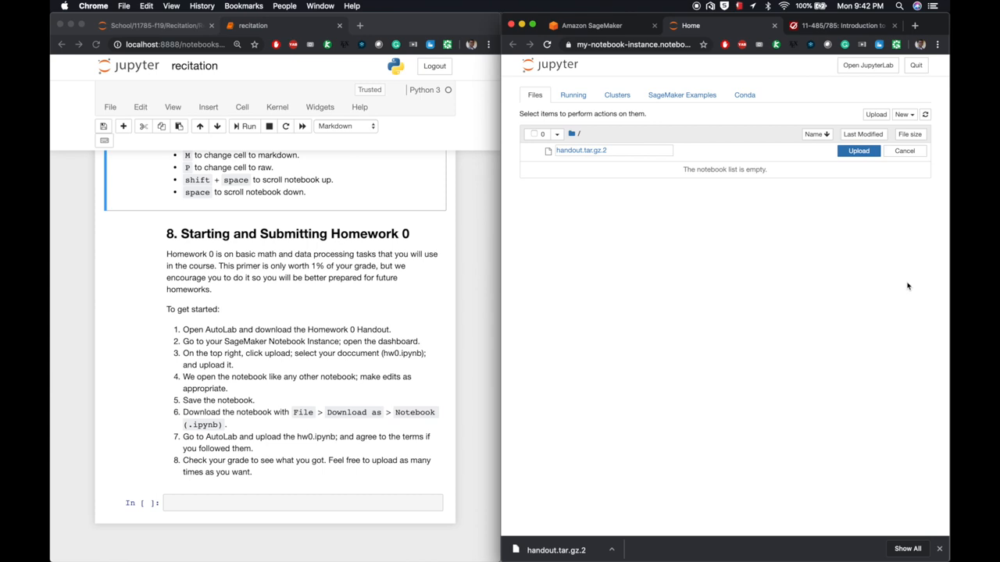
mouse_move(898, 285)
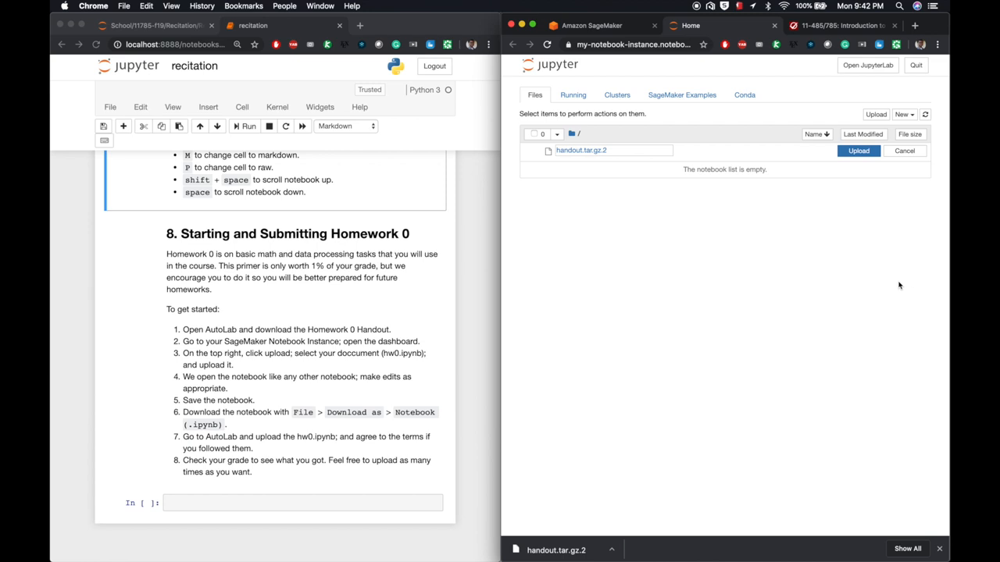
click(612, 150)
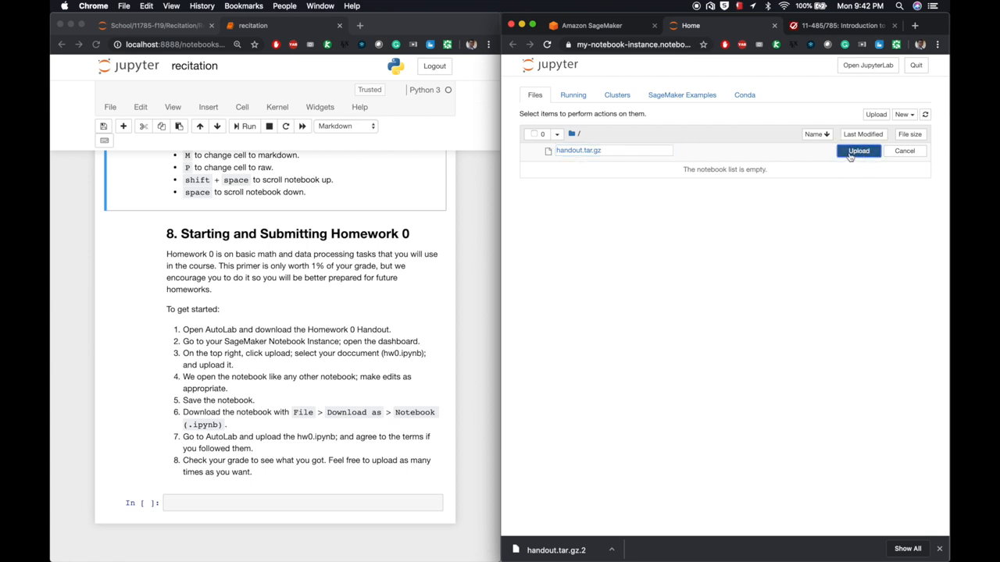
click(857, 150)
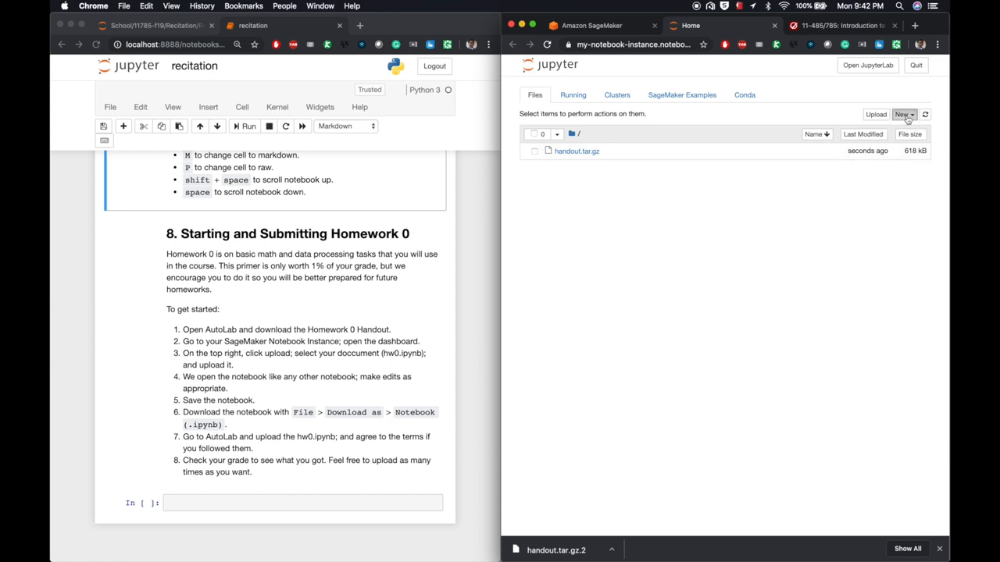
Step: Open a new Jupyter terminal and run pwd and ls in the home directory
click(903, 114)
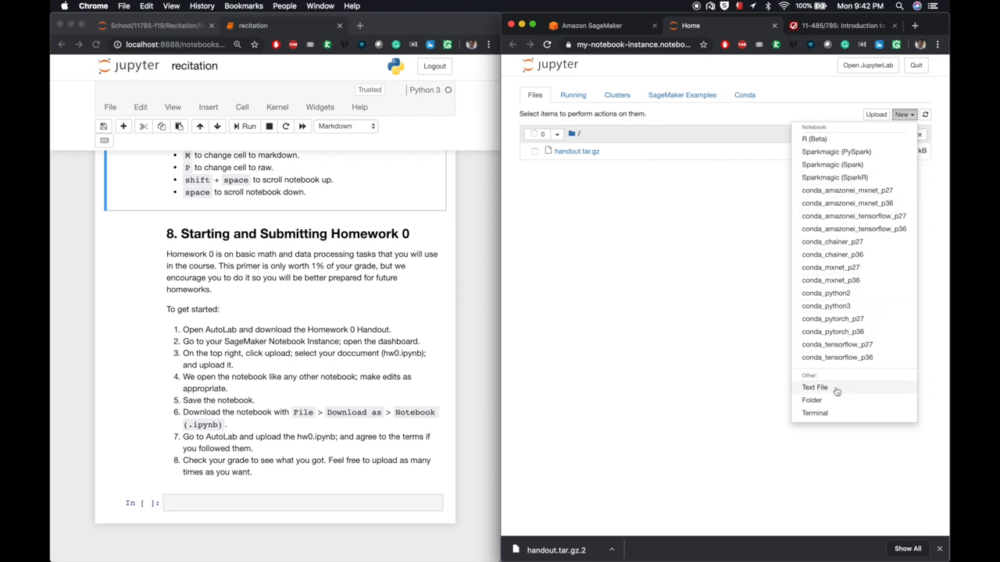
click(814, 386)
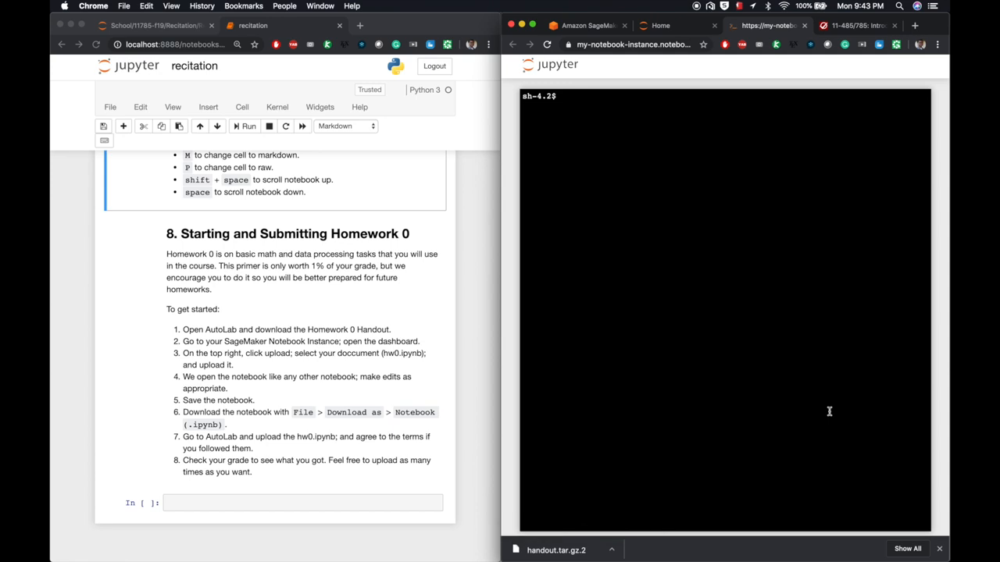
mouse_move(672, 105)
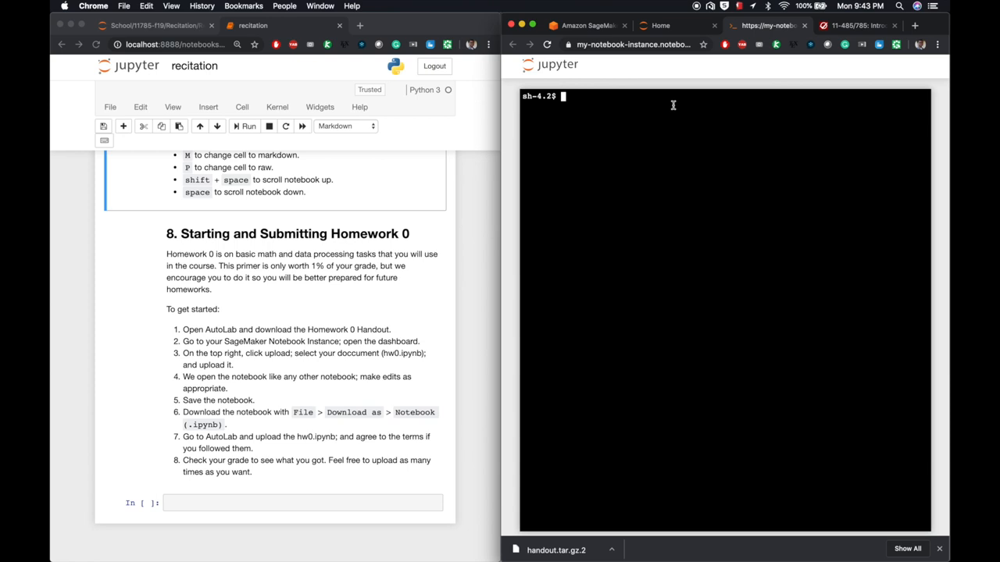
text(pwd)
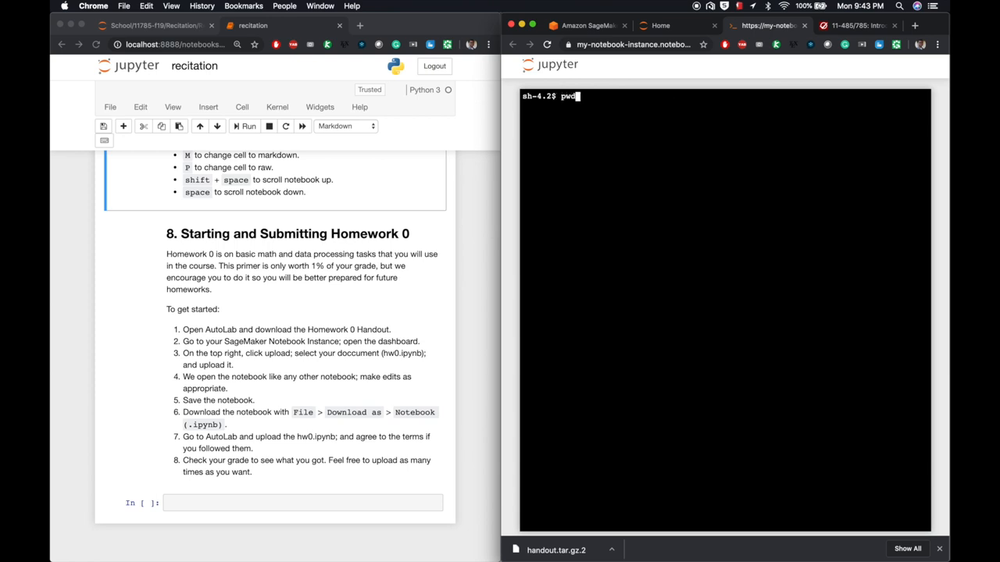
key(Return)
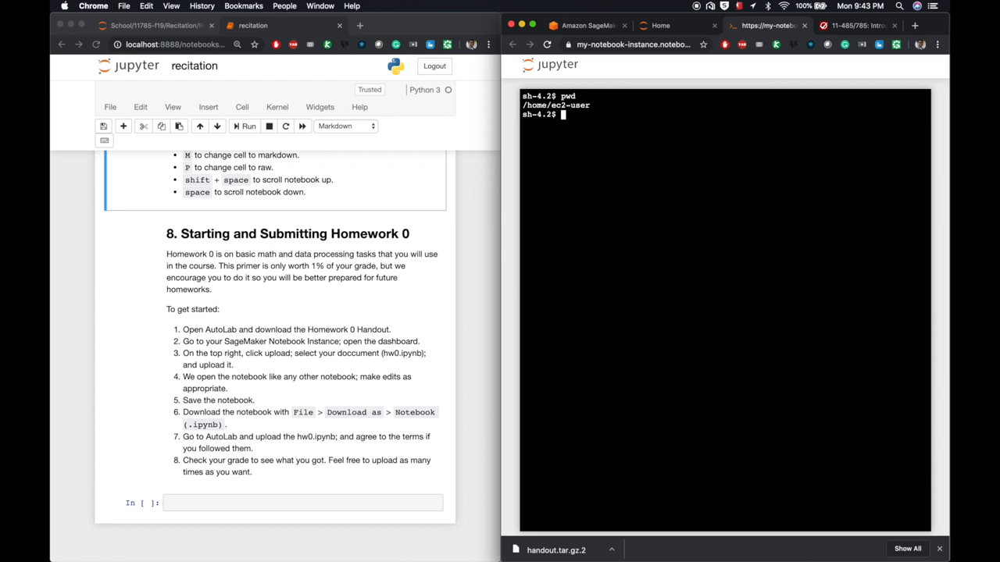
text(ls)
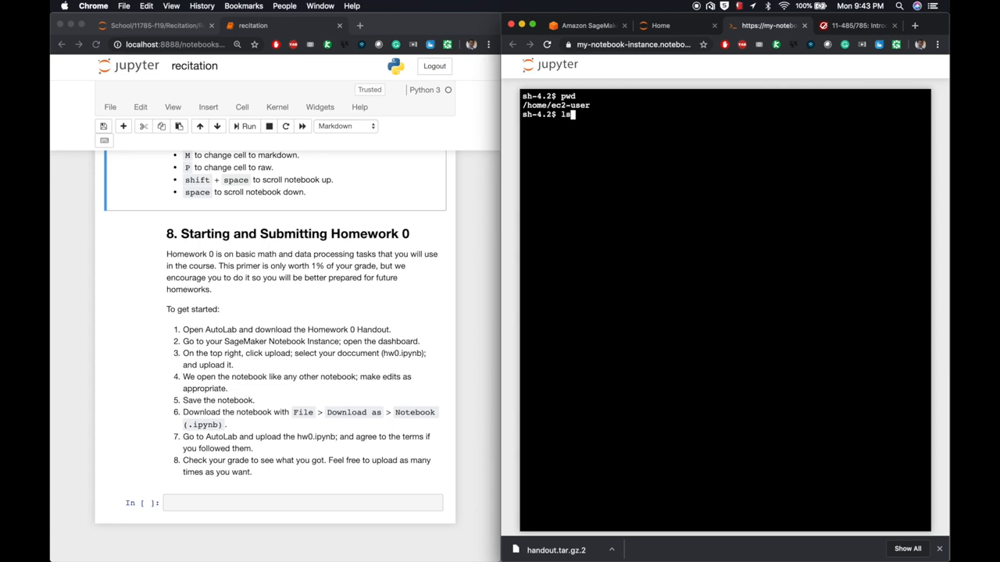
key(Return)
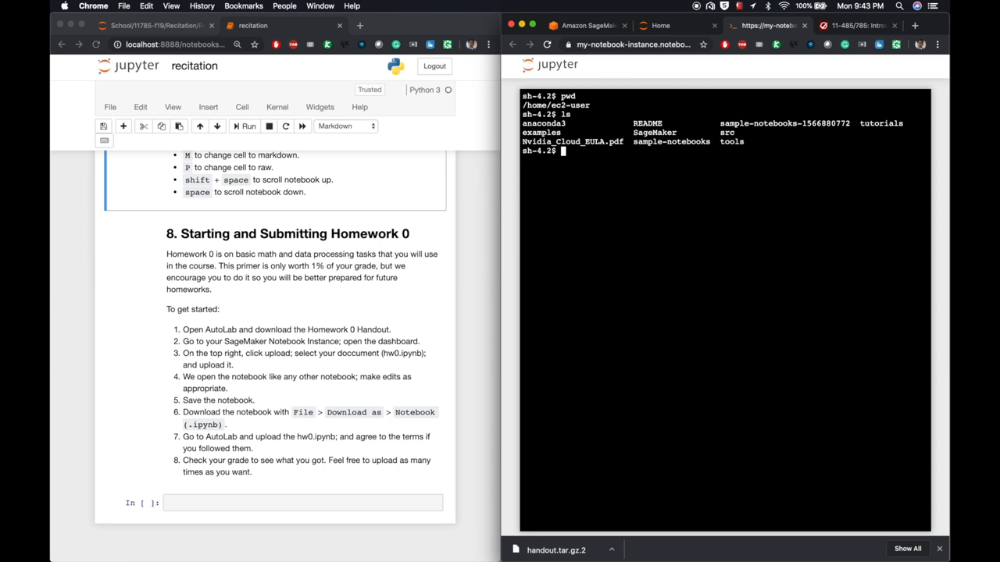
Step: In the SageMaker folder, list files and extract handout.tar.gz with tar -xvzf
text(cd s)
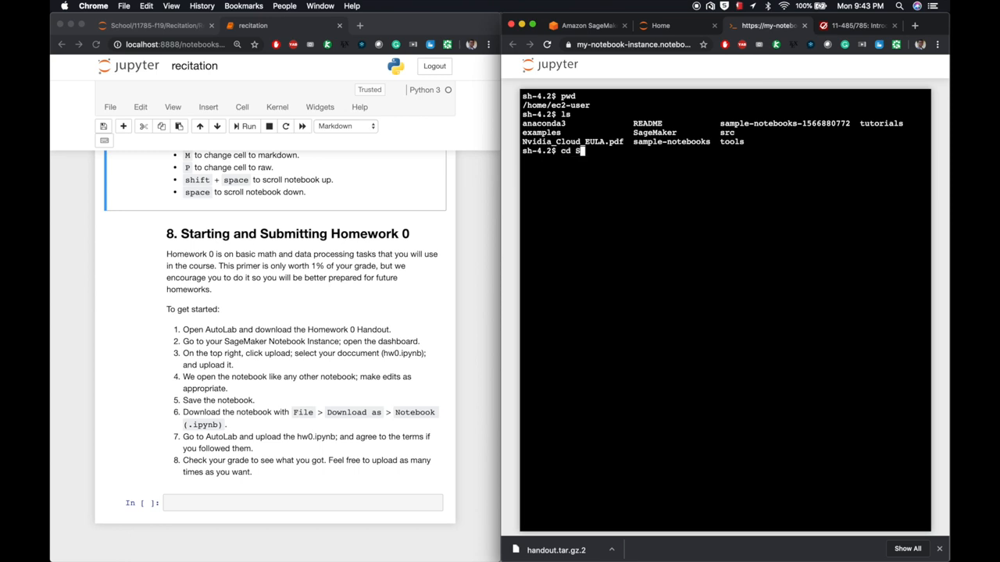
text(ageMaker)
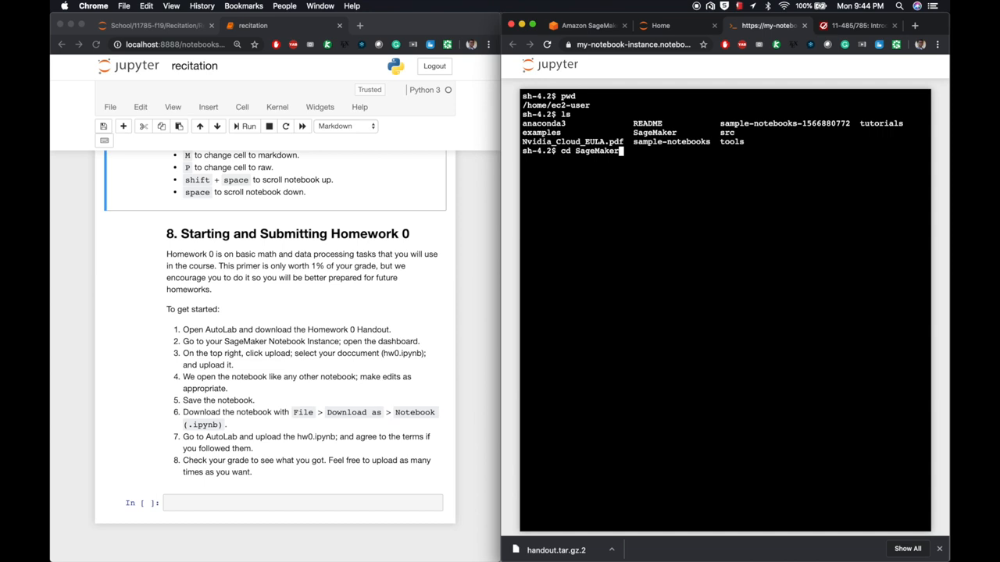
text(l)
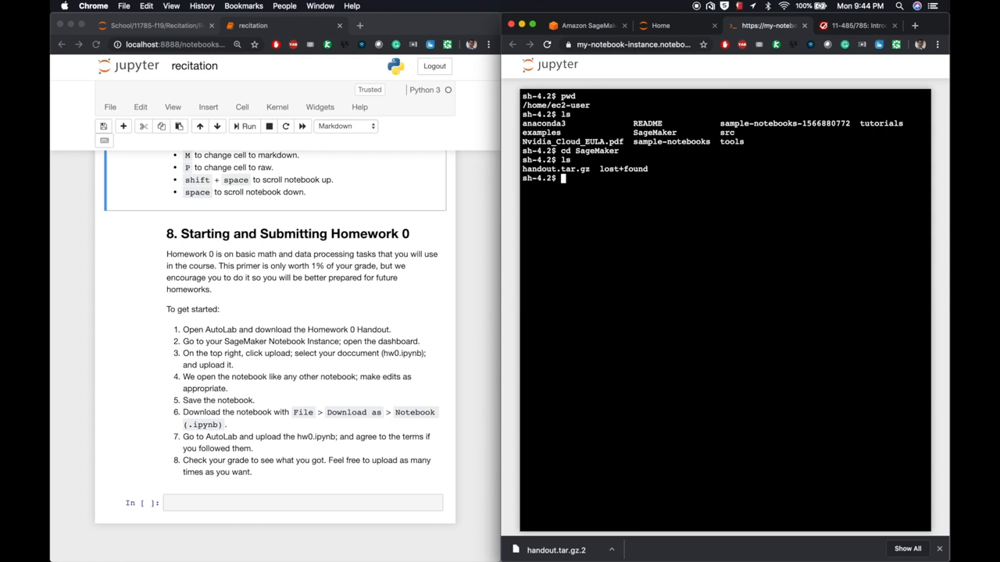
text(tar)
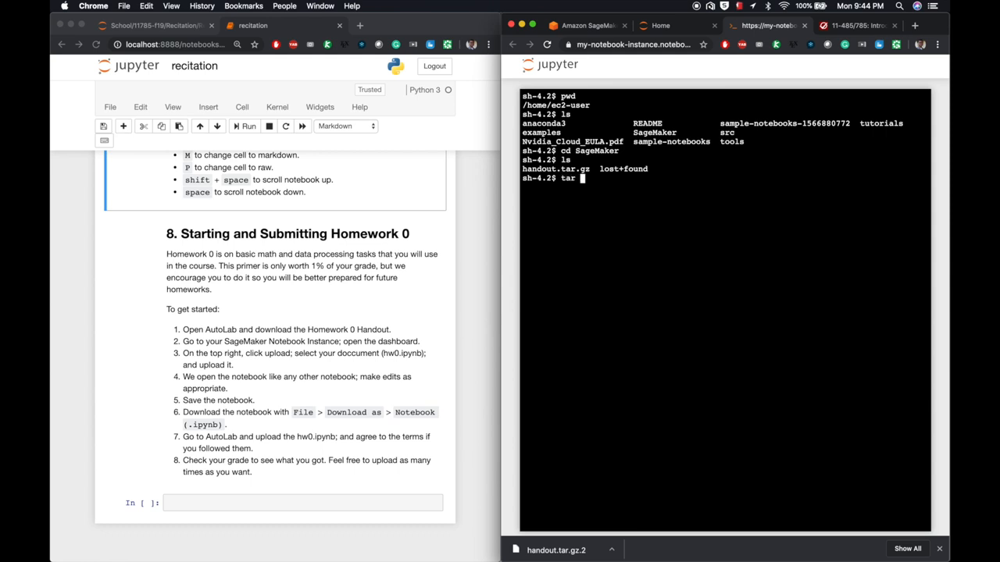
text(-)
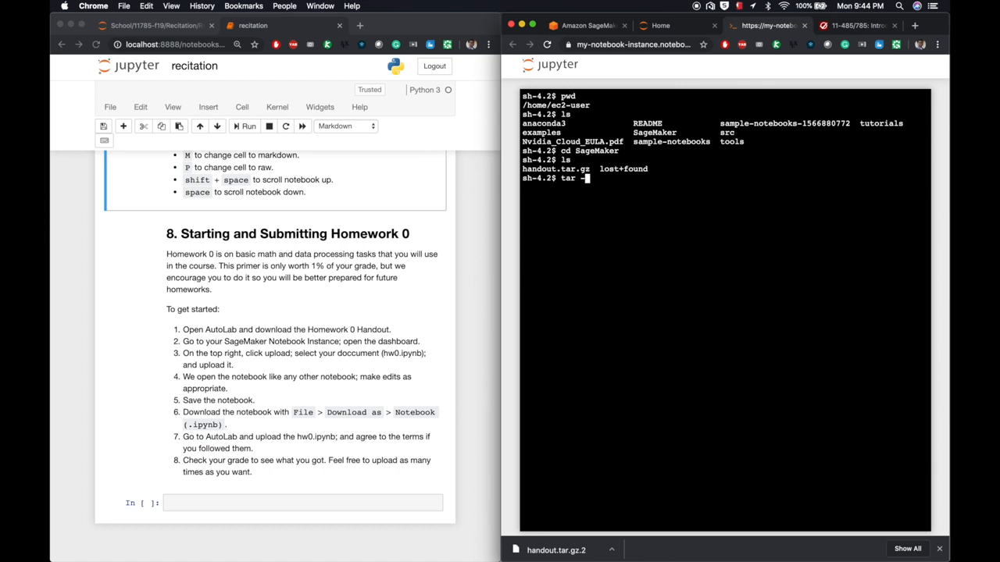
text(xvz)
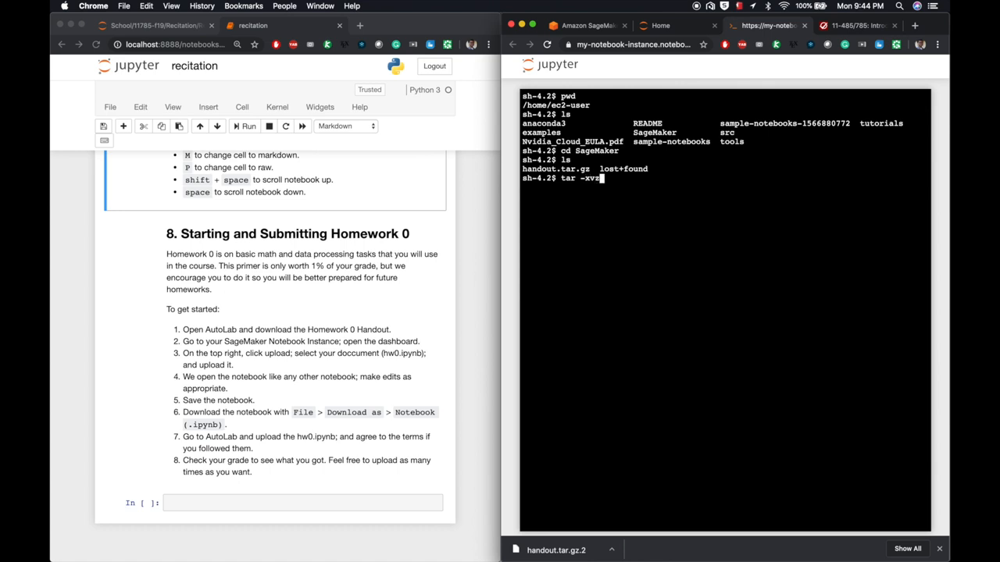
text(f)
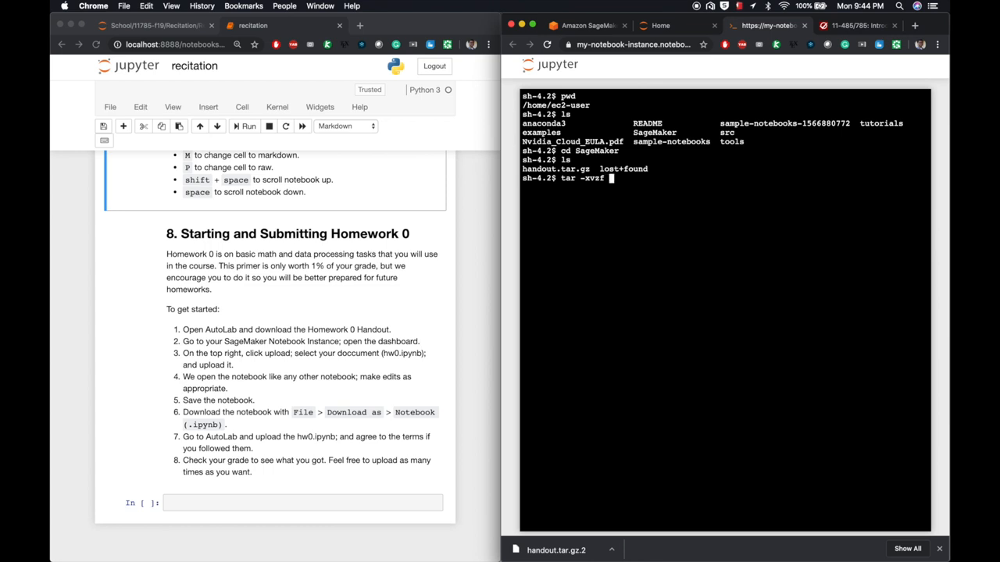
text(handou)
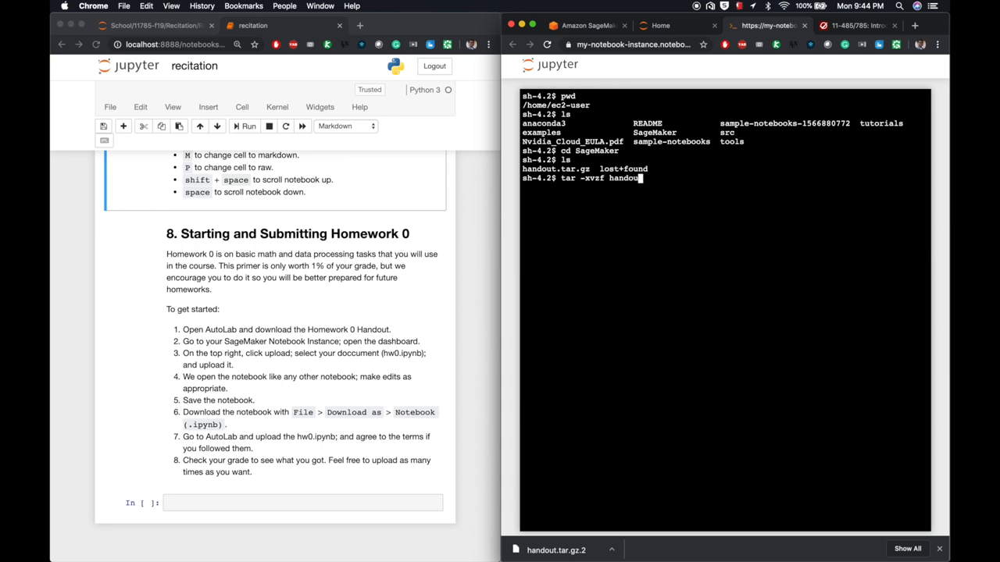
text(t.tar.gz)
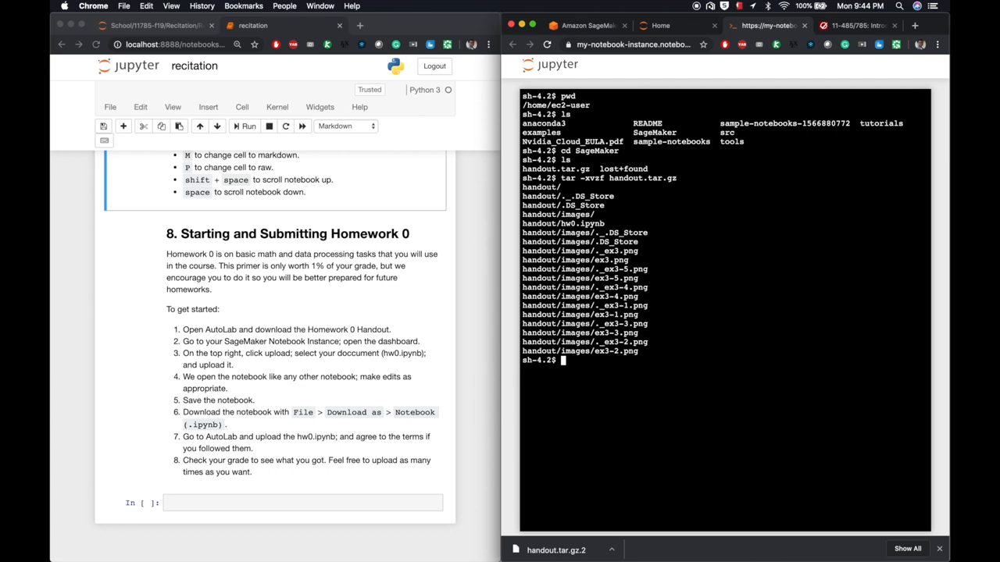
mouse_move(662, 25)
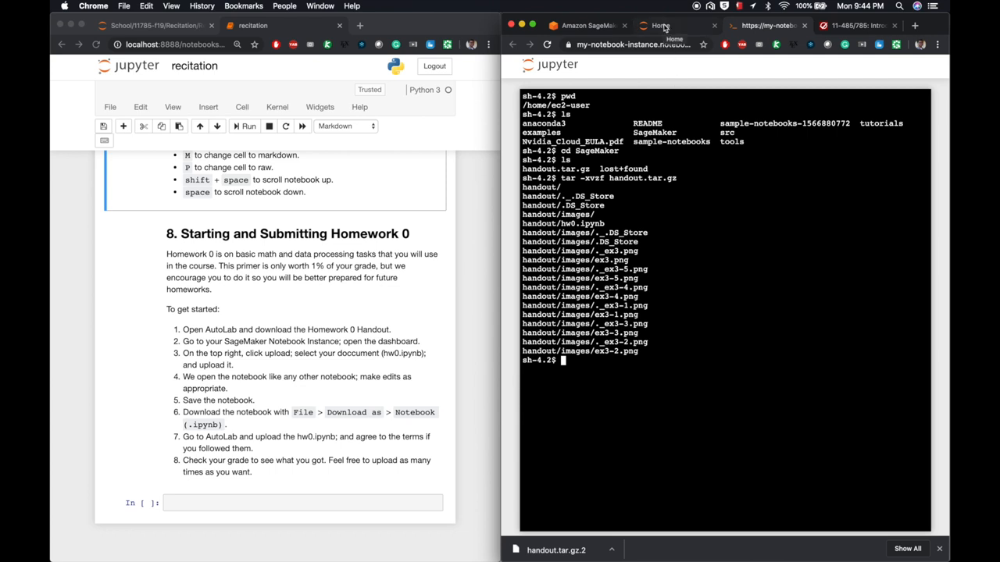
Step: Open handout/hw0.ipynb and set its kernel to conda_pytorch_p36
click(660, 25)
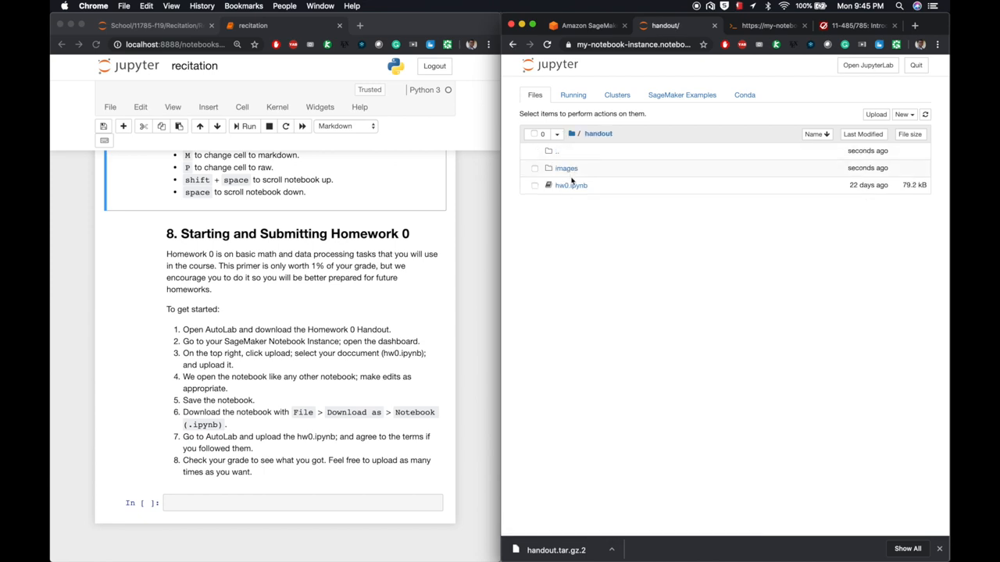
mouse_move(570, 185)
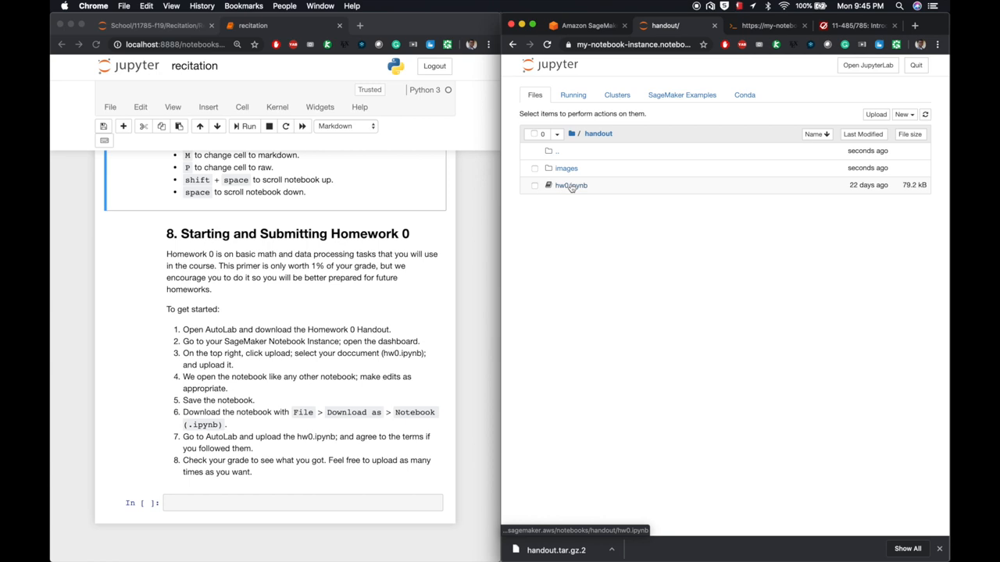
click(571, 185)
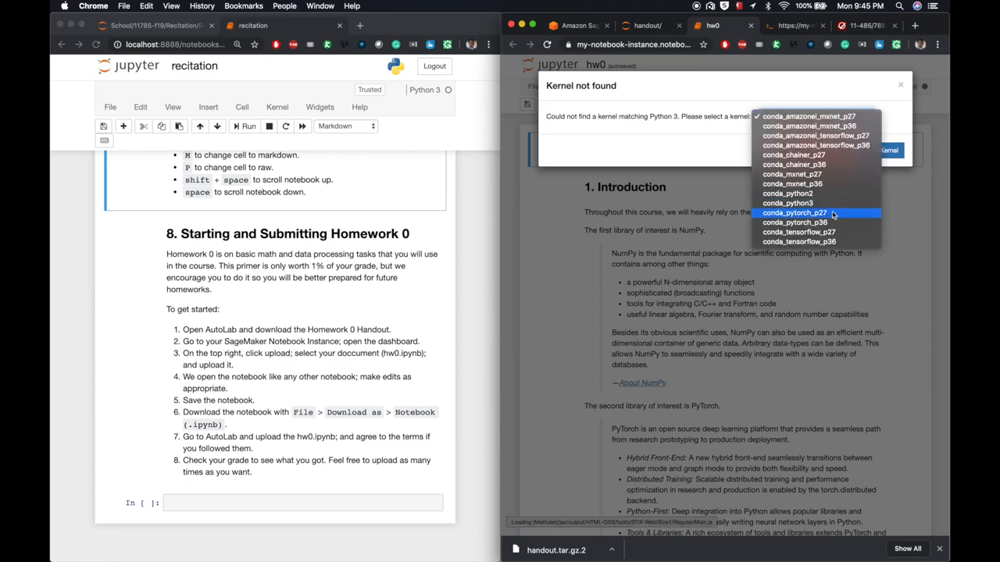
click(794, 222)
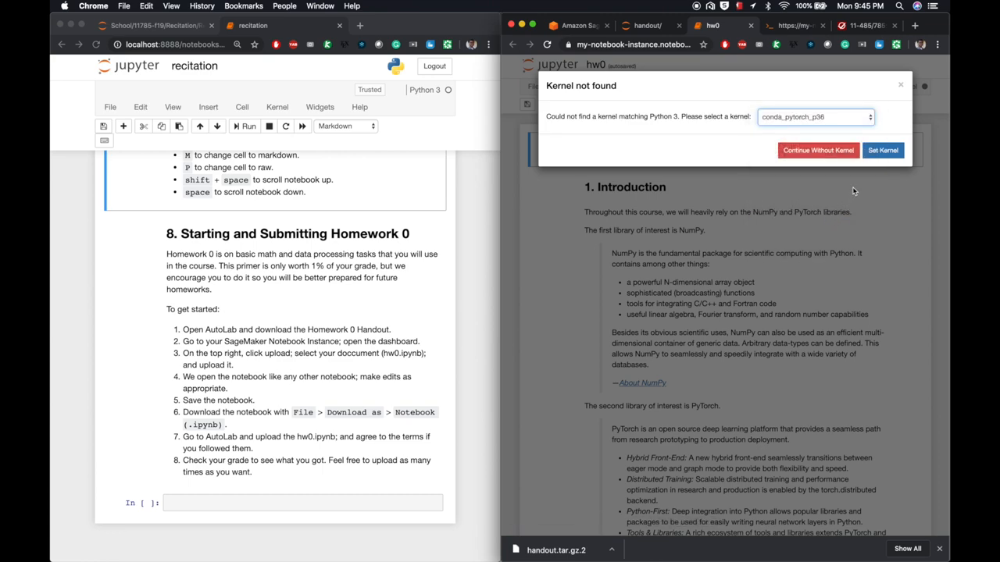
click(883, 150)
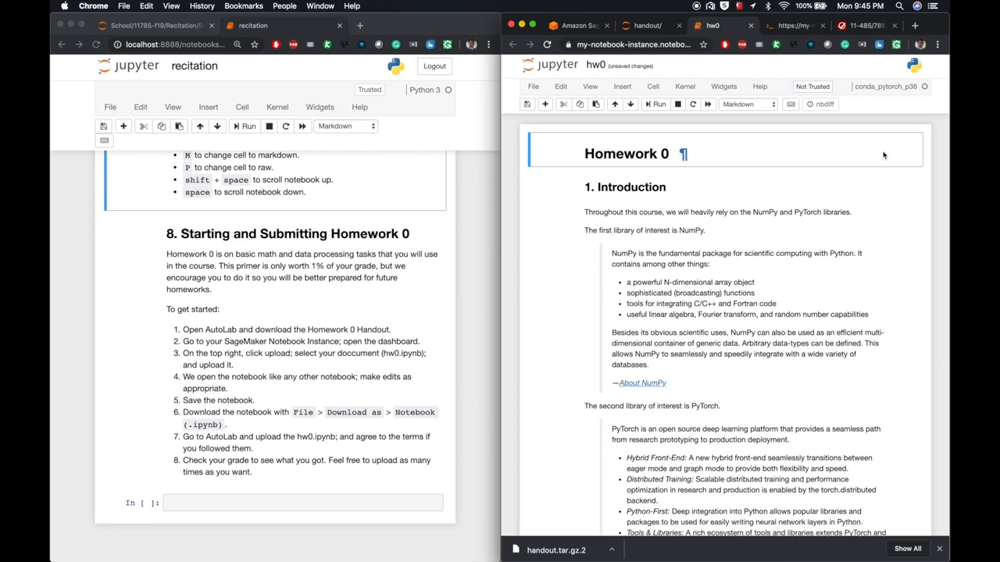
Step: Implement dot as np.dot(x, y), run the test printing 7082791, and save the notebook
scroll(down, 3)
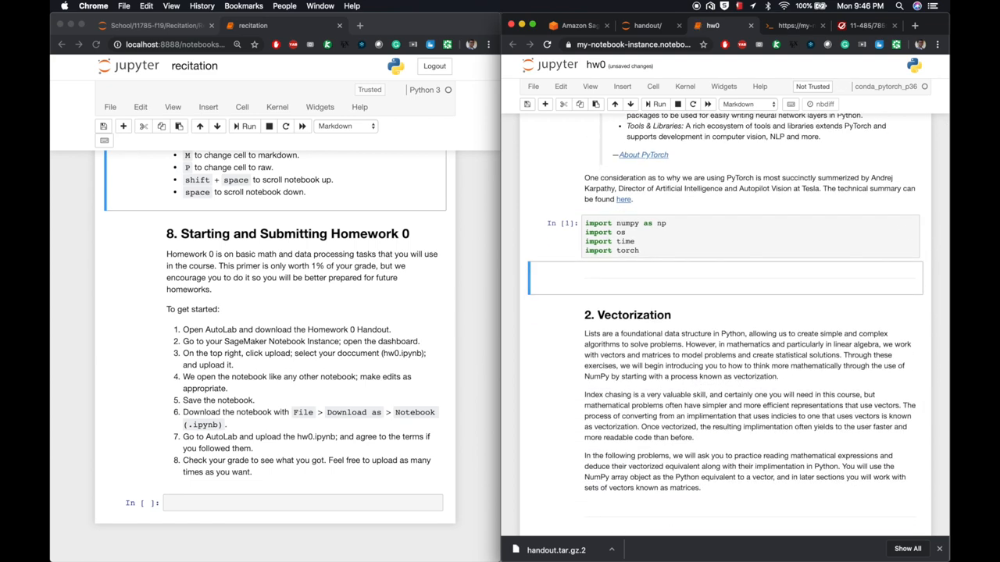
scroll(down, 3)
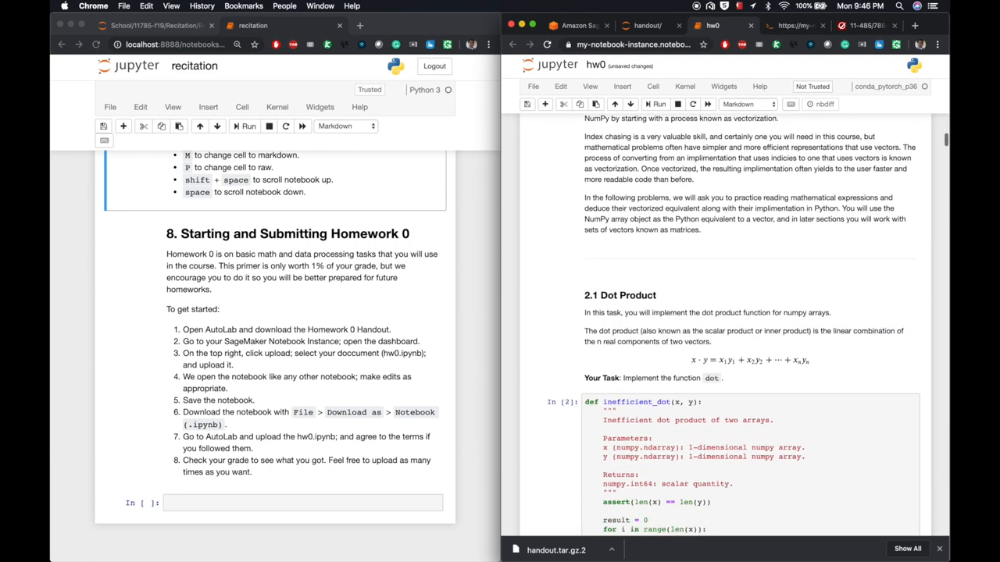
scroll(down, 3)
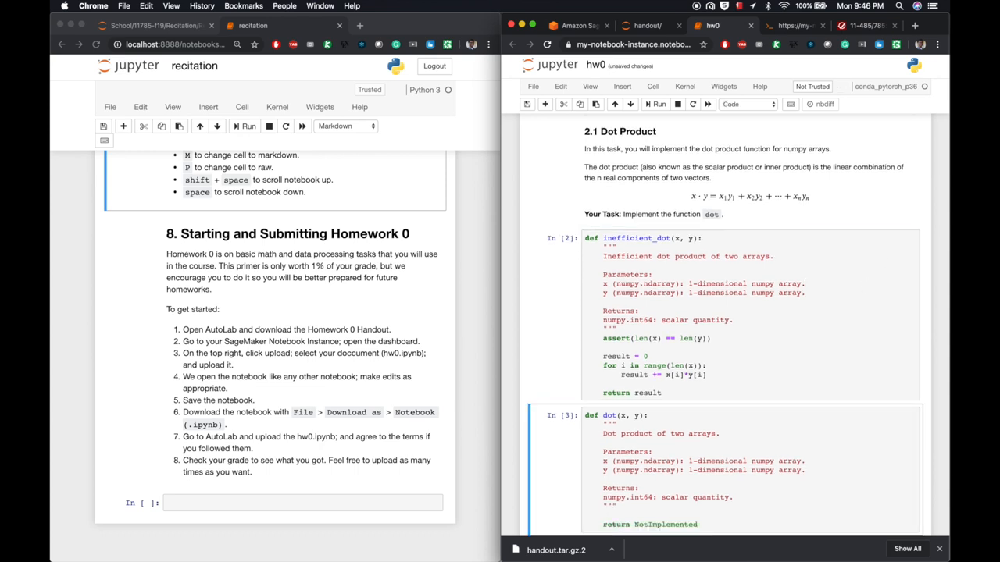
scroll(down, 3)
text(result = np.dot()
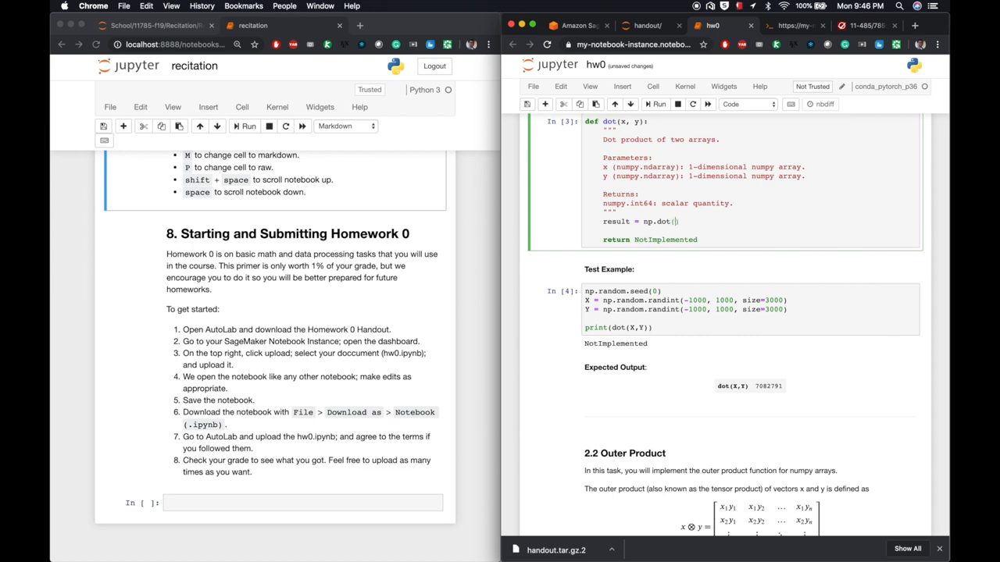
text(x, y))
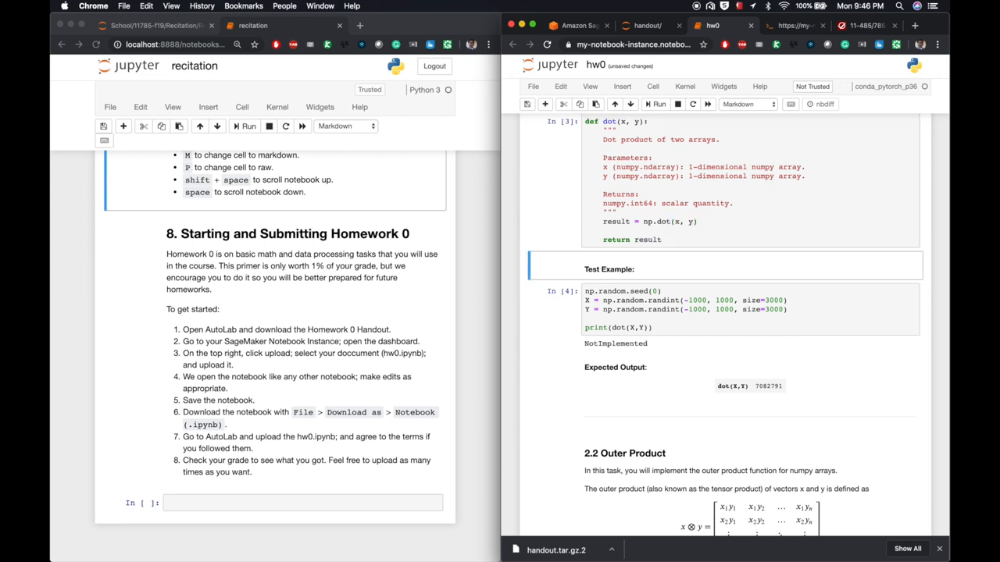
click(656, 104)
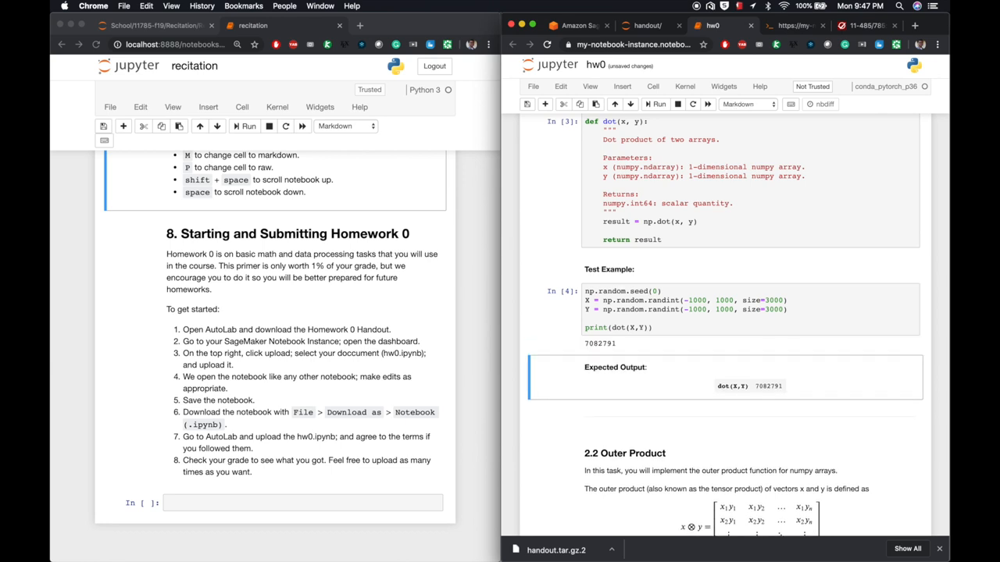
click(534, 86)
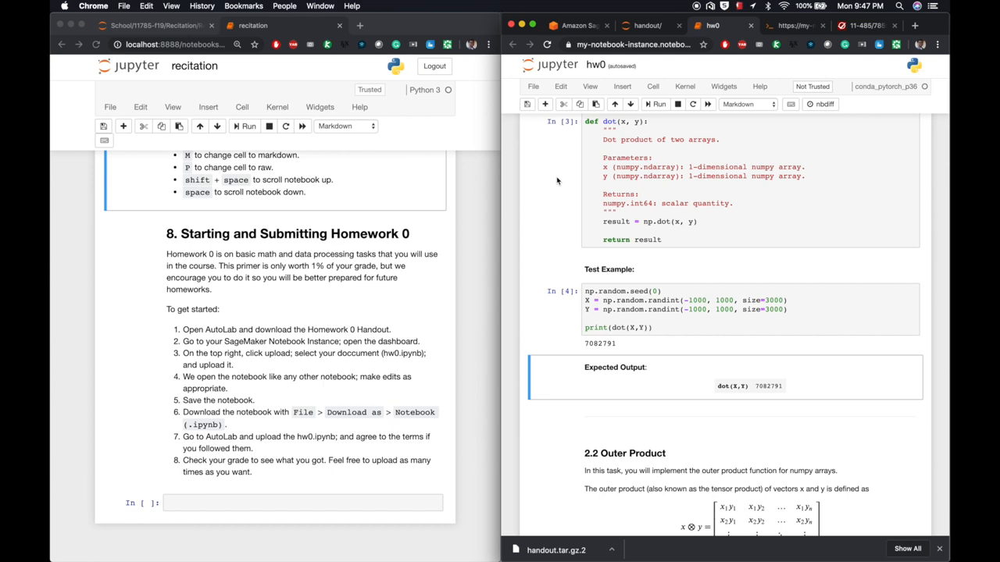
mouse_move(707, 41)
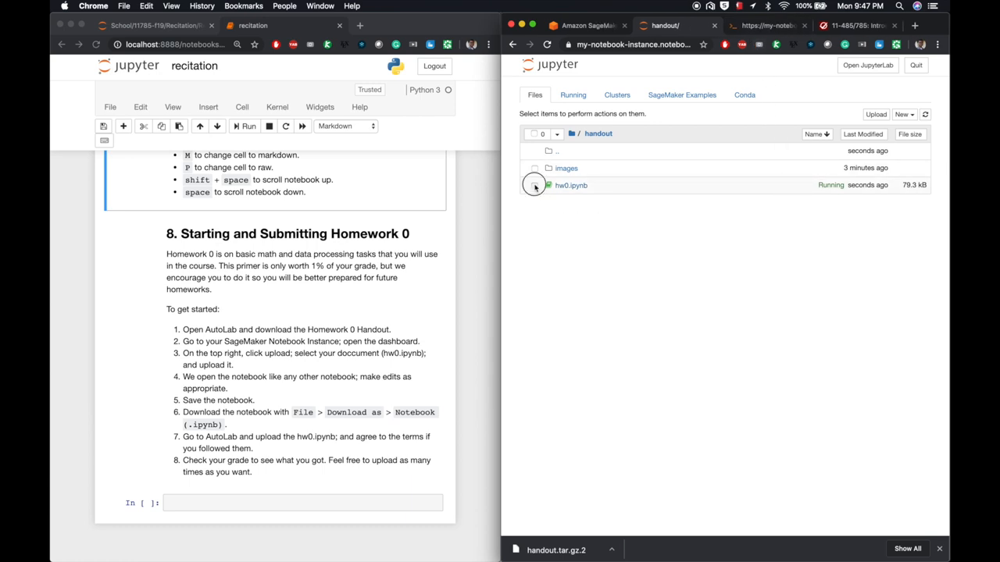
Step: Select hw0.ipynb in the handout folder to download it
click(534, 185)
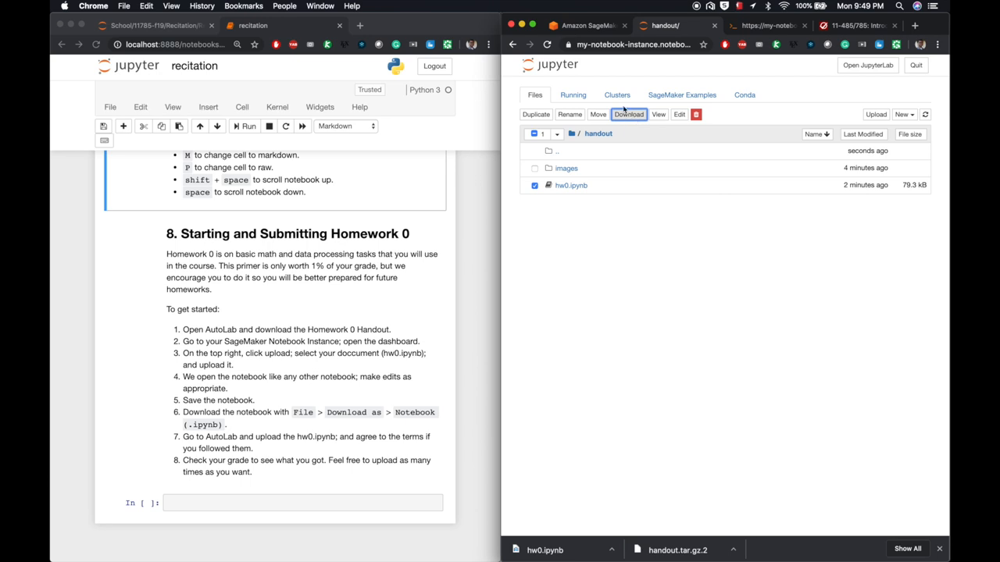
mouse_move(582, 26)
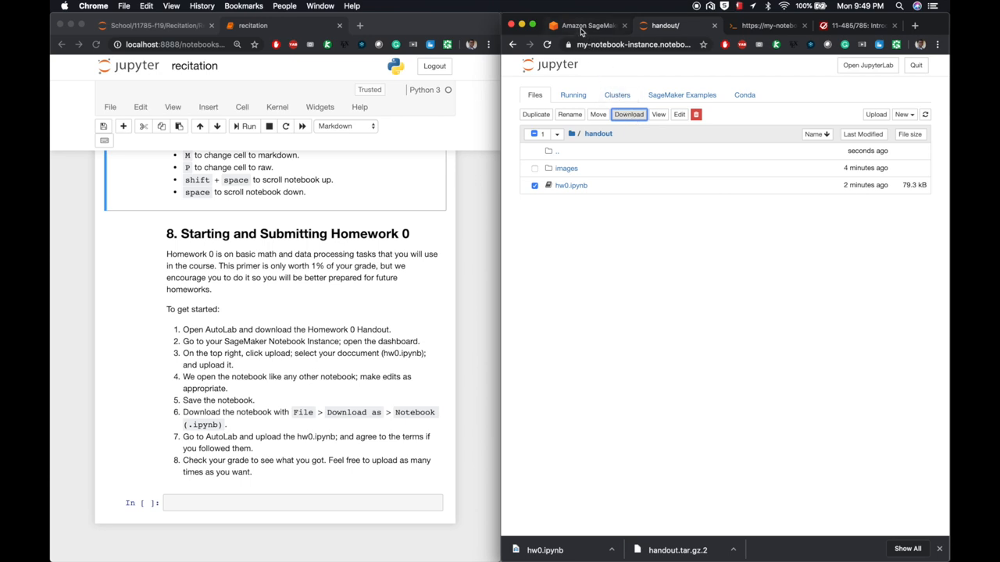
Step: Stop my-notebook-instance in SageMaker, then go to the Autolab Homework 0 page
click(585, 26)
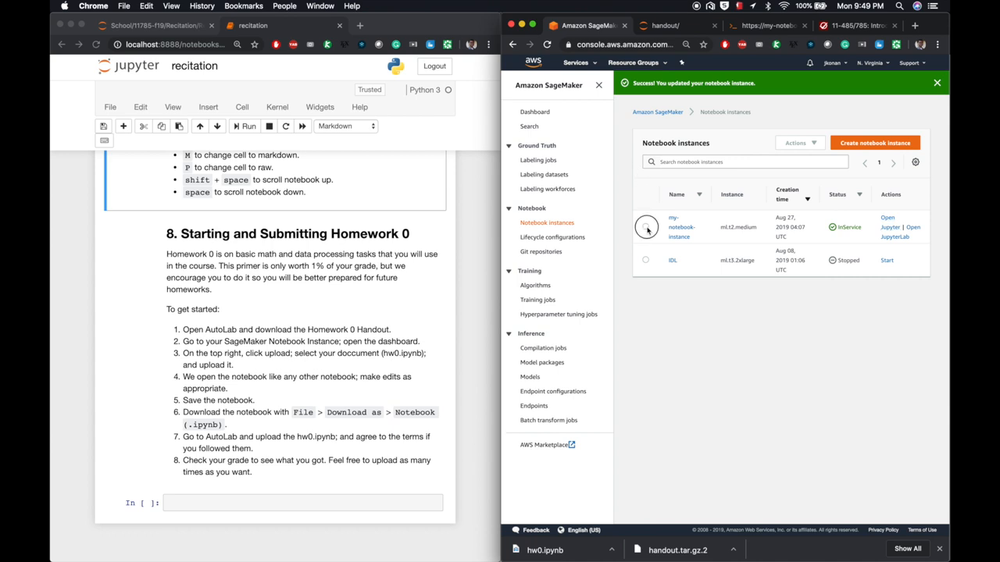
click(645, 226)
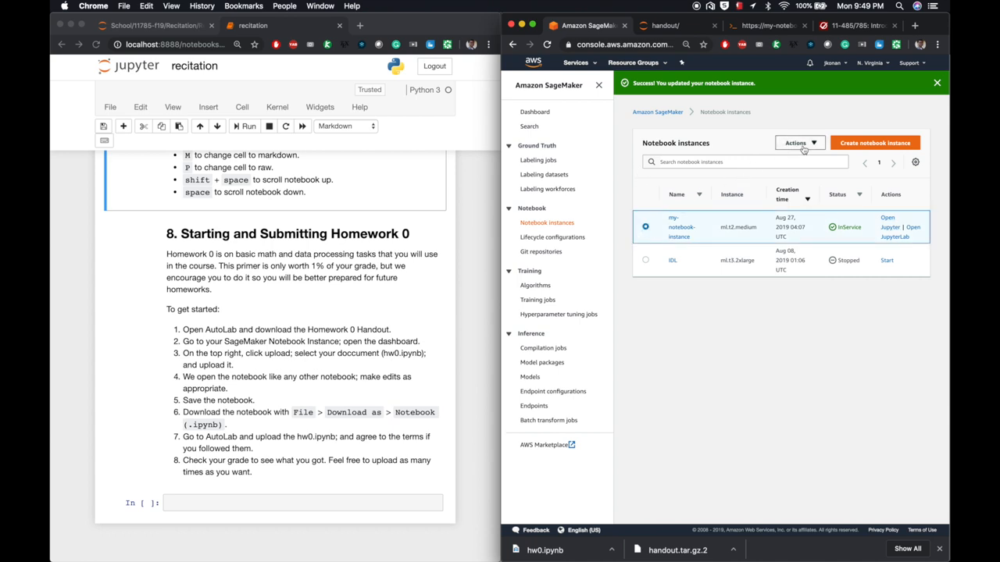
click(796, 143)
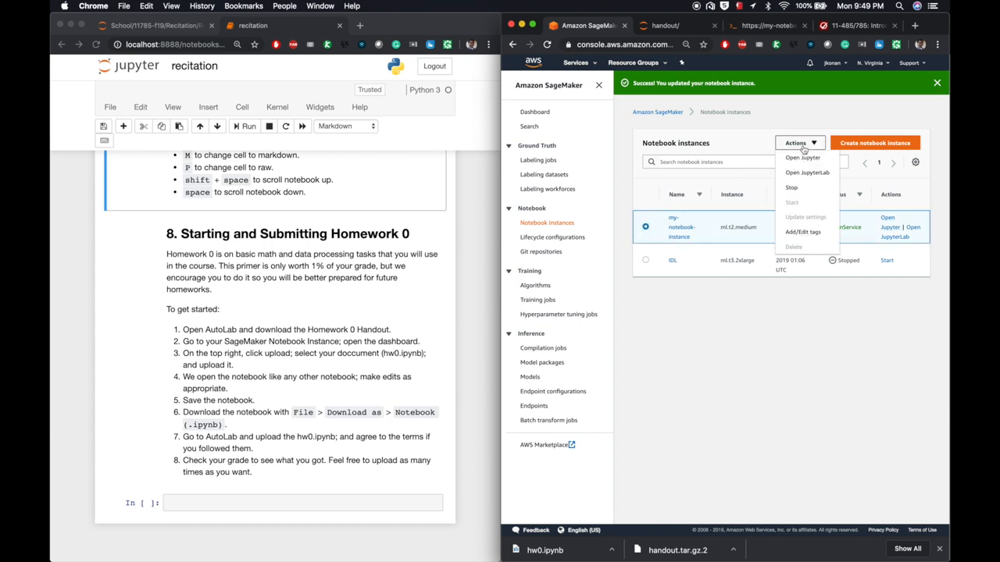
click(790, 187)
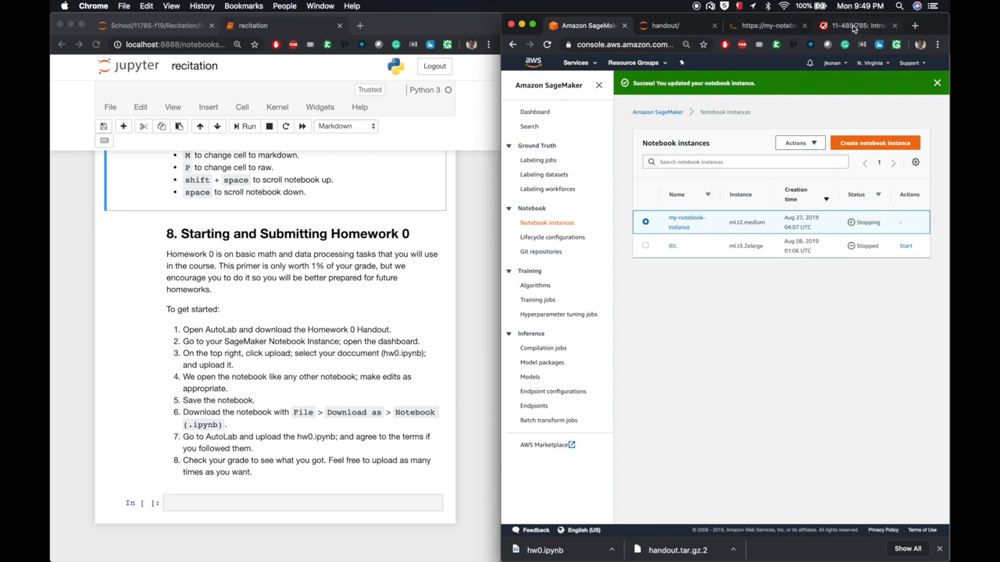
click(851, 25)
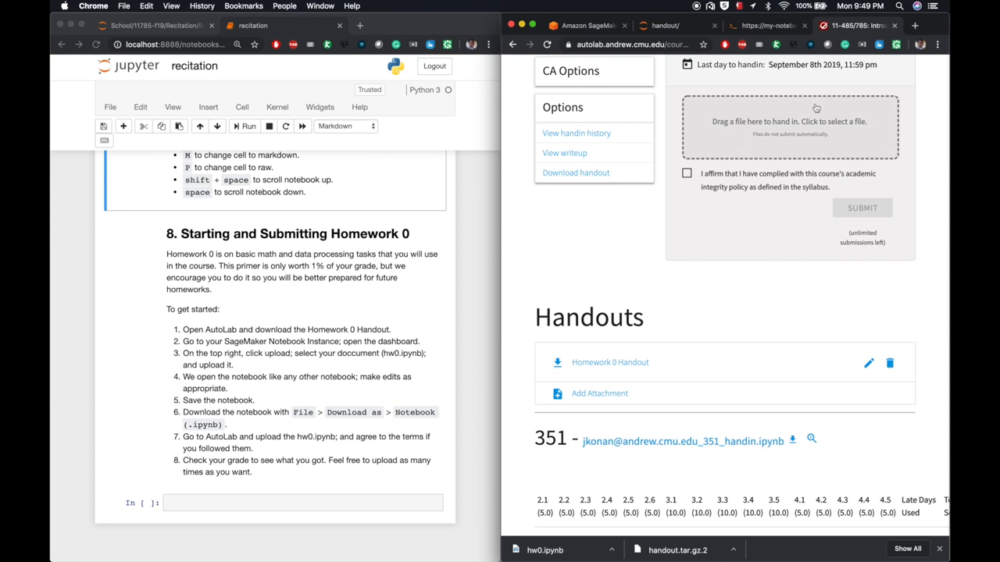
Step: Attach hw0.ipynb from Downloads, affirm academic integrity, and submit it
click(788, 121)
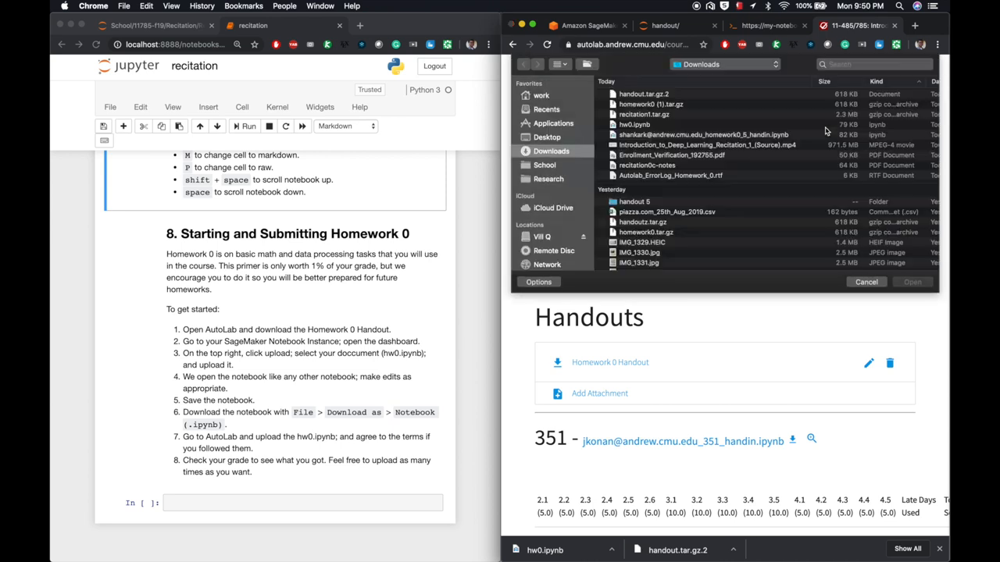
click(634, 124)
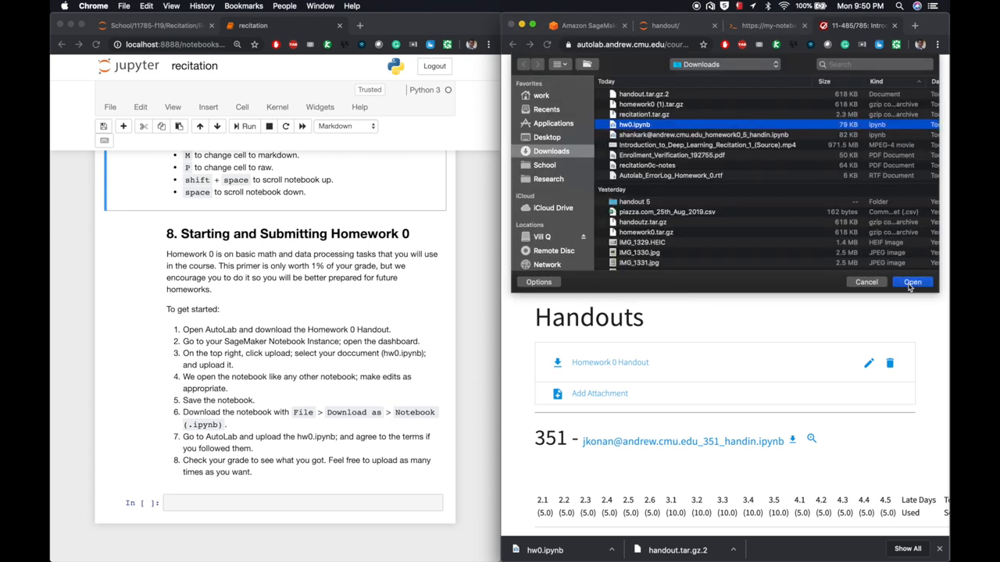
click(912, 282)
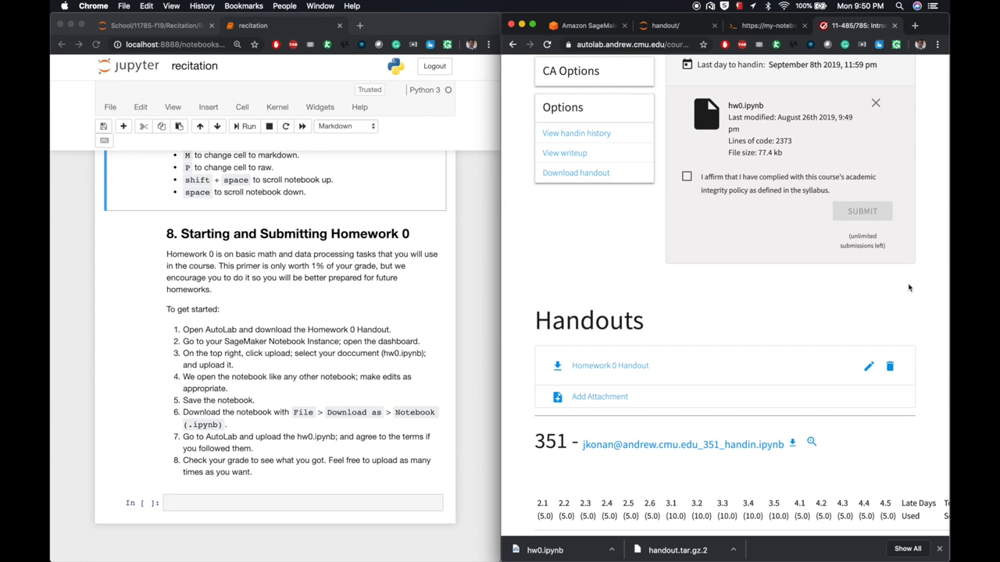
mouse_move(747, 215)
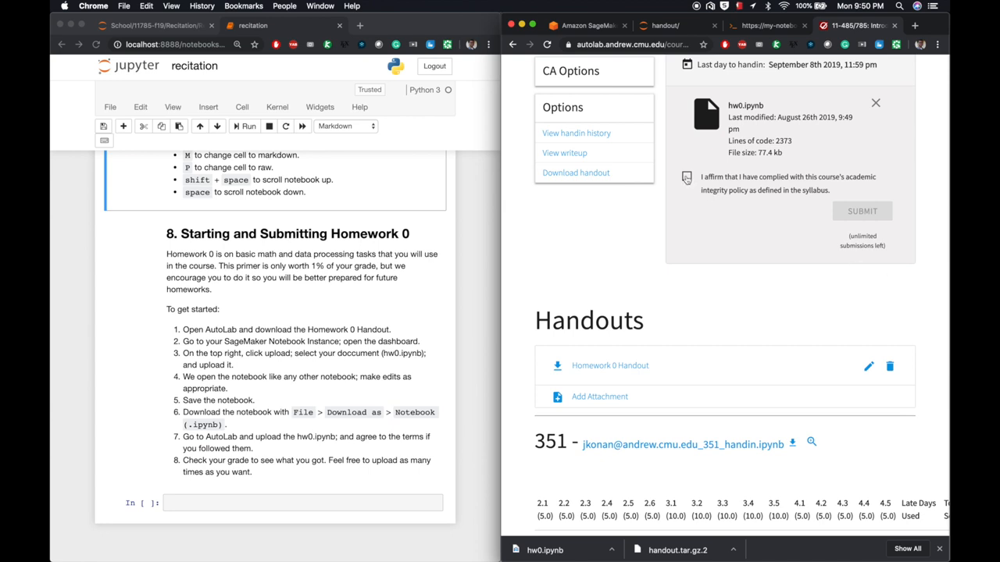
click(686, 178)
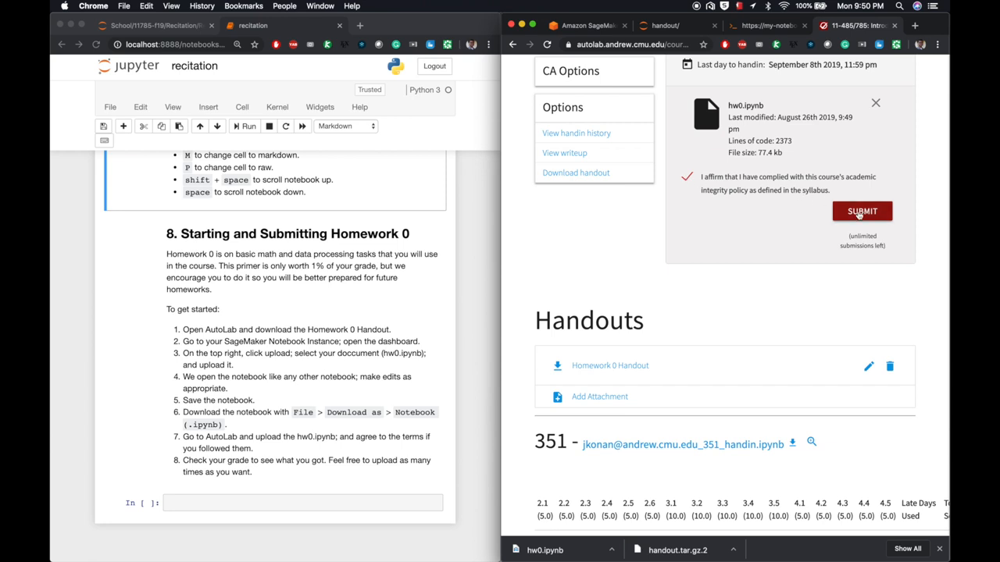
click(862, 211)
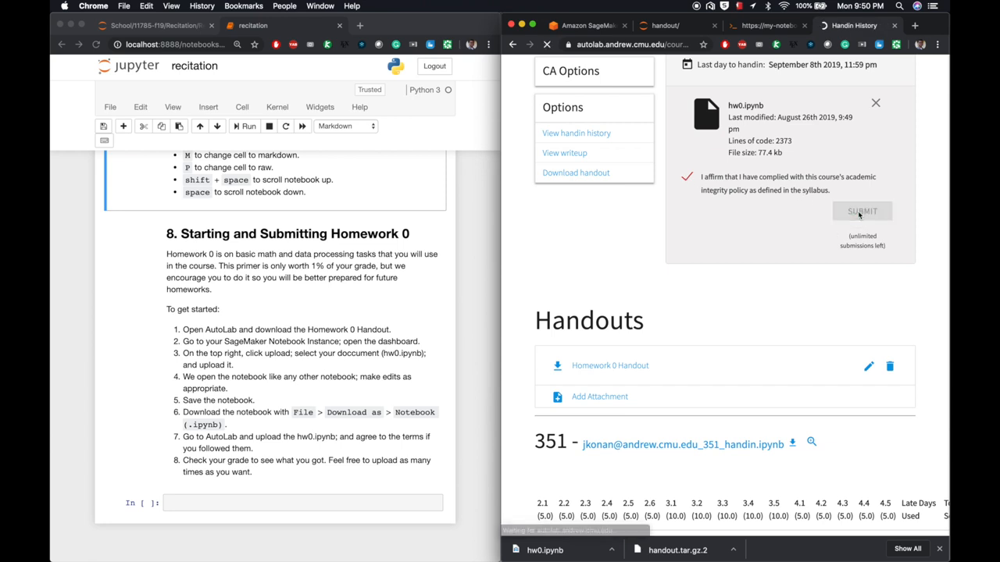
Step: Open the autograder feedback for submission 352's 5.0 score on problem 2.1
click(862, 211)
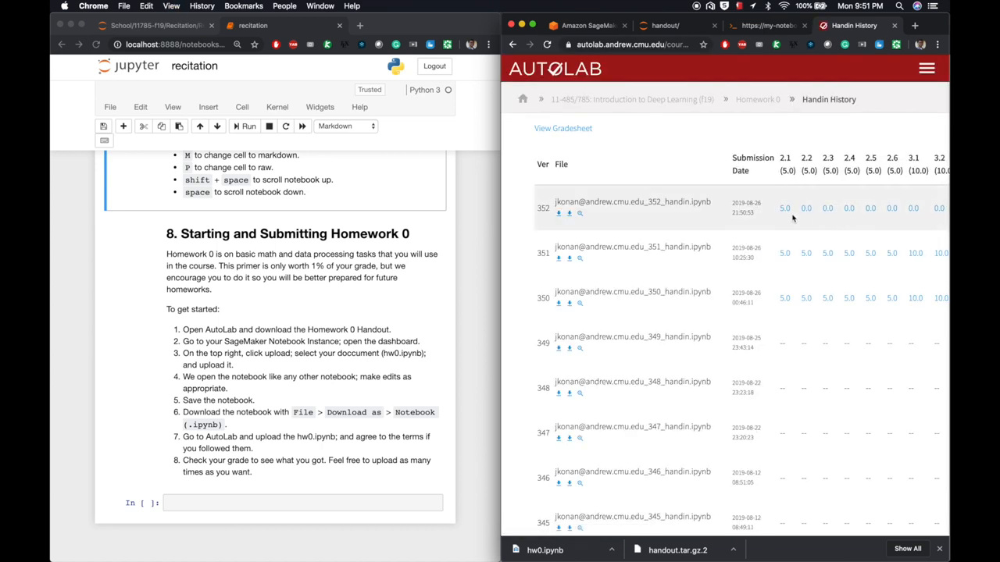
mouse_move(783, 217)
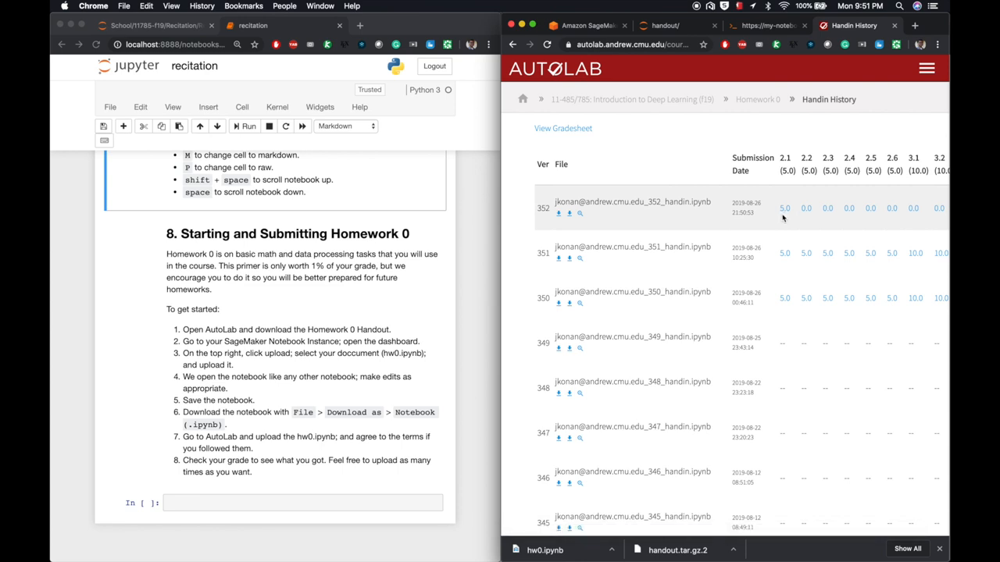
mouse_move(786, 211)
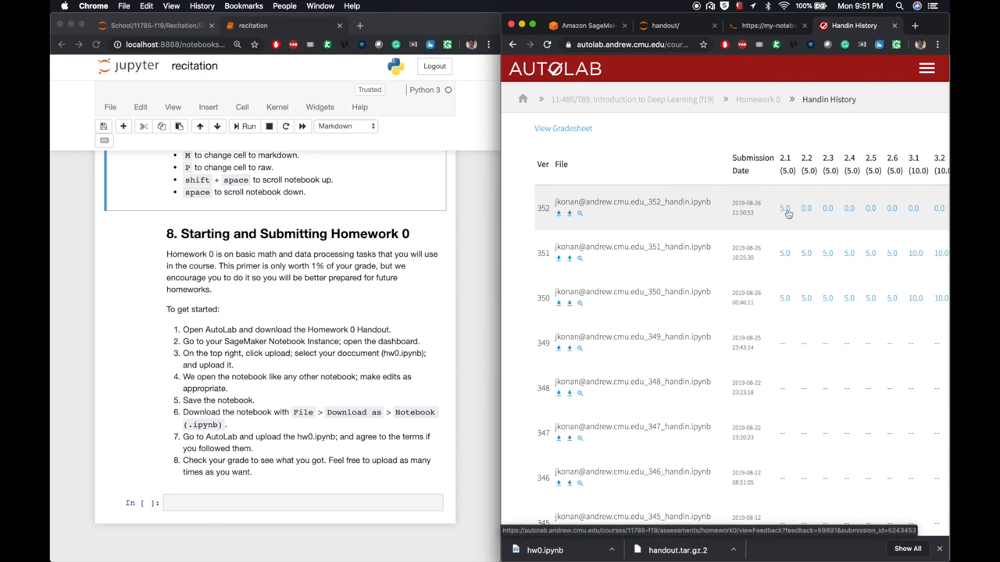
click(785, 208)
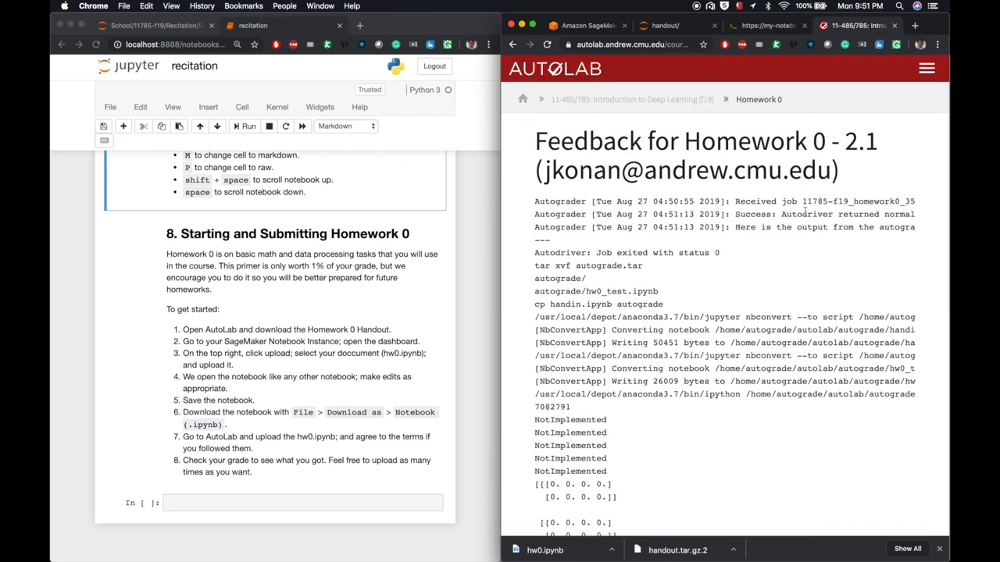
mouse_move(928, 293)
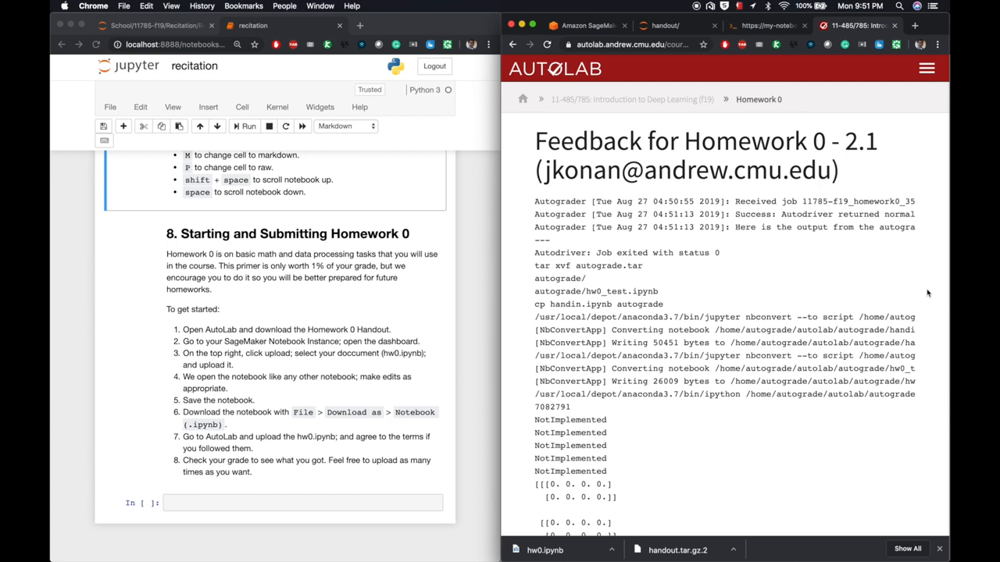